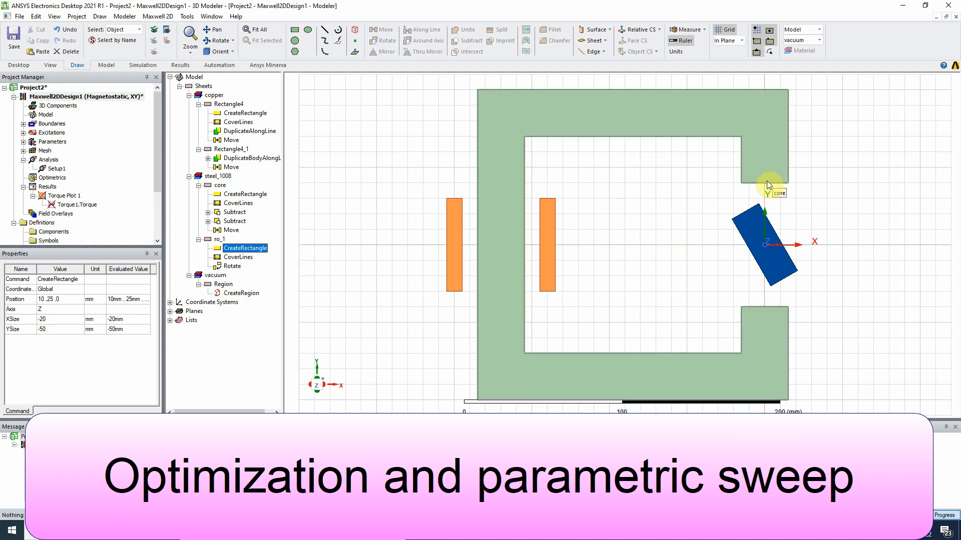
mouse_move(595, 215)
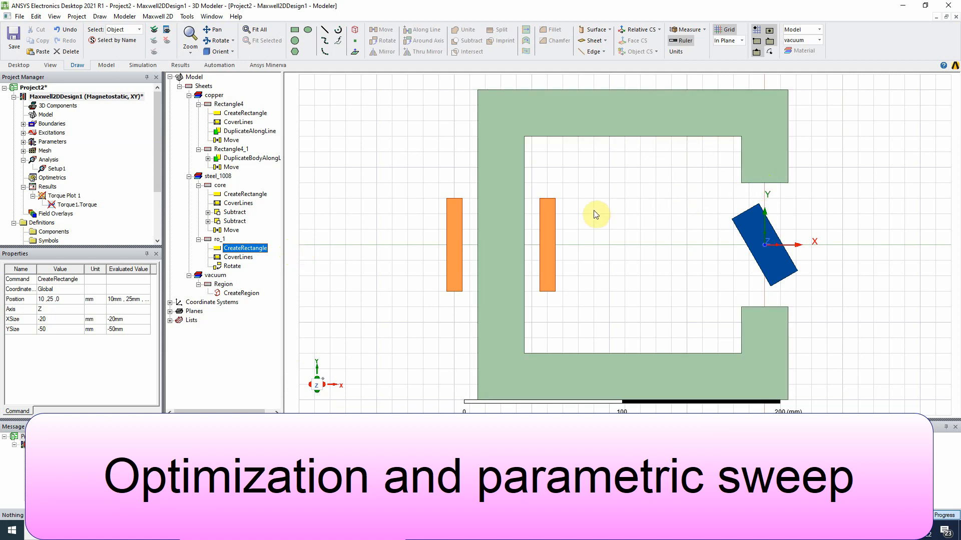
mouse_move(590, 221)
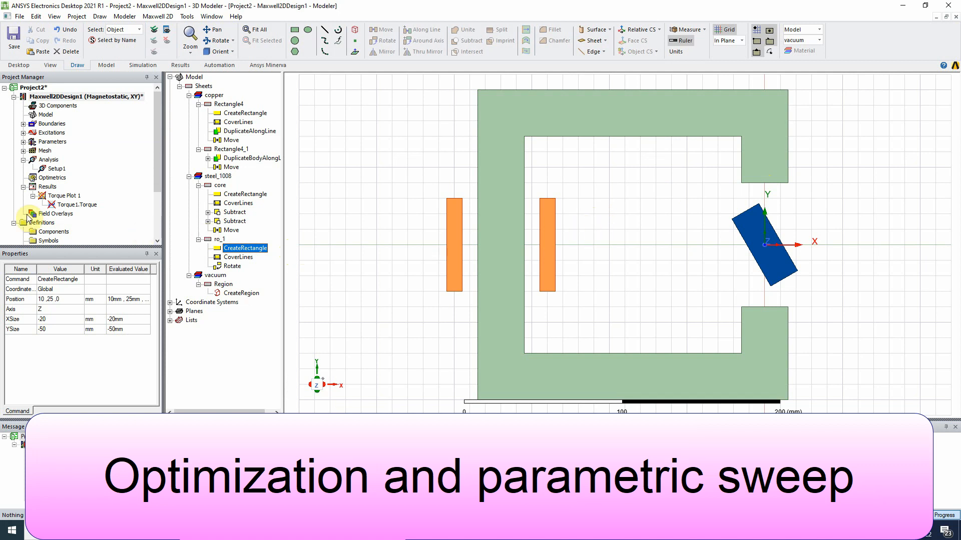
mouse_move(57, 169)
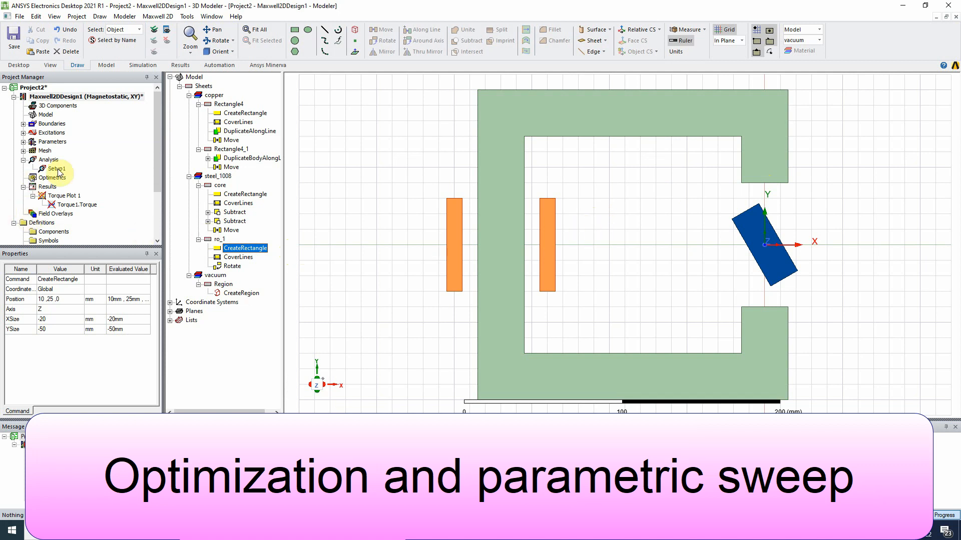
Select the C-shaped steel core and the tilted rotor, then inspect the analysis setup properties
click(611, 119)
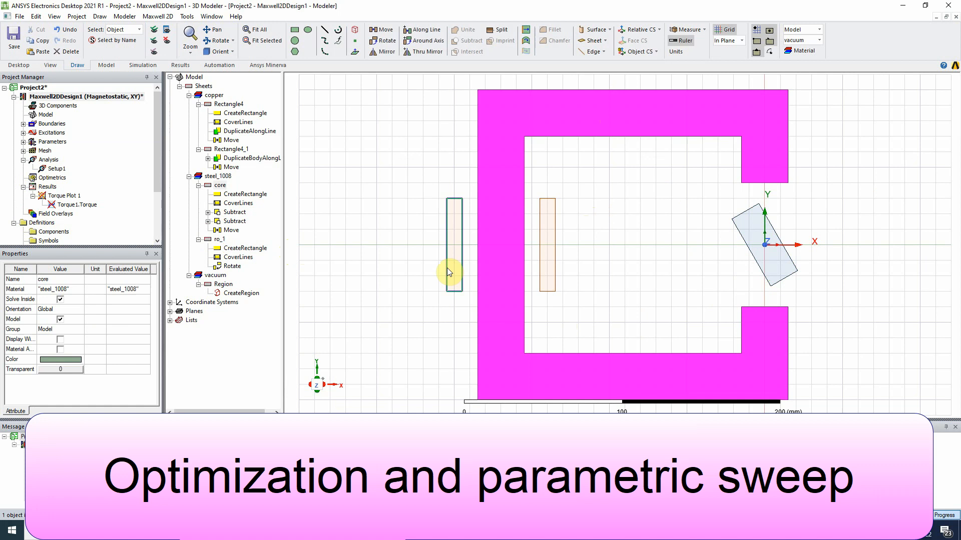
click(502, 303)
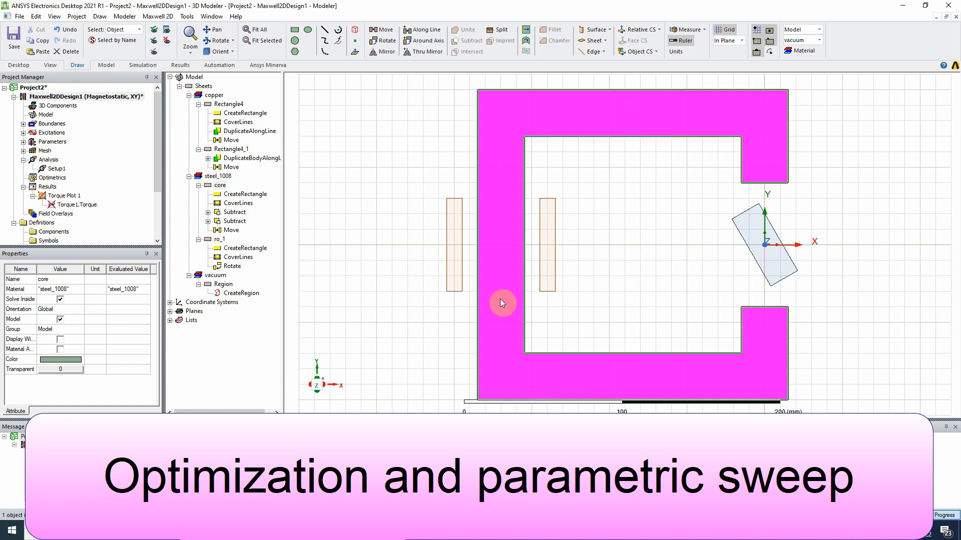
mouse_move(786, 243)
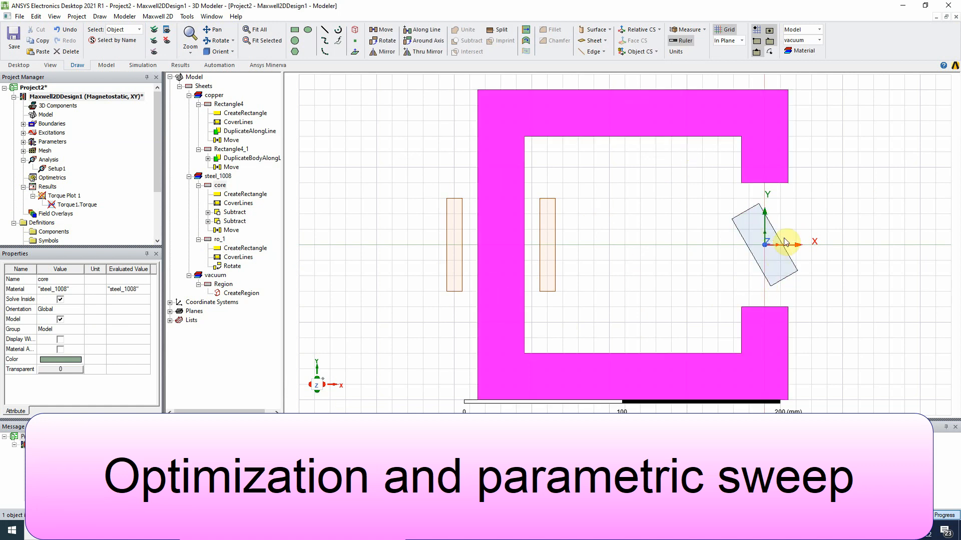
mouse_move(469, 240)
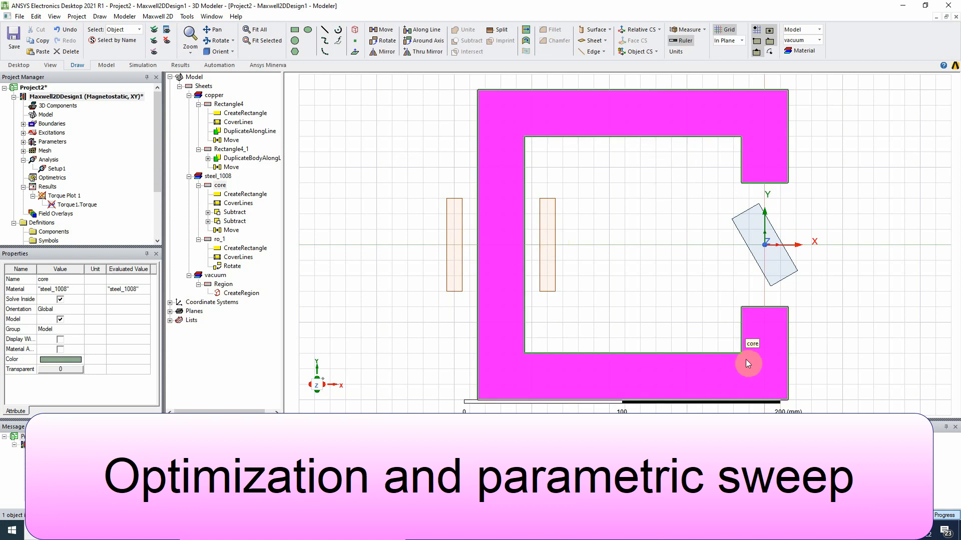
click(764, 256)
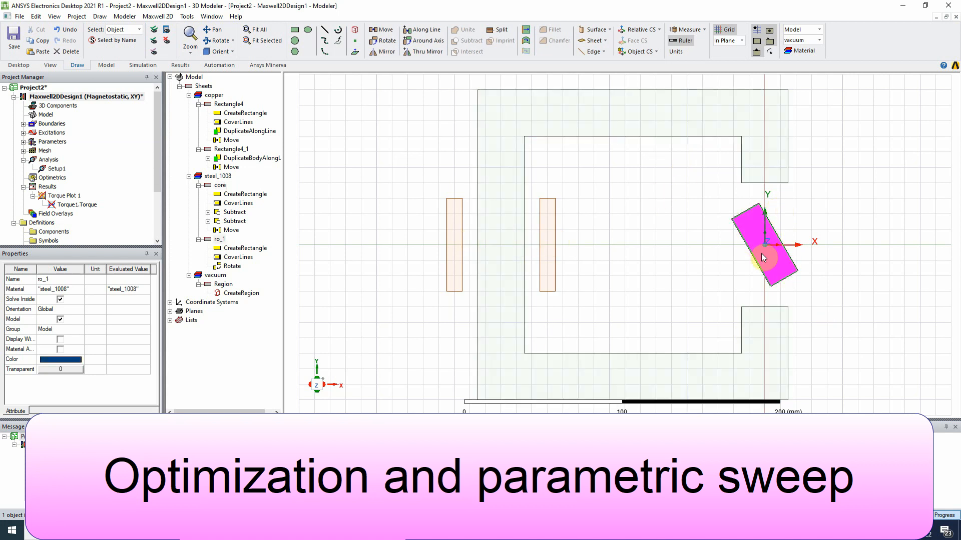
mouse_move(770, 238)
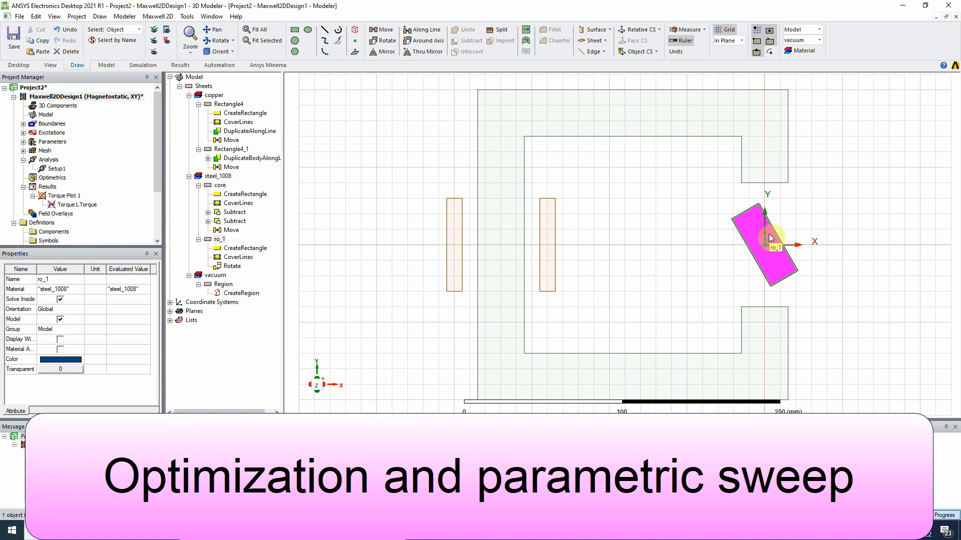
click(56, 168)
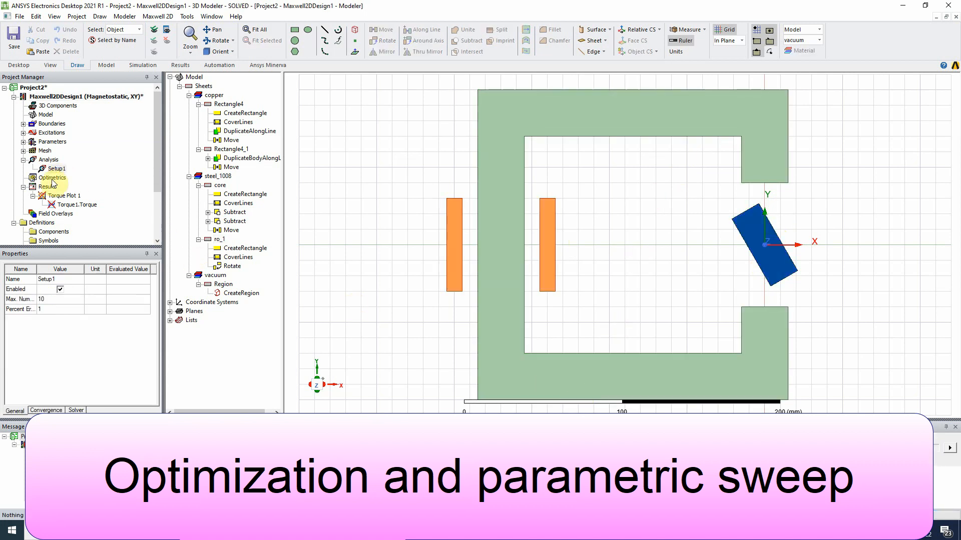
Expand Excitations and highlight the coils carrying Current1 and Current2
click(22, 133)
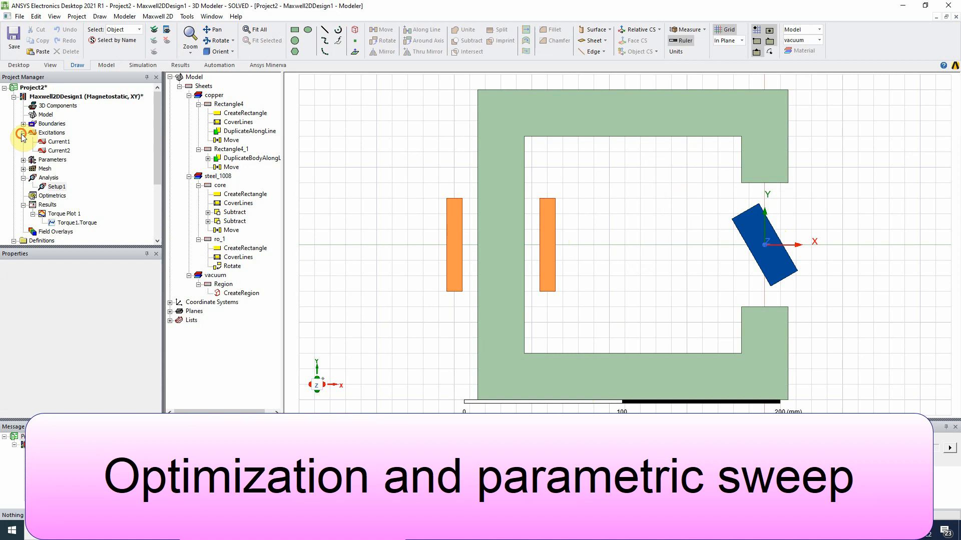
double_click(58, 142)
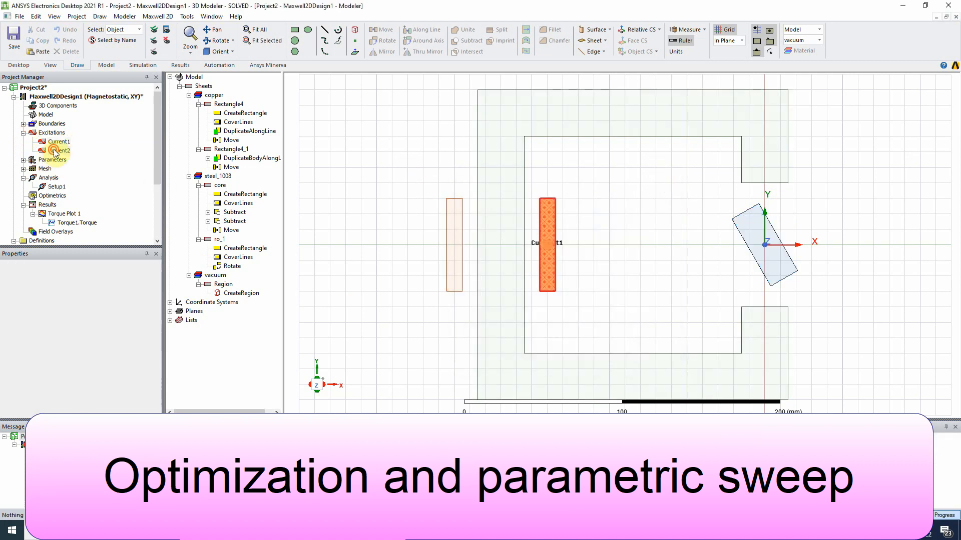
click(57, 151)
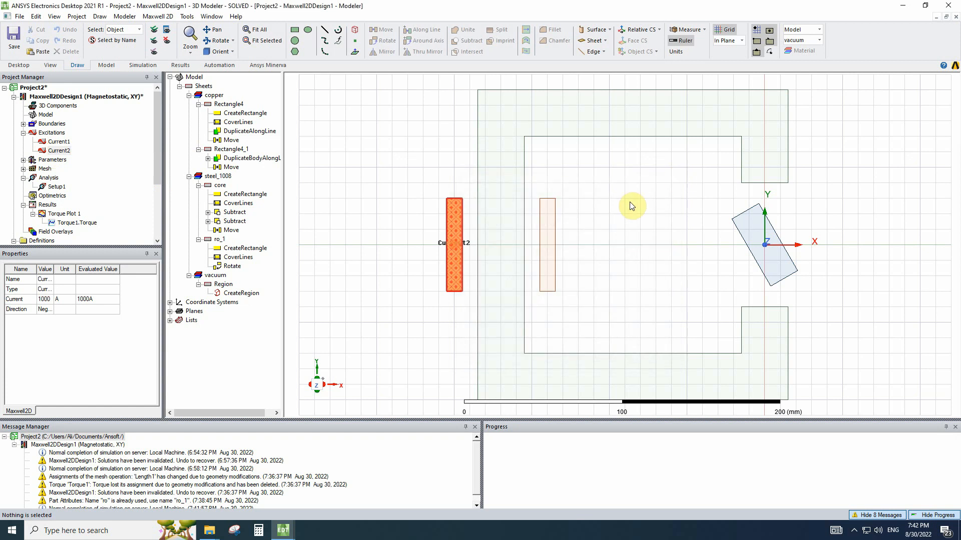
mouse_move(532, 219)
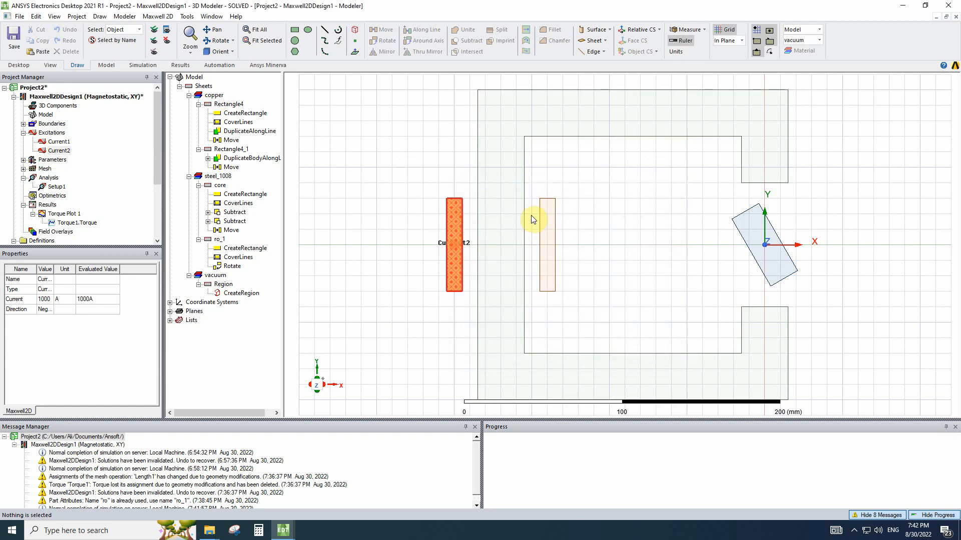
double_click(68, 213)
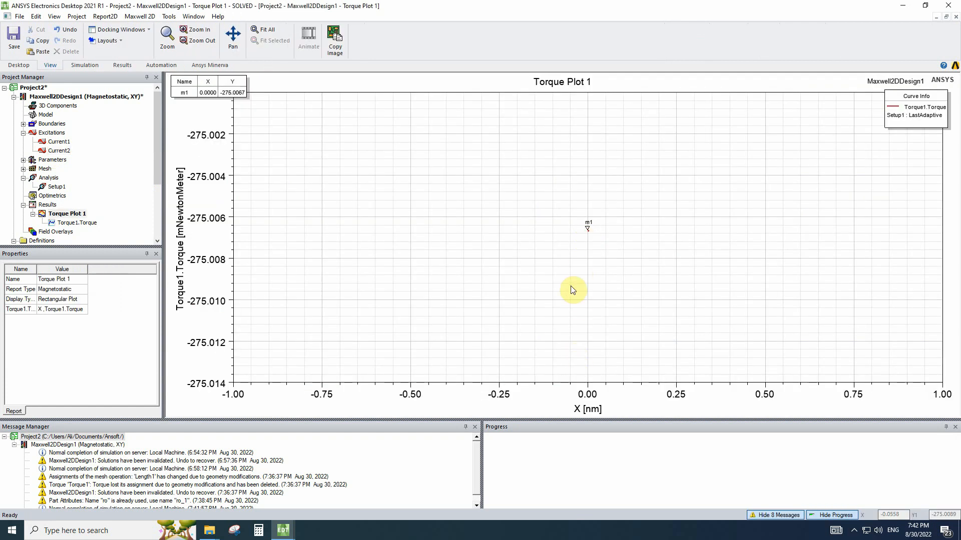
mouse_move(573, 259)
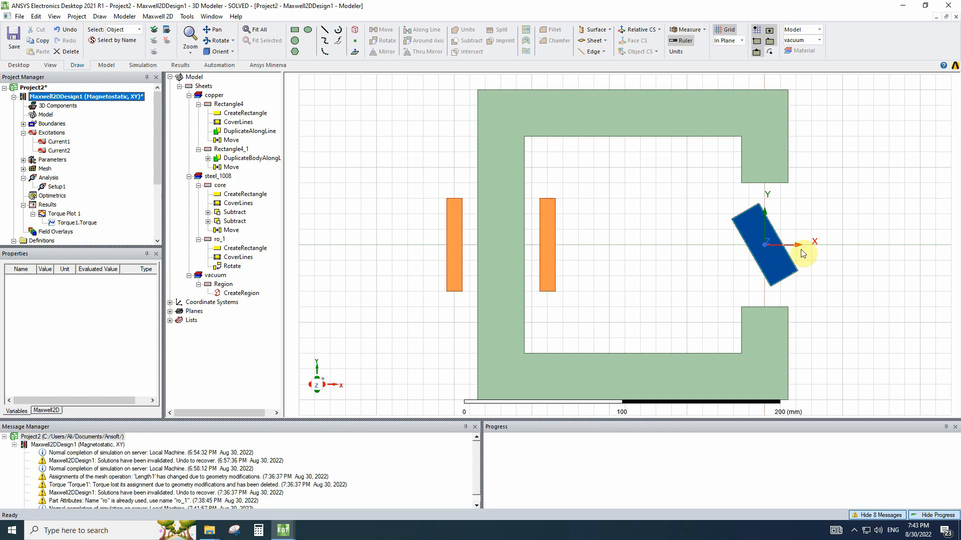
mouse_move(784, 239)
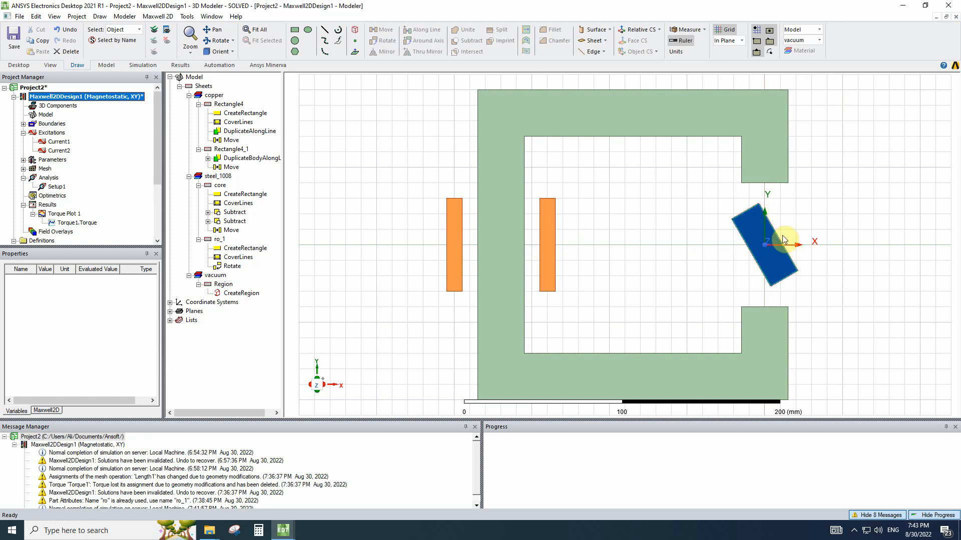
mouse_move(776, 273)
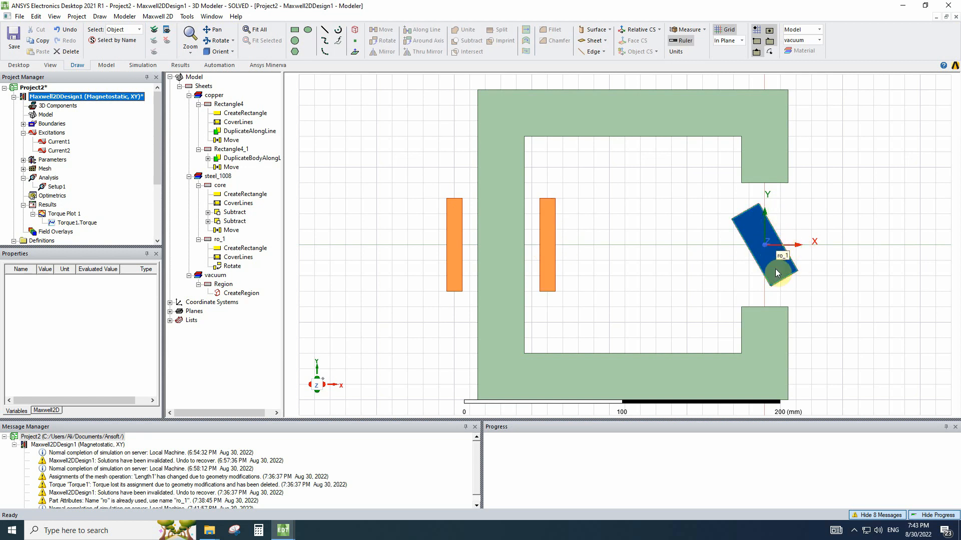
mouse_move(789, 265)
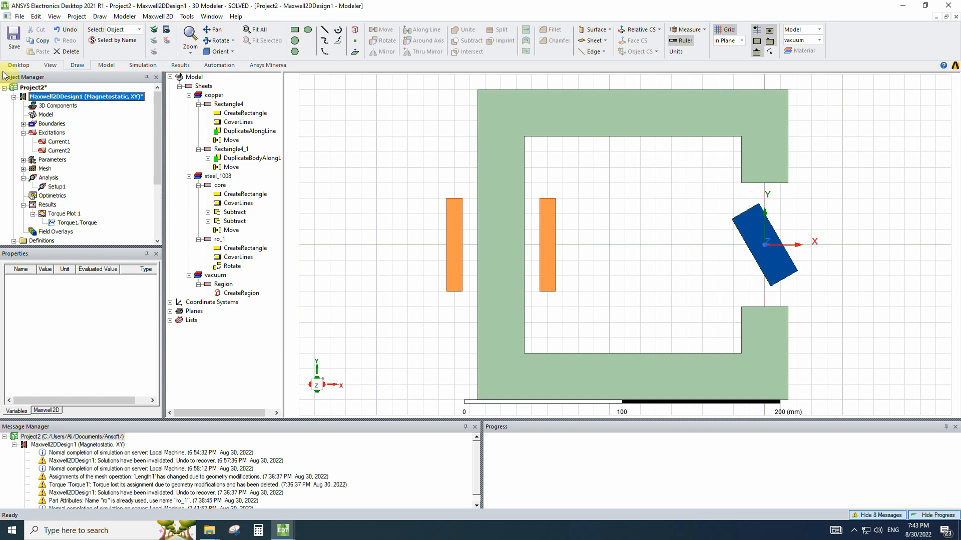
Open Design Properties for Maxwell2DDesign1, showing its empty Local Variables list
click(46, 114)
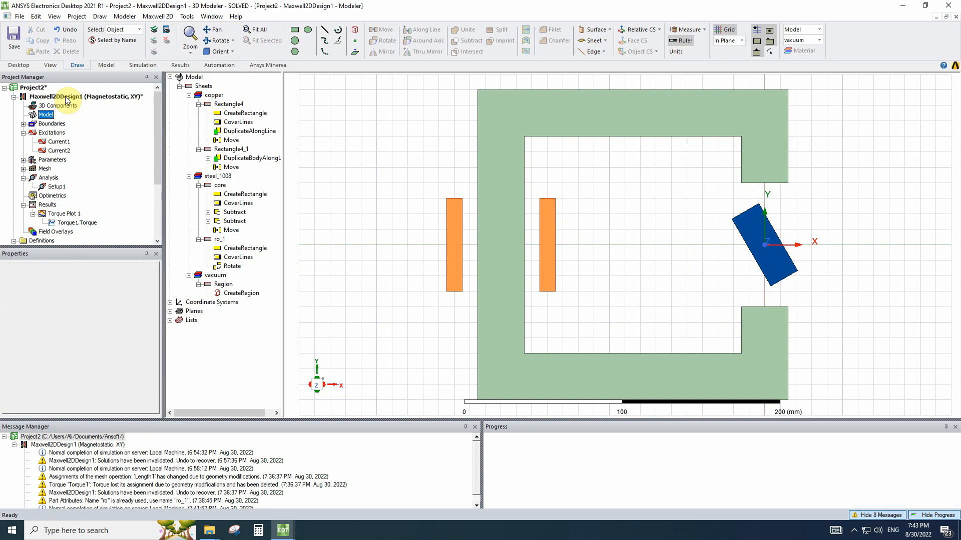
right_click(58, 96)
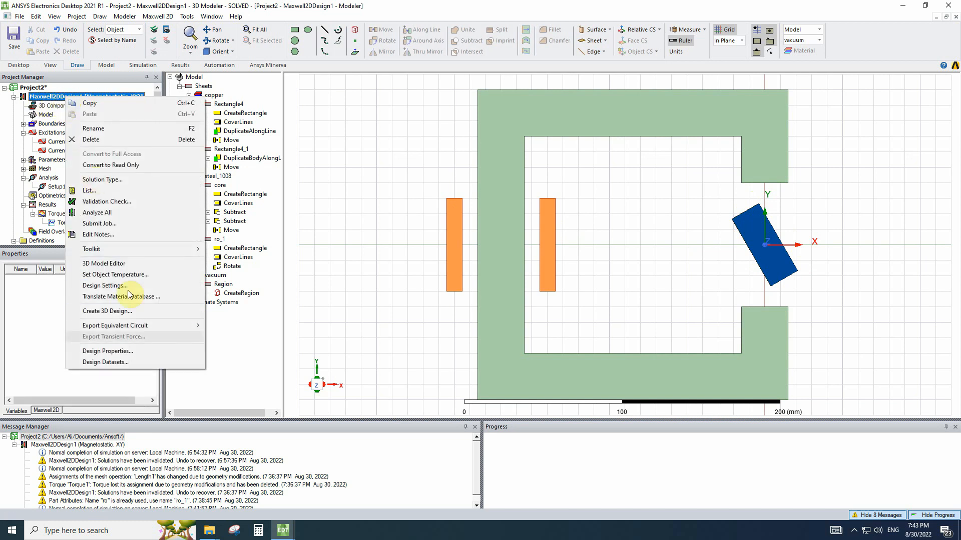
mouse_move(129, 351)
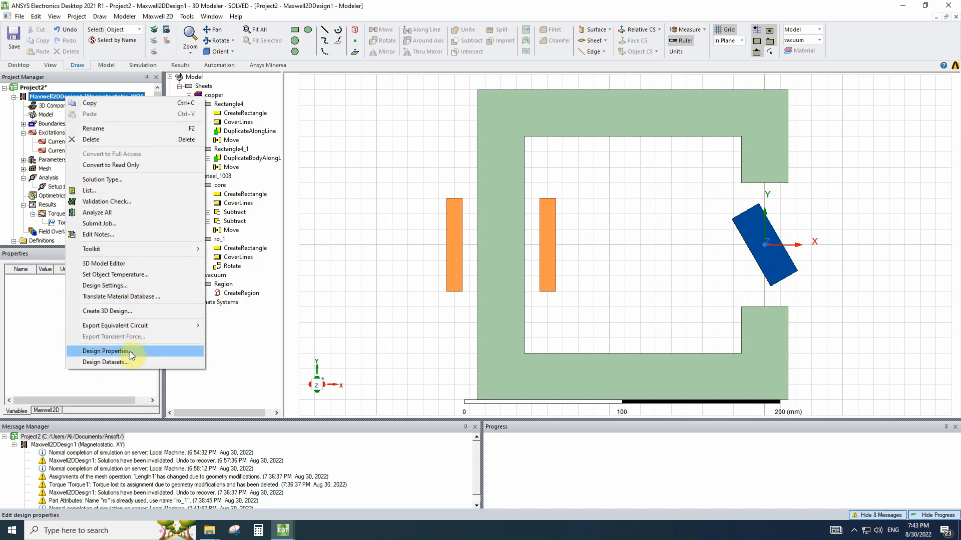
click(125, 16)
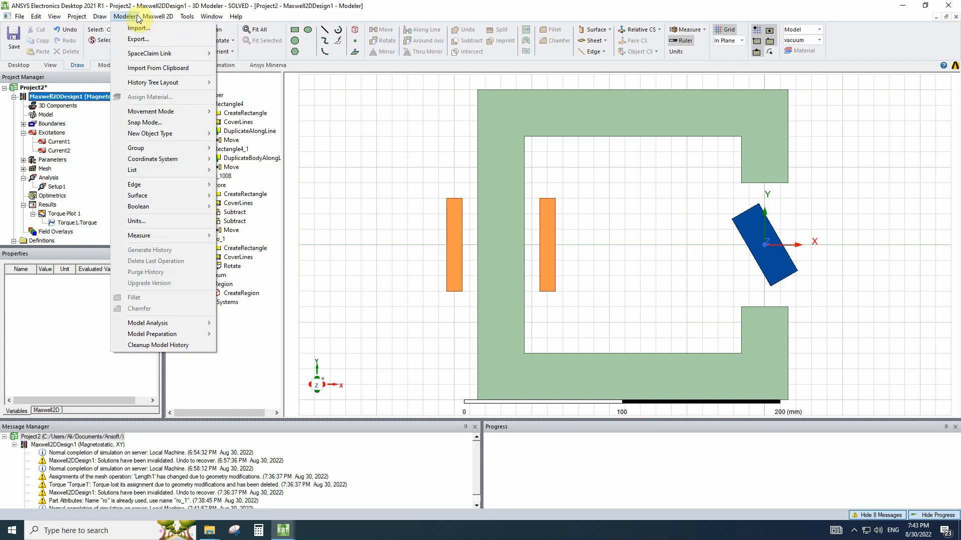
click(158, 16)
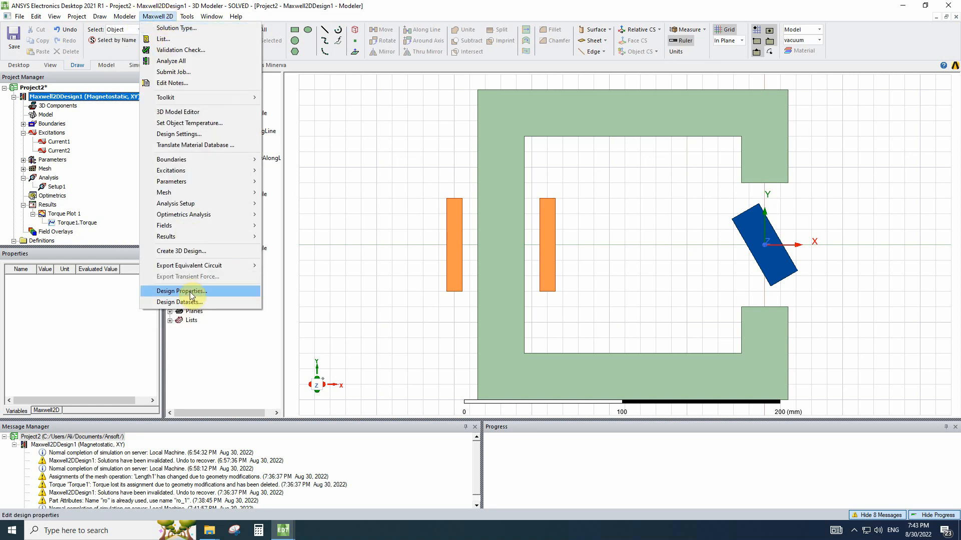
click(181, 291)
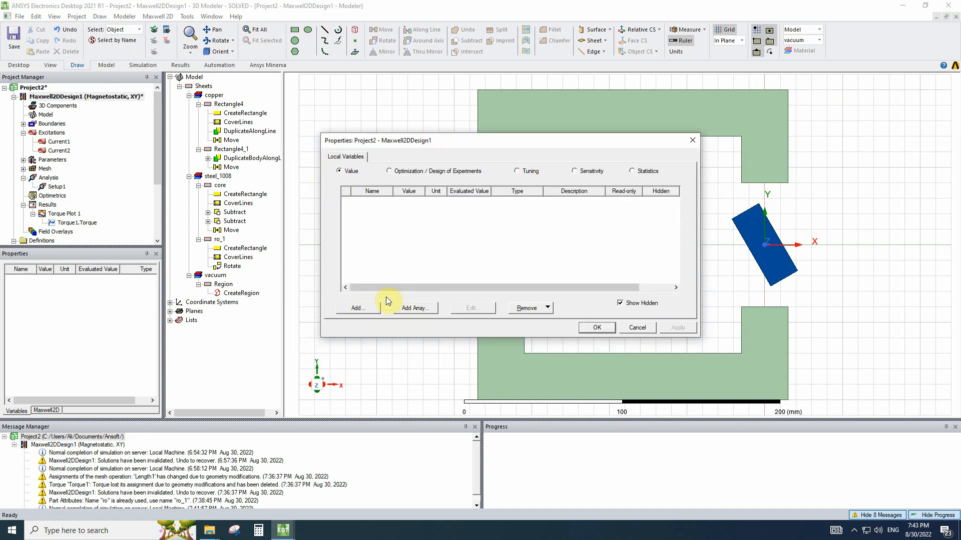
Add local variable current_1 with unit type Current, units A, value 1000
click(357, 307)
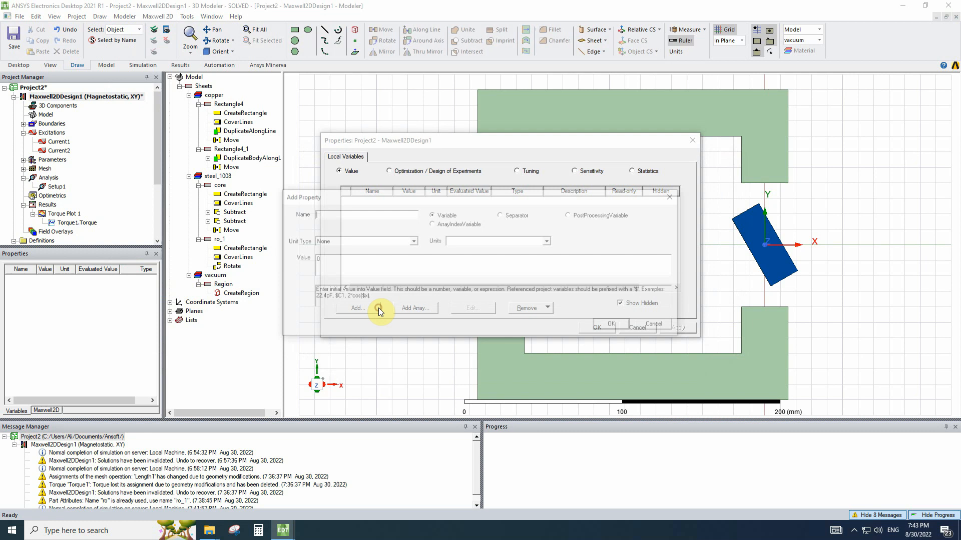
click(356, 307)
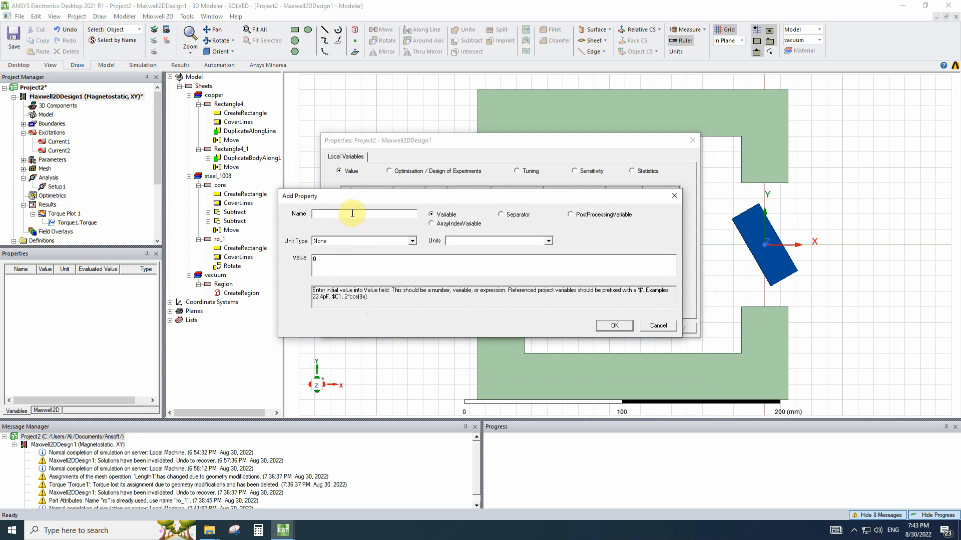
text(cu)
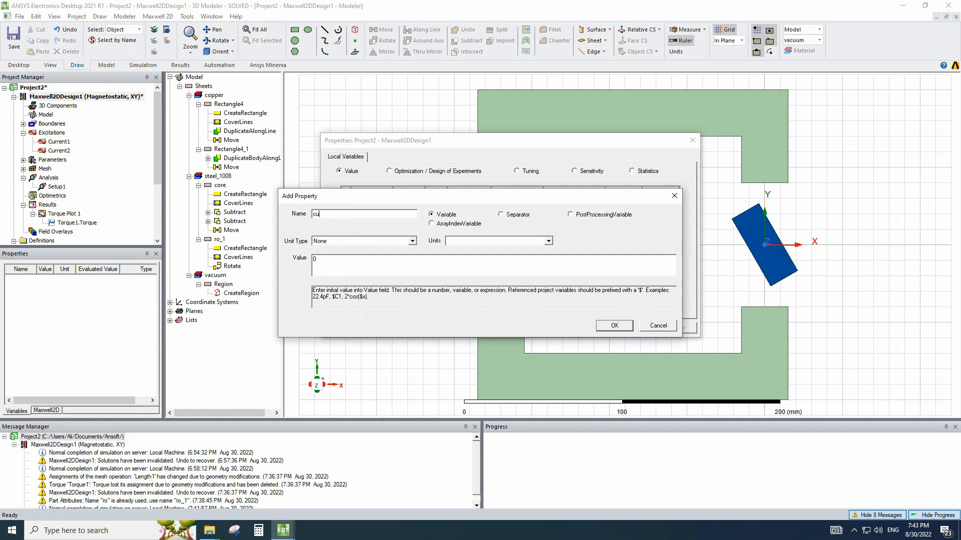
text(current_1)
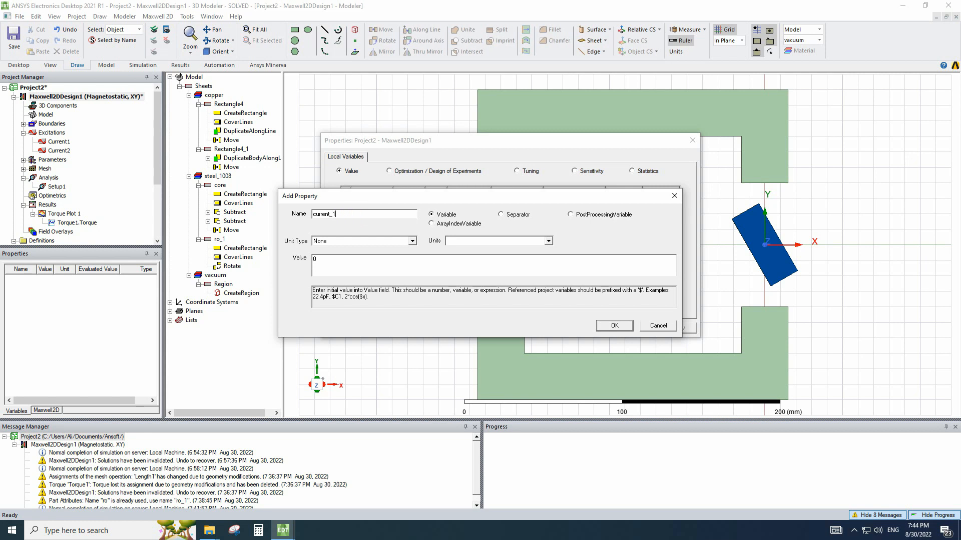
mouse_move(375, 229)
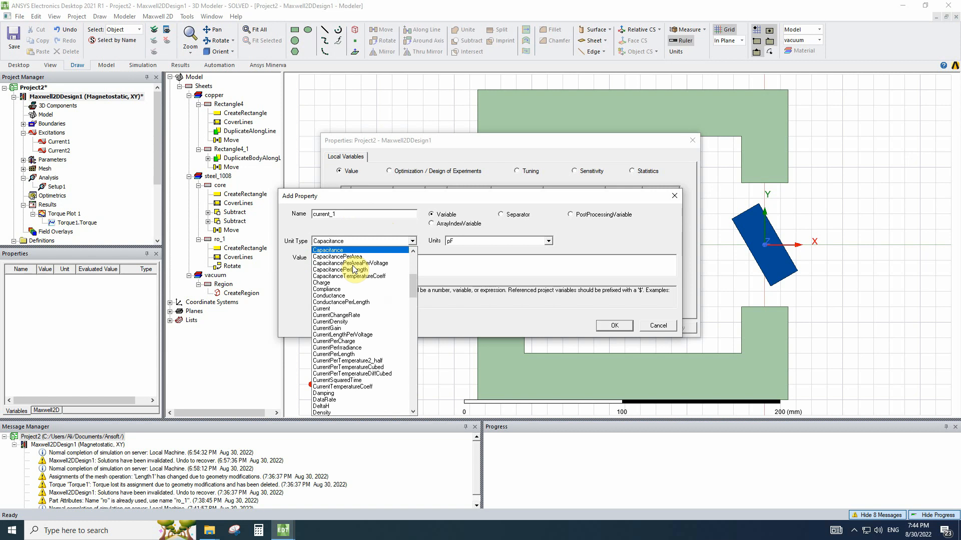
click(321, 308)
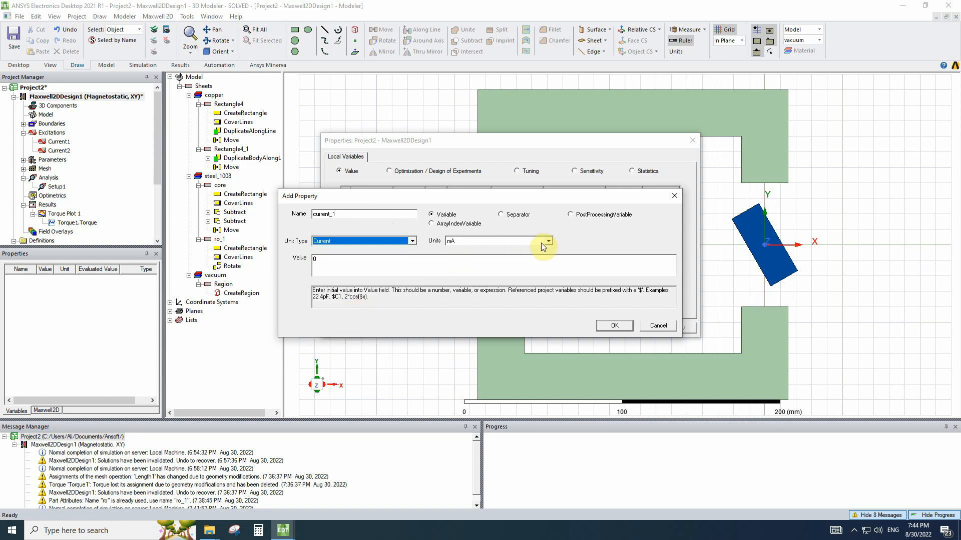
click(547, 240)
text(1000)
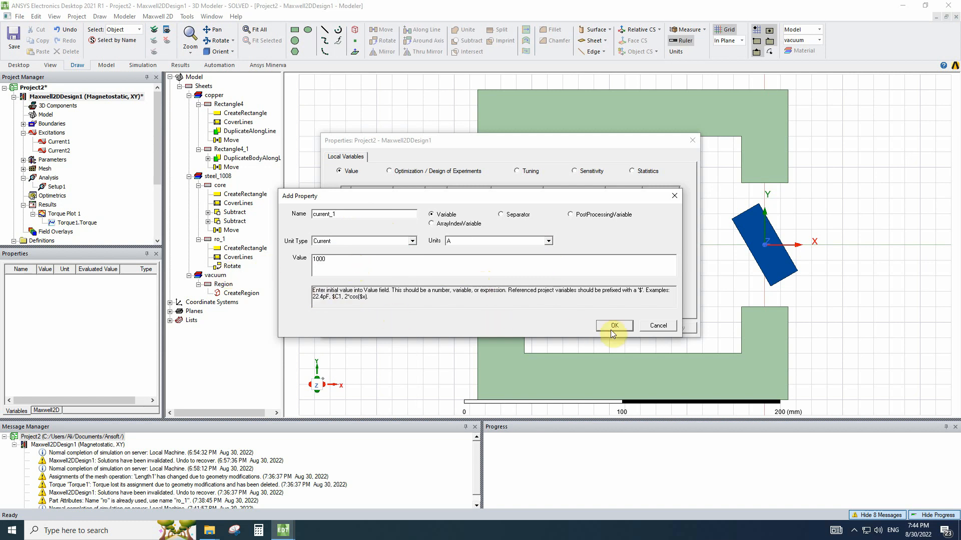
click(614, 325)
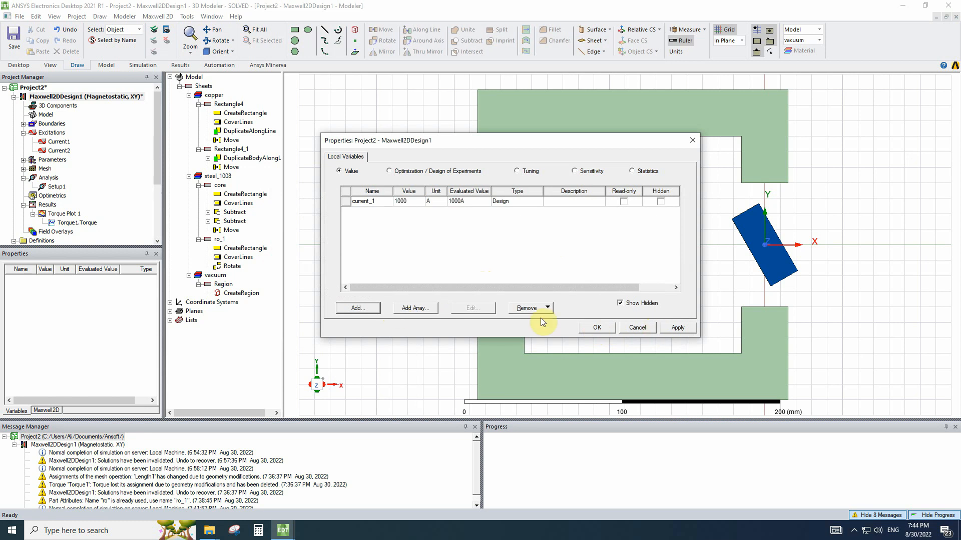
Add variable rot with unit type Angle, value 45 deg
click(357, 307)
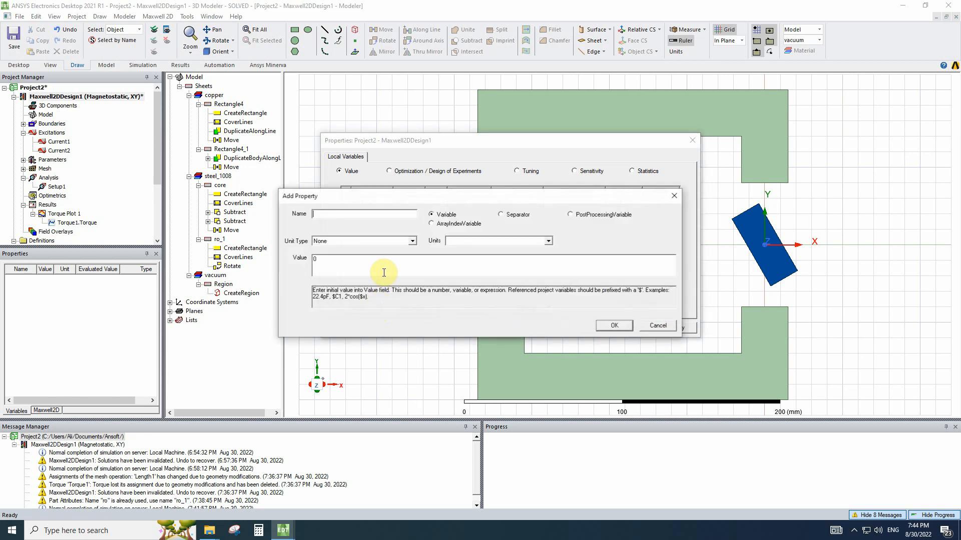
text(a)
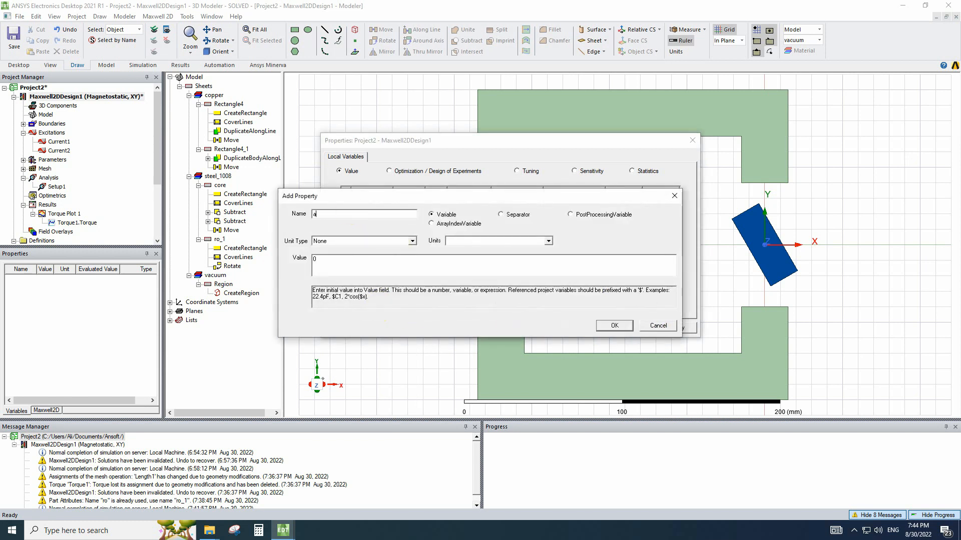
text(ro)
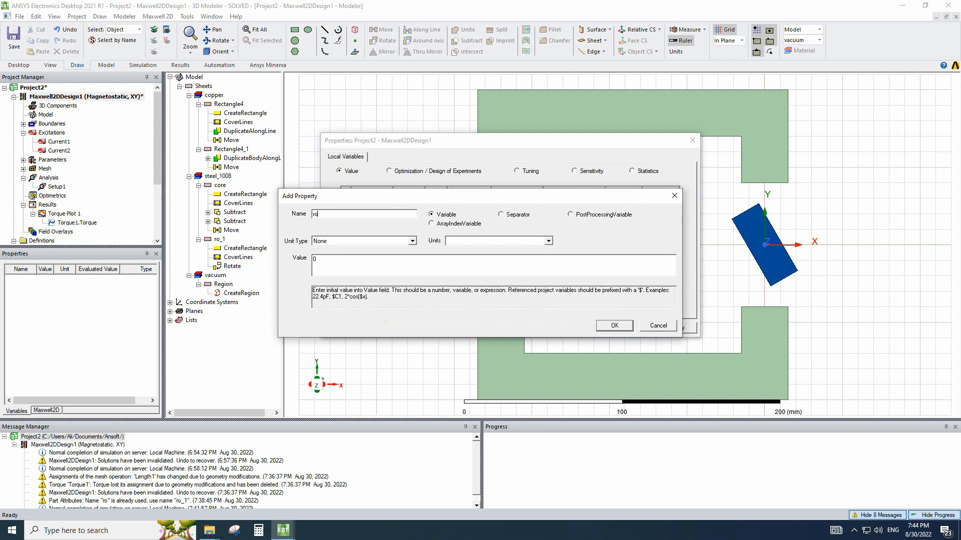
click(411, 240)
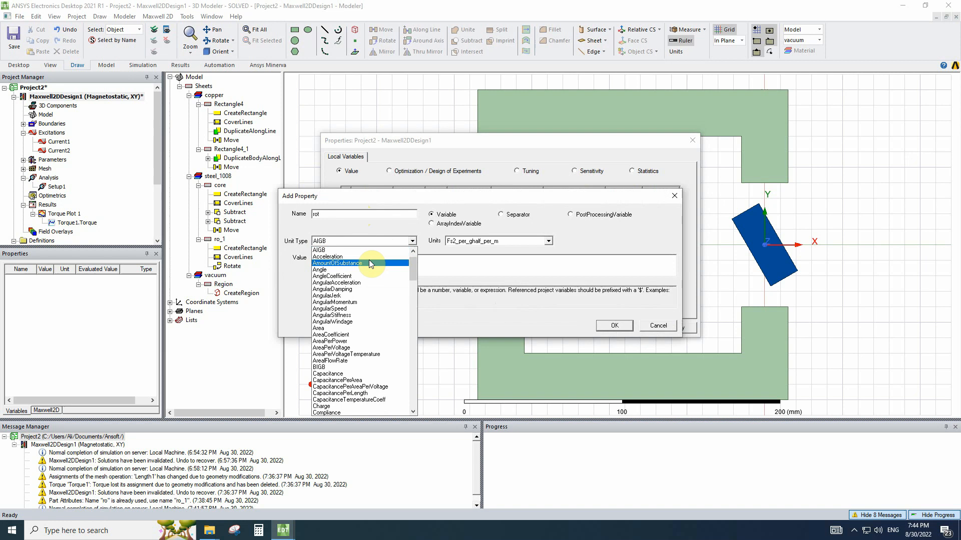
click(320, 270)
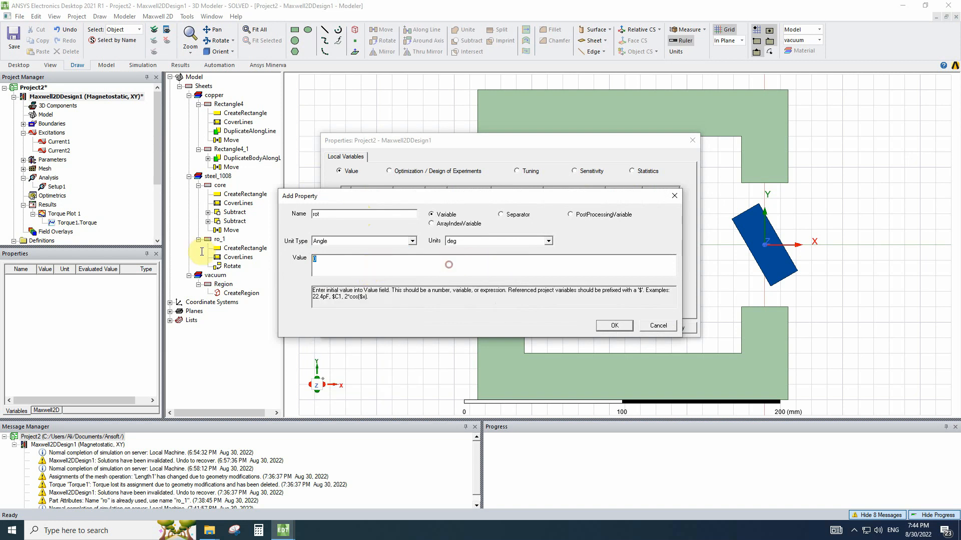
text(30)
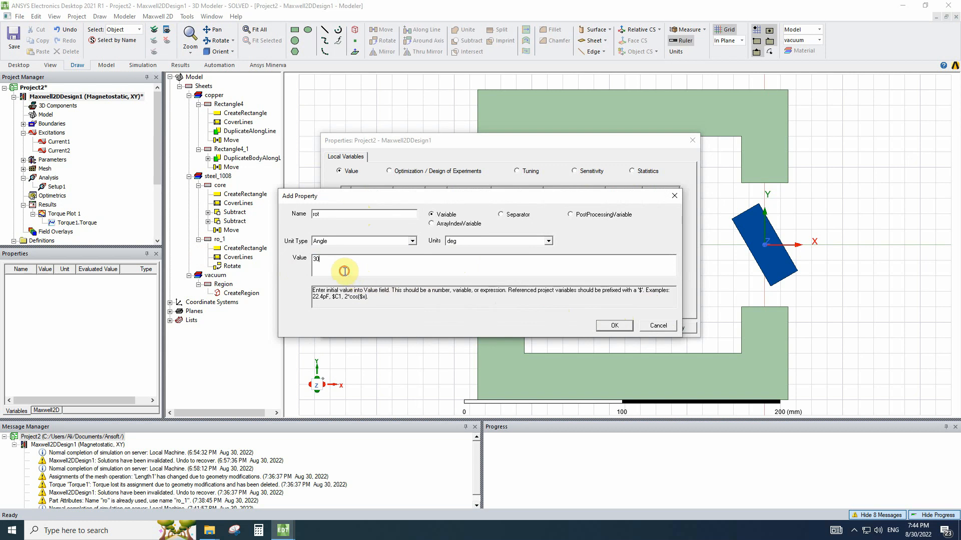
text(45)
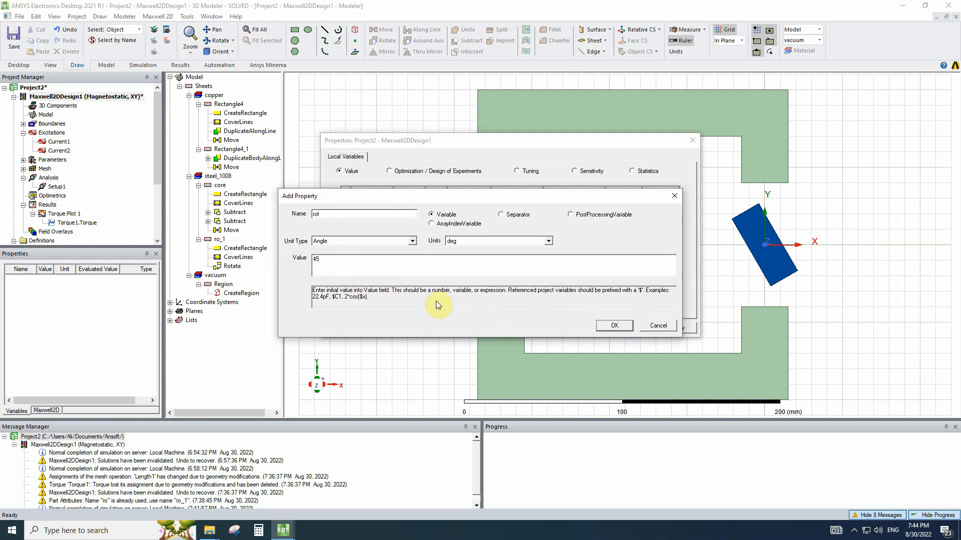
click(613, 325)
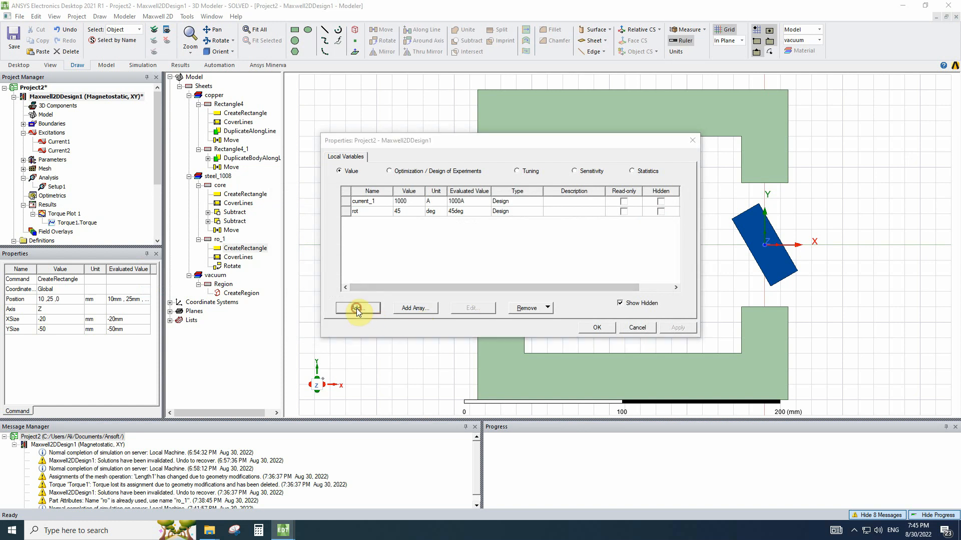
Add variable dx with unit type Length, value 20 mm
click(357, 308)
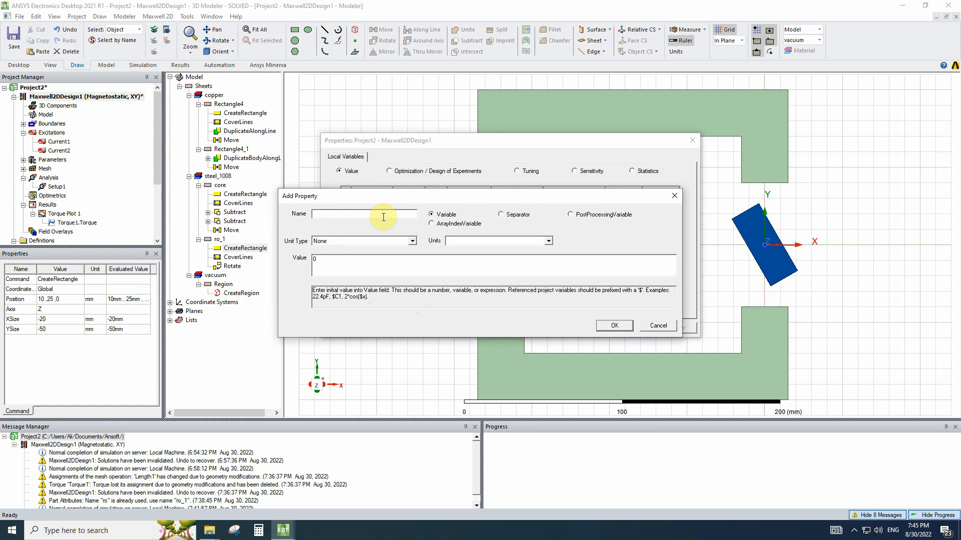
text(dv)
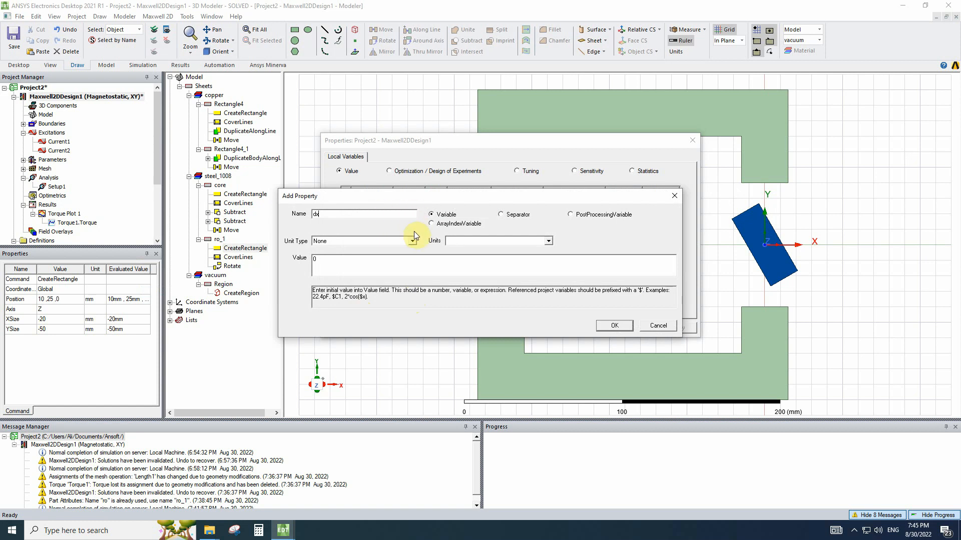
click(412, 240)
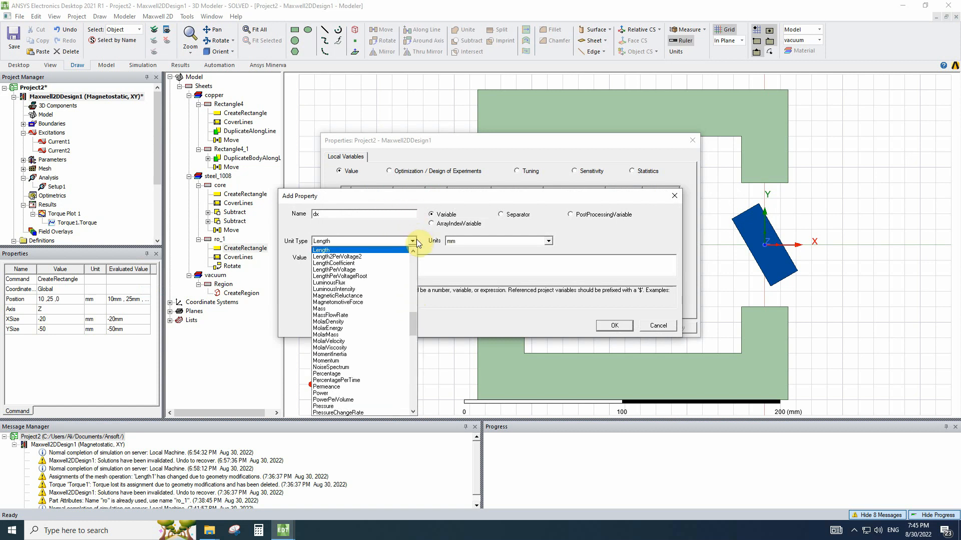
click(321, 250)
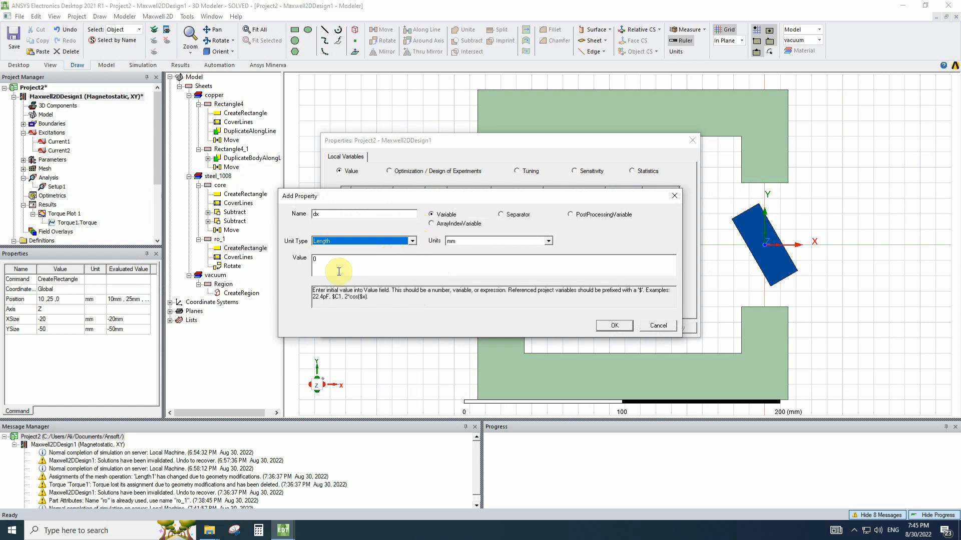
text(20)
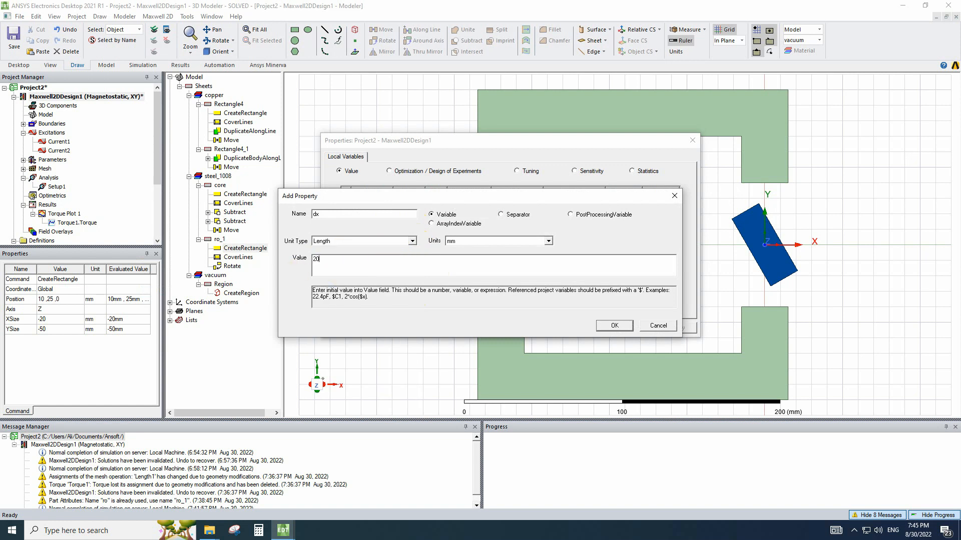
click(613, 326)
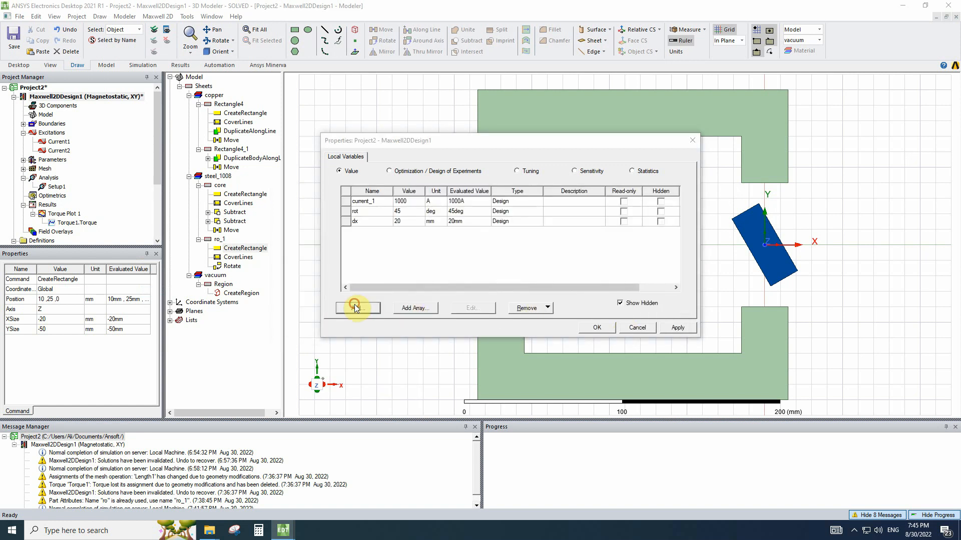
Add variable dy at 50 mm and close Design Properties
click(357, 307)
text(dy)
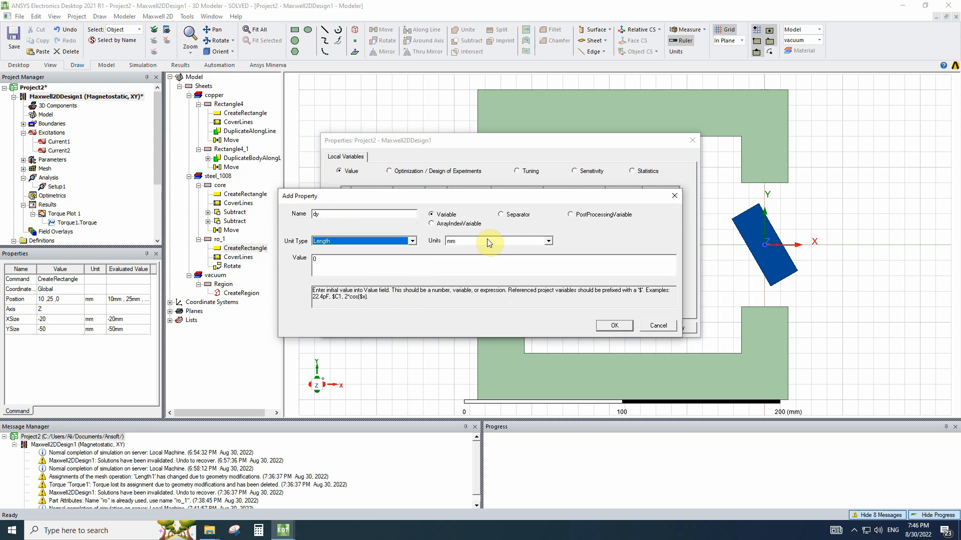
text(50)
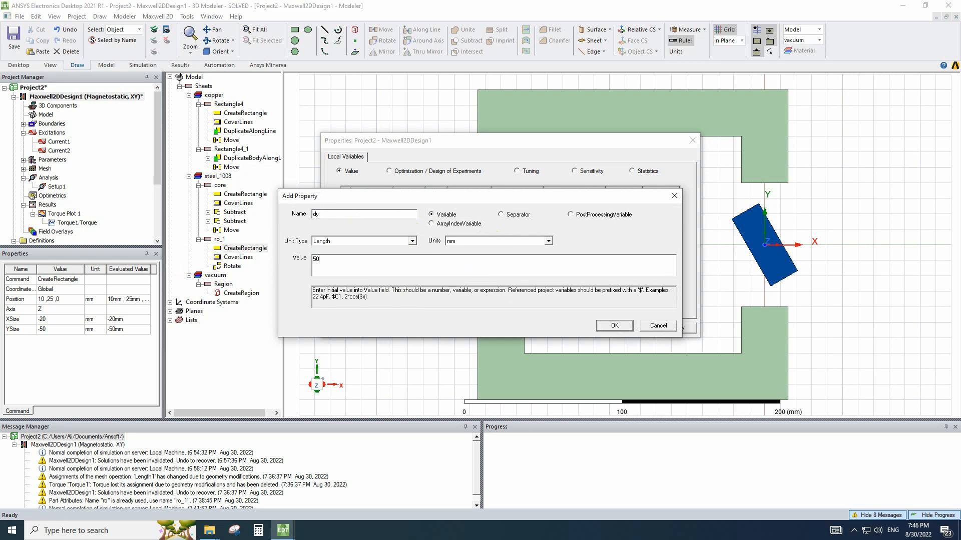
click(613, 326)
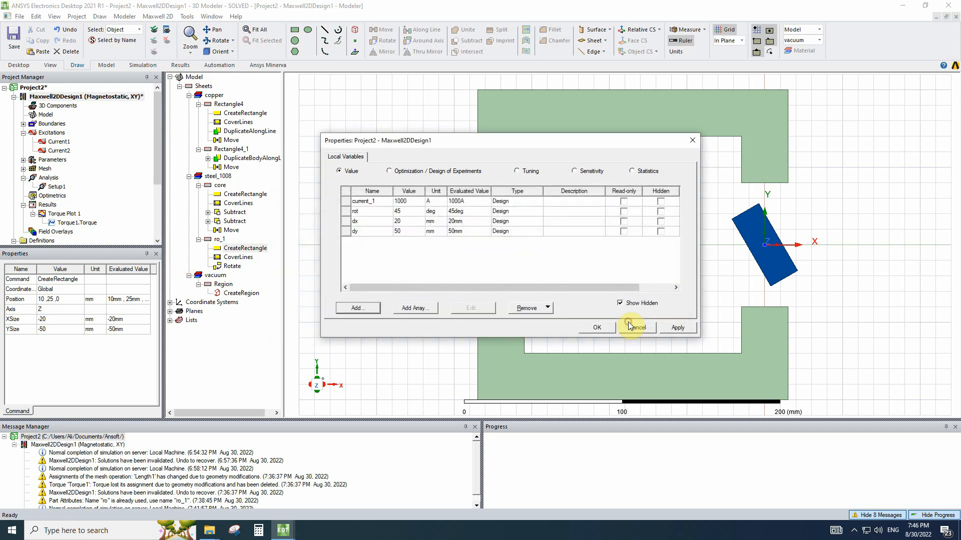
mouse_move(378, 211)
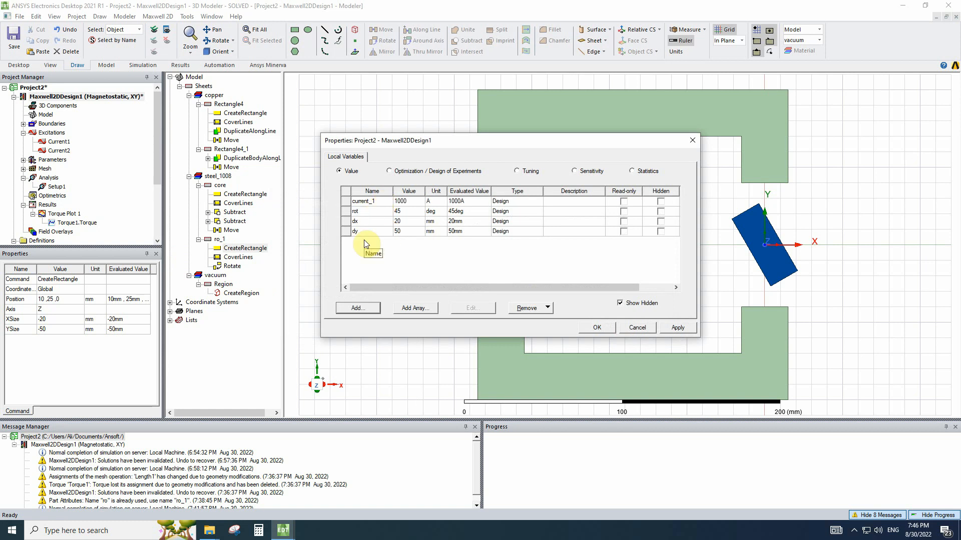
click(595, 327)
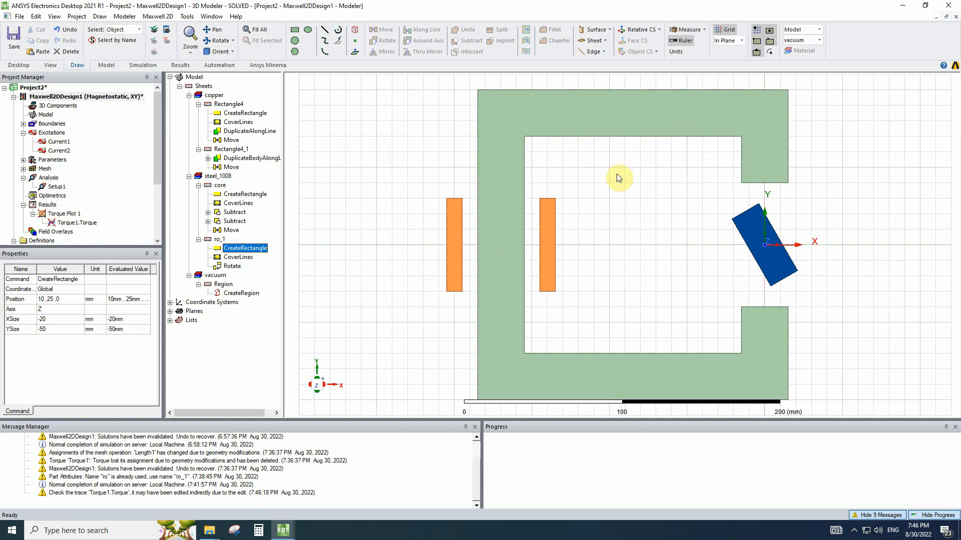
mouse_move(64, 150)
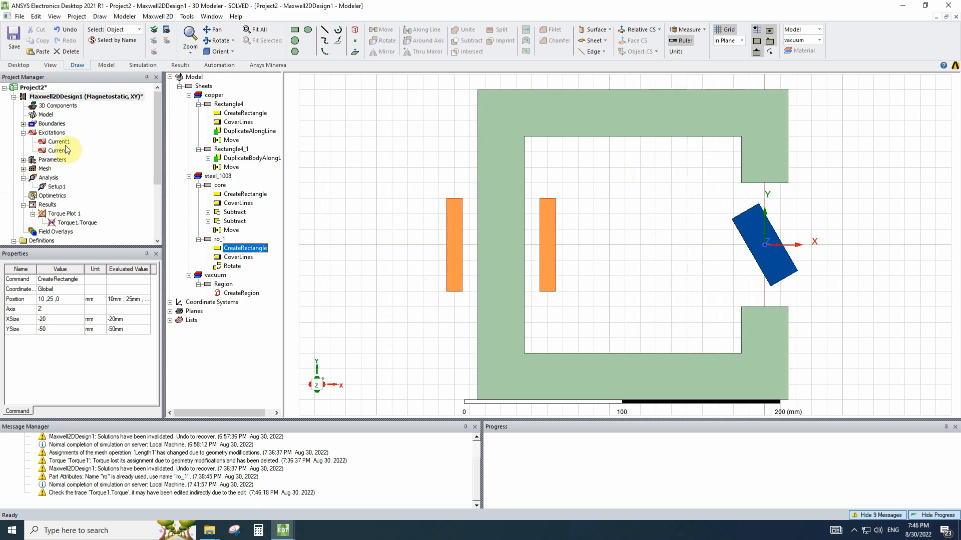
Change Current1's value from 1000 A to current_1
double_click(57, 141)
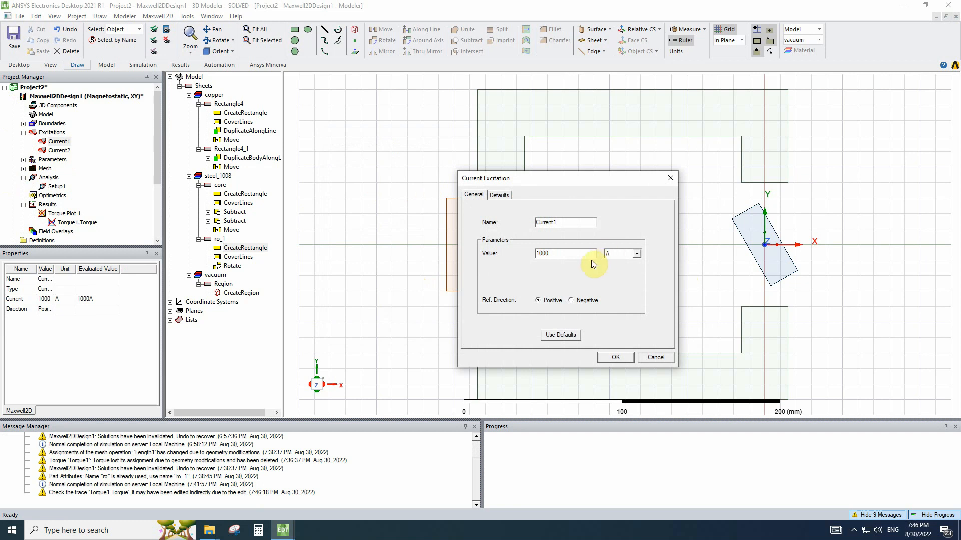
triple_click(562, 253)
text(c)
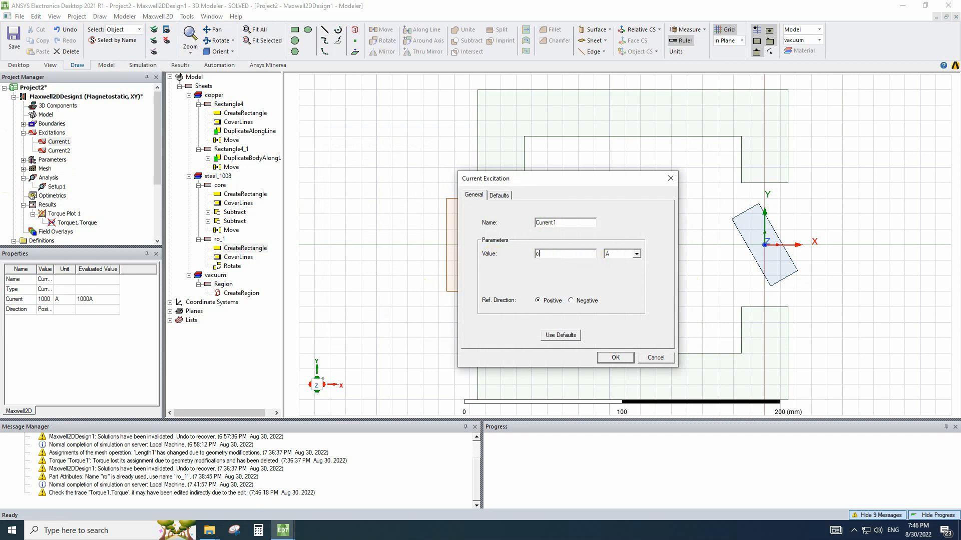
text(u)
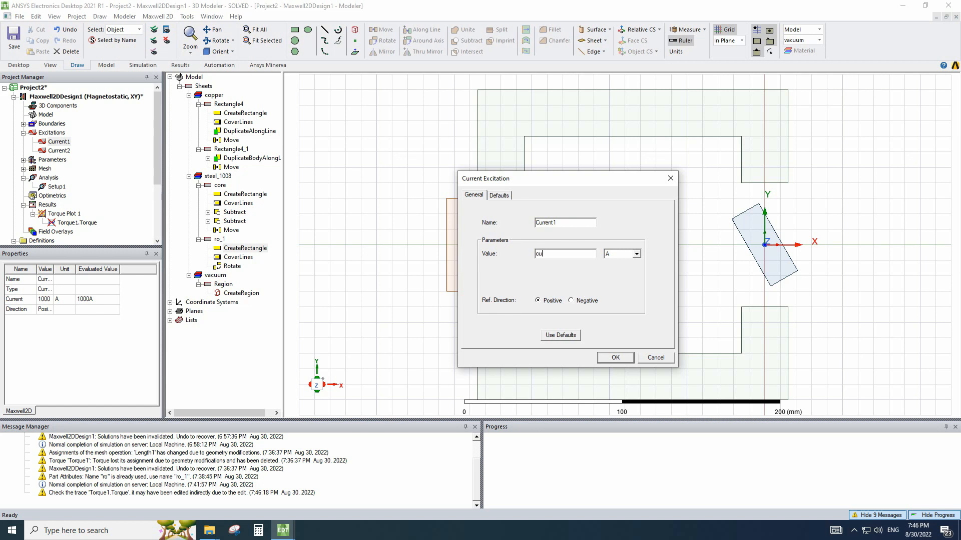
text(current_1)
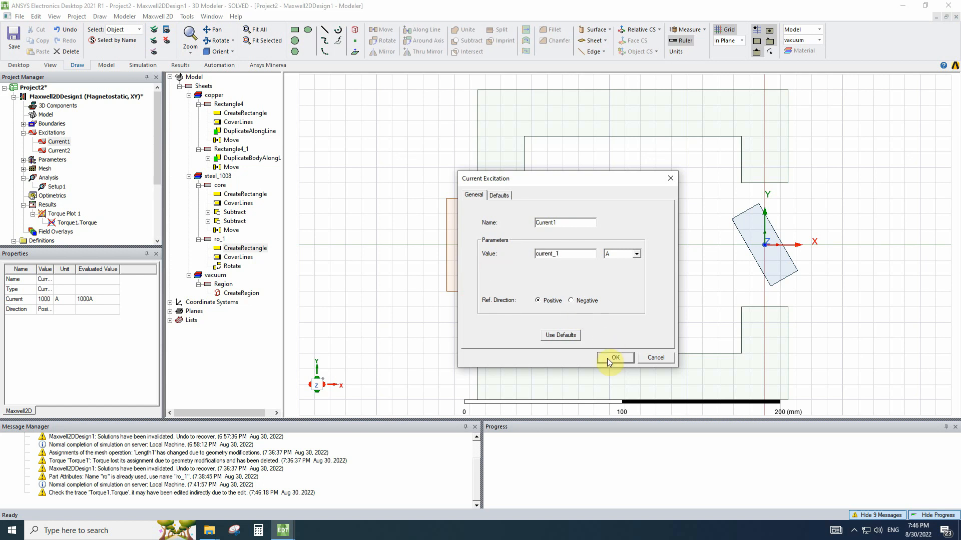
click(614, 357)
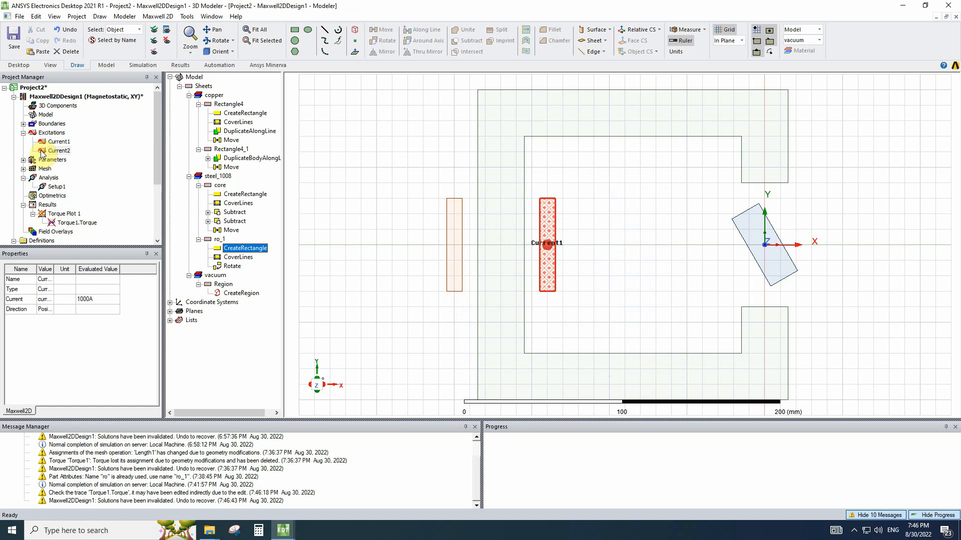
Change Current2's value to current_1
double_click(57, 150)
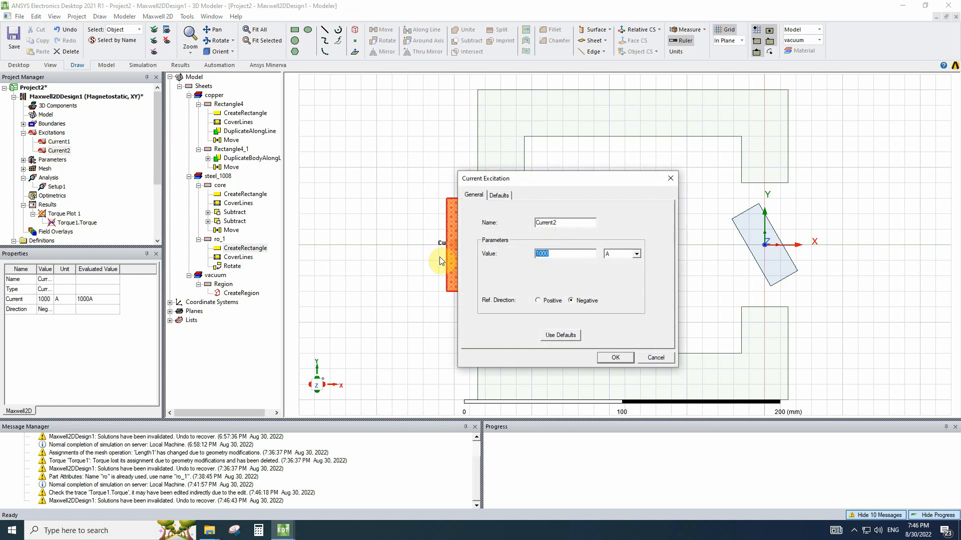
text(cu)
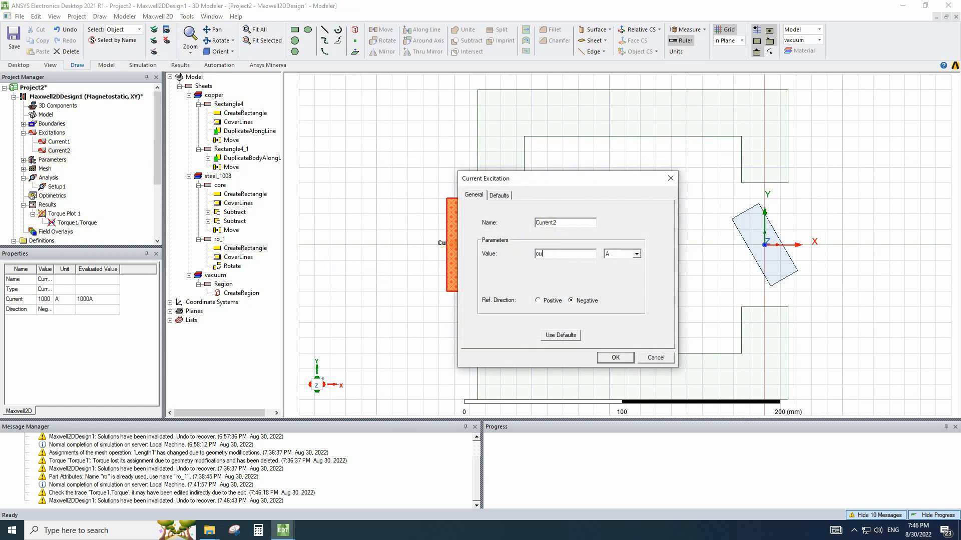
mouse_move(587, 317)
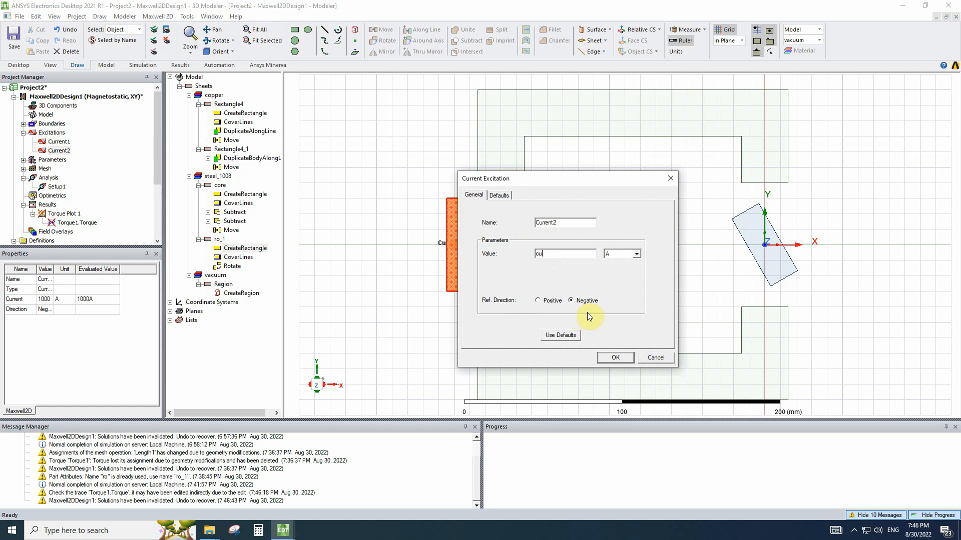
mouse_move(553, 254)
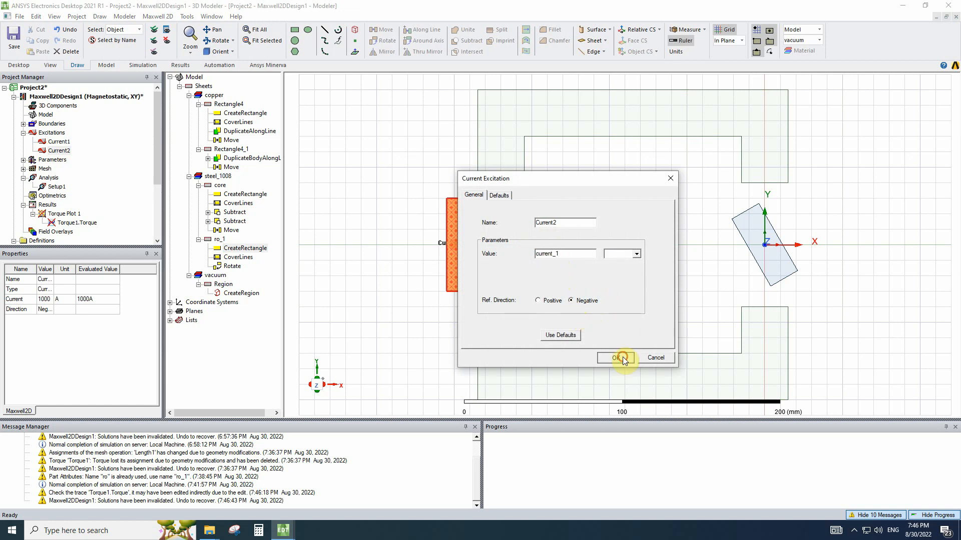
click(616, 358)
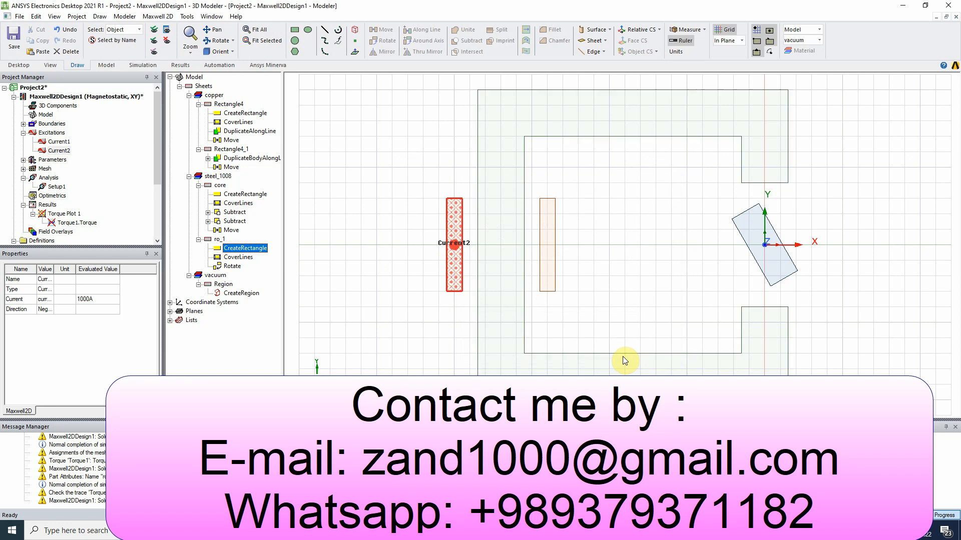
Set the ro_1 Rotate angle to the variable rot, turning the rotor to 45°
click(246, 247)
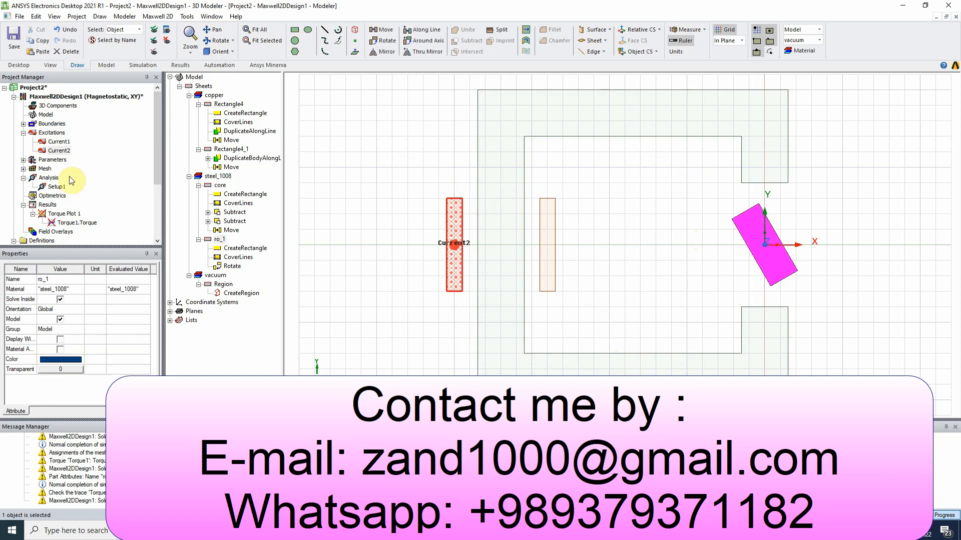
click(221, 239)
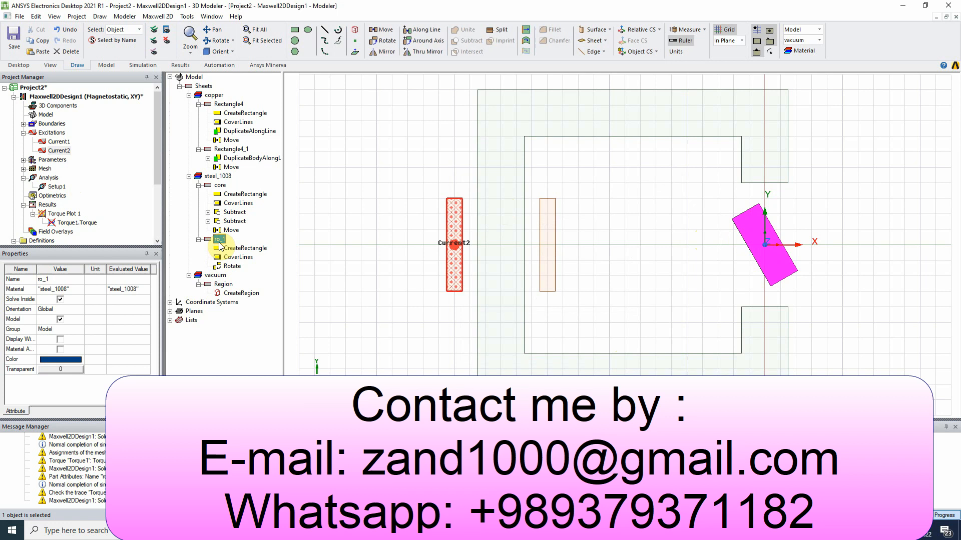
double_click(232, 265)
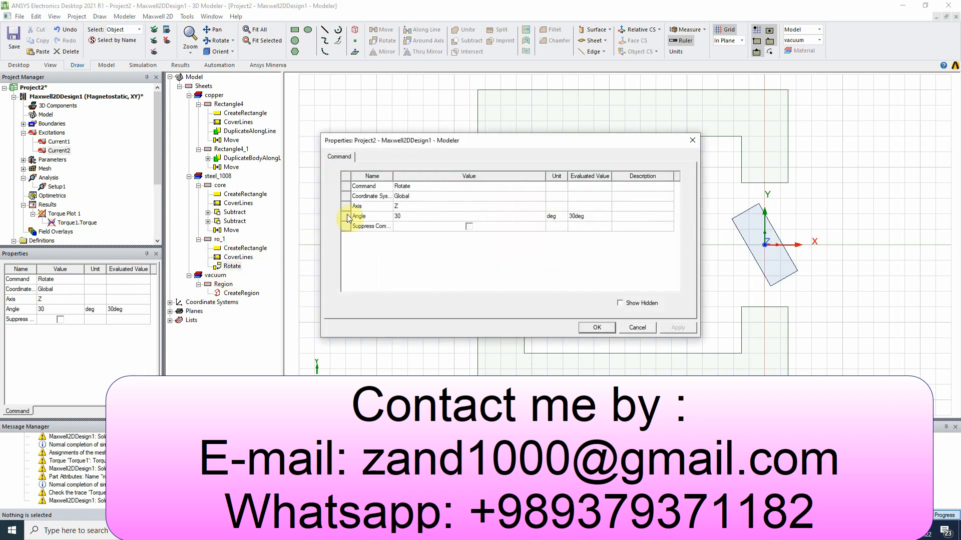
click(405, 215)
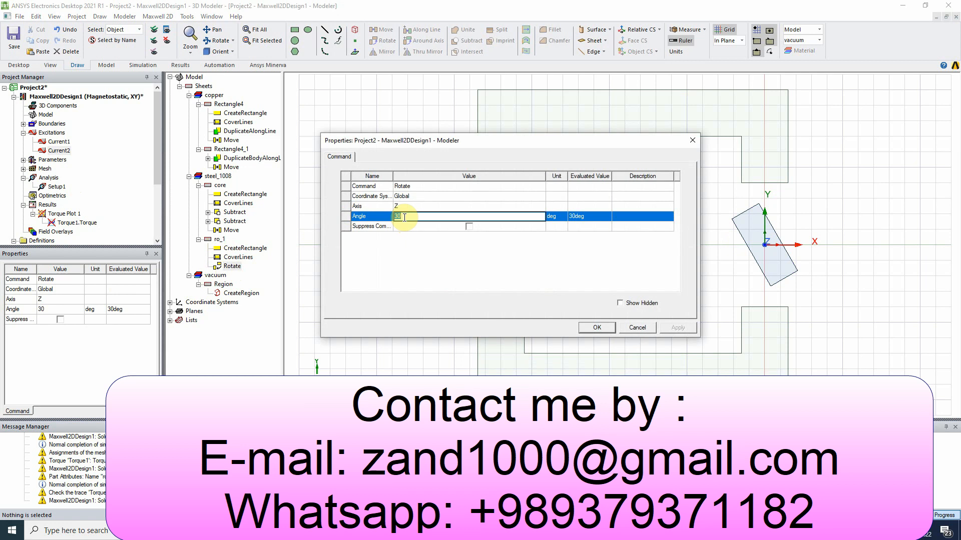
text(rot)
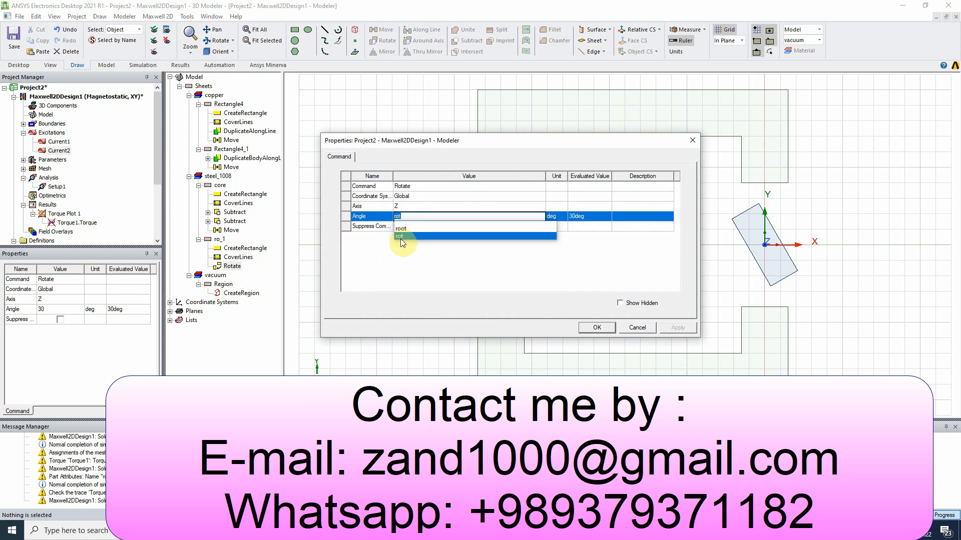
click(400, 237)
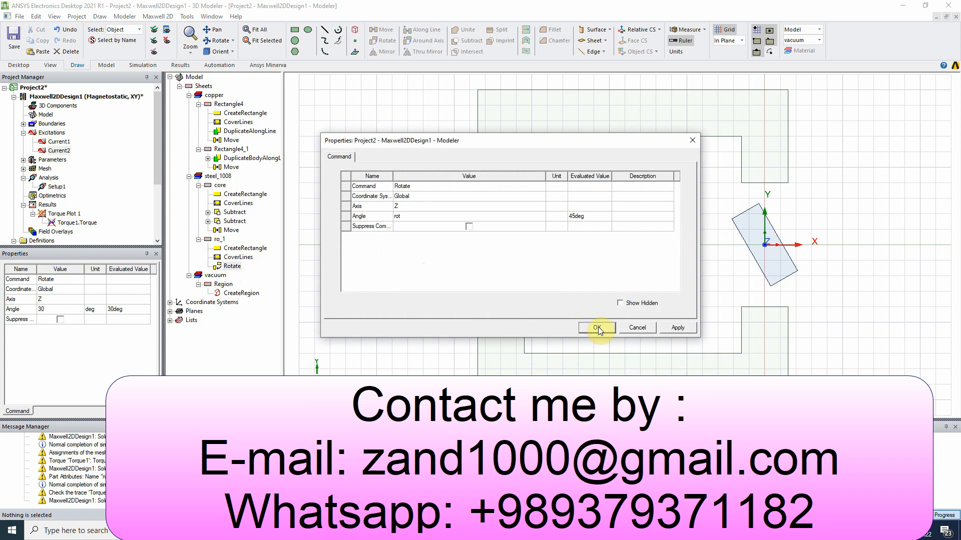
click(596, 328)
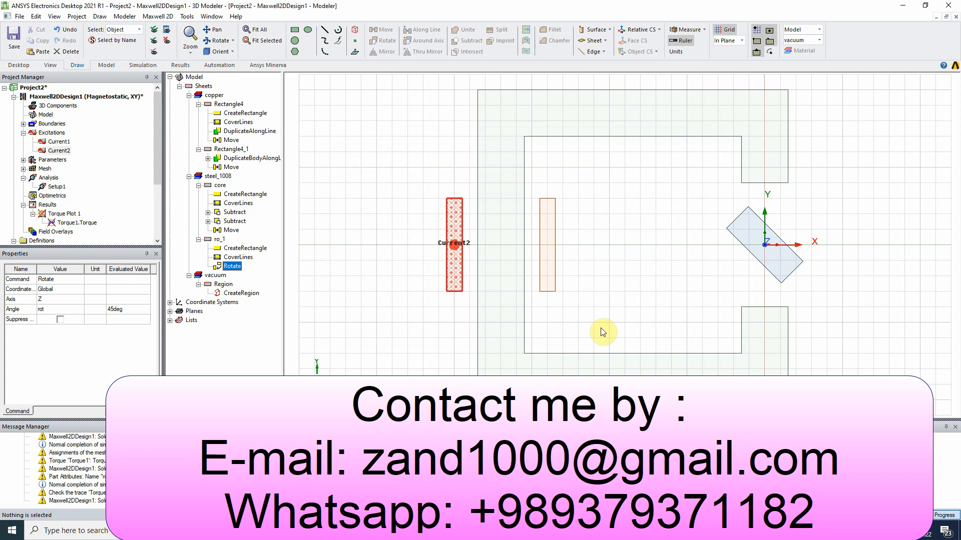
click(762, 245)
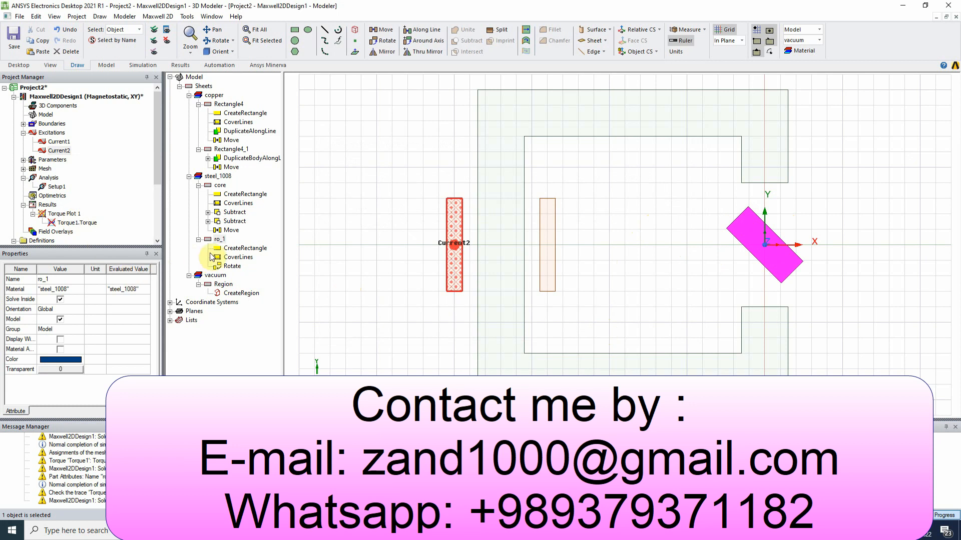
Set ro_1's CreateRectangle position to dx/2, dy/2, 0 and size to -dx by -dy
click(243, 248)
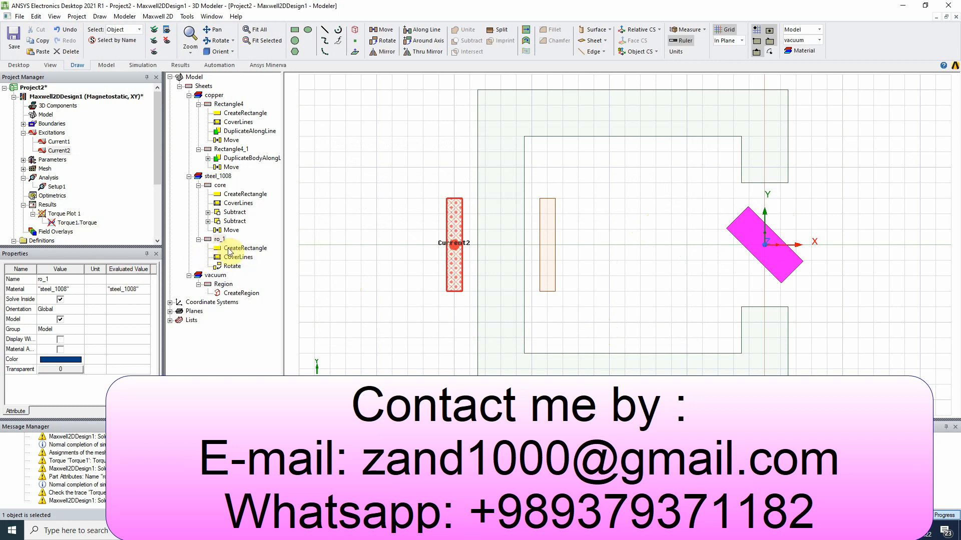
click(248, 248)
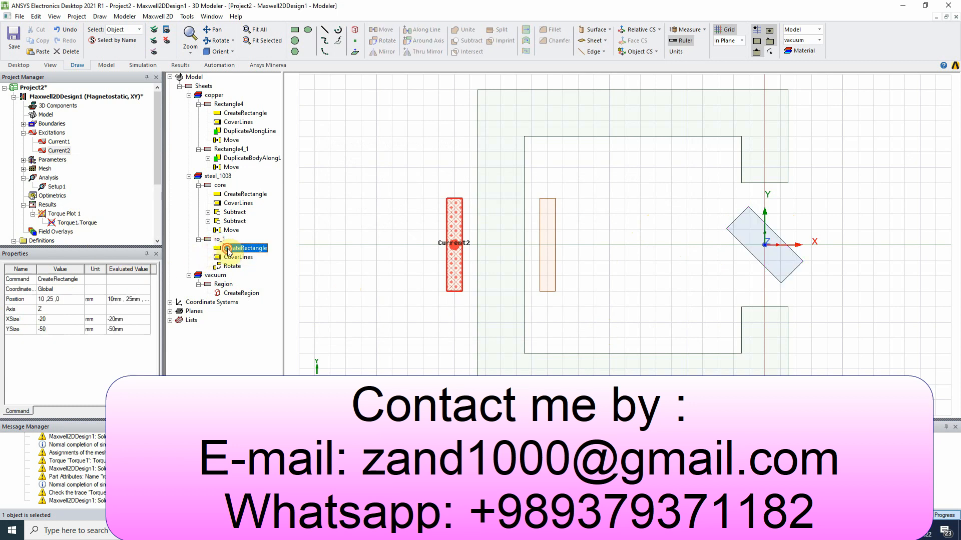
double_click(245, 249)
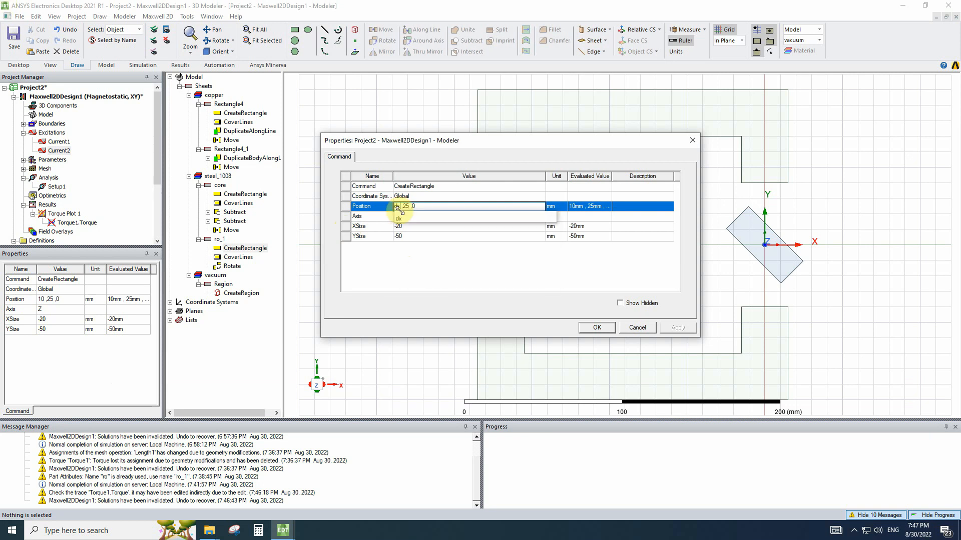
text(dx/2)
click(469, 226)
text(-dx)
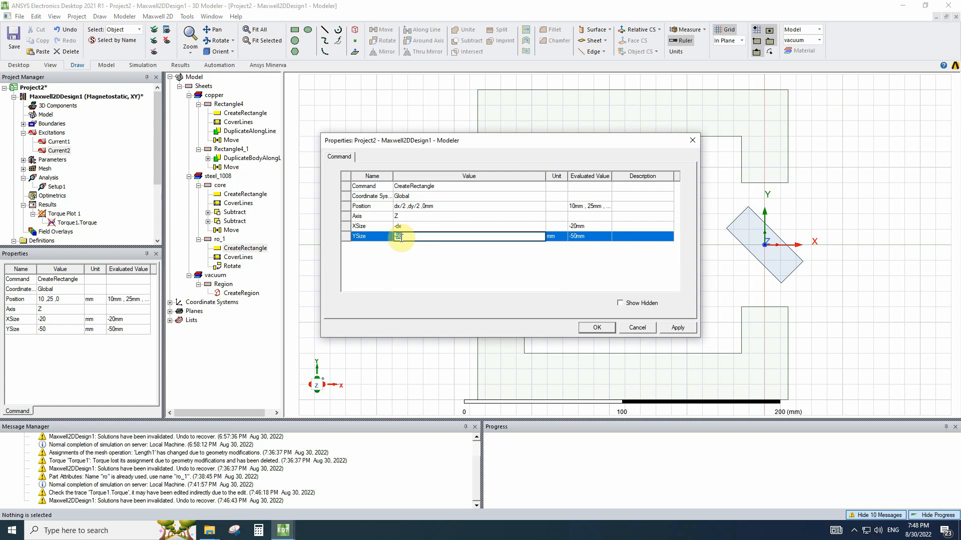
text(dy)
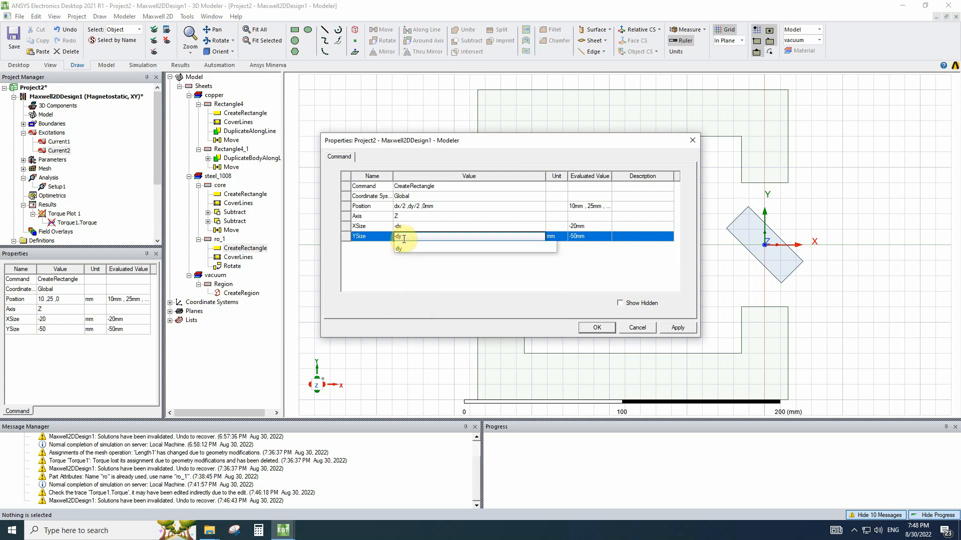
click(595, 327)
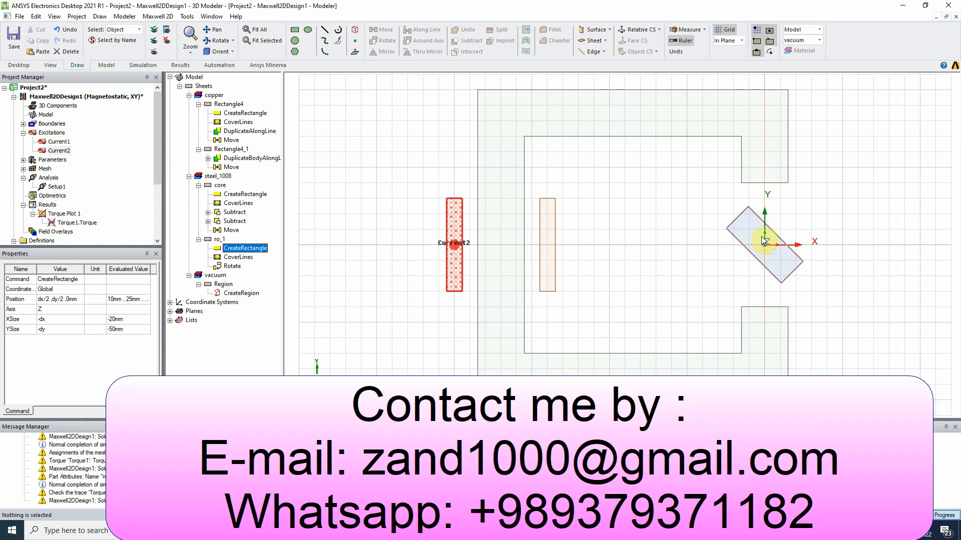
mouse_move(734, 256)
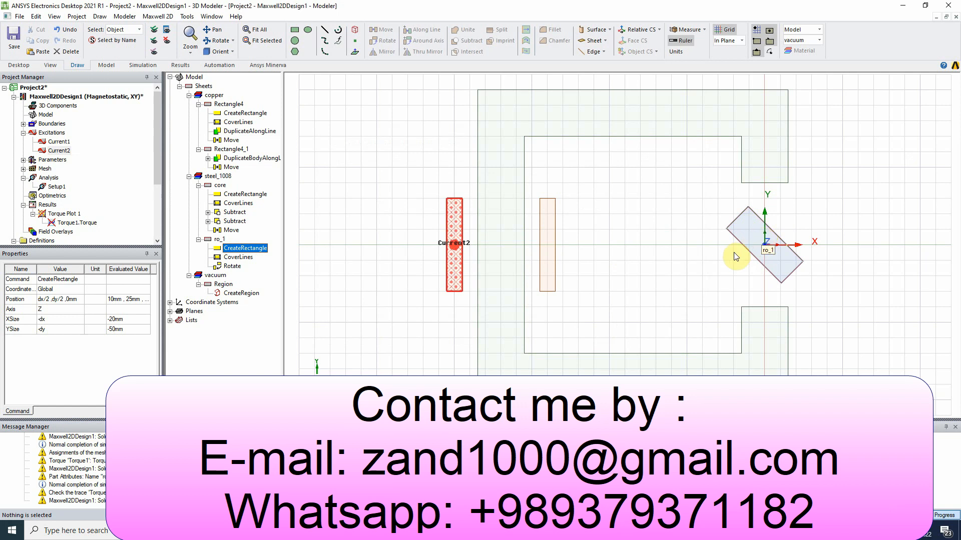
mouse_move(551, 265)
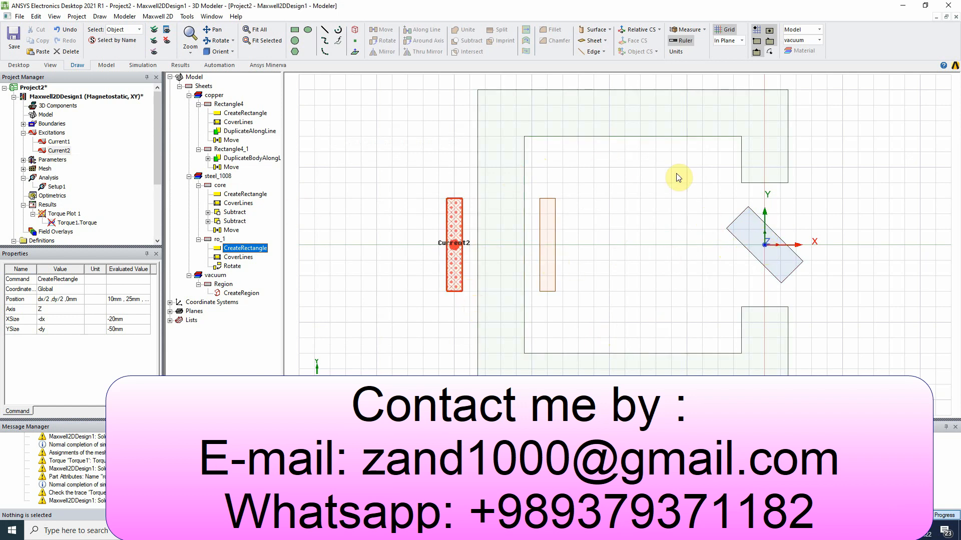
mouse_move(3, 117)
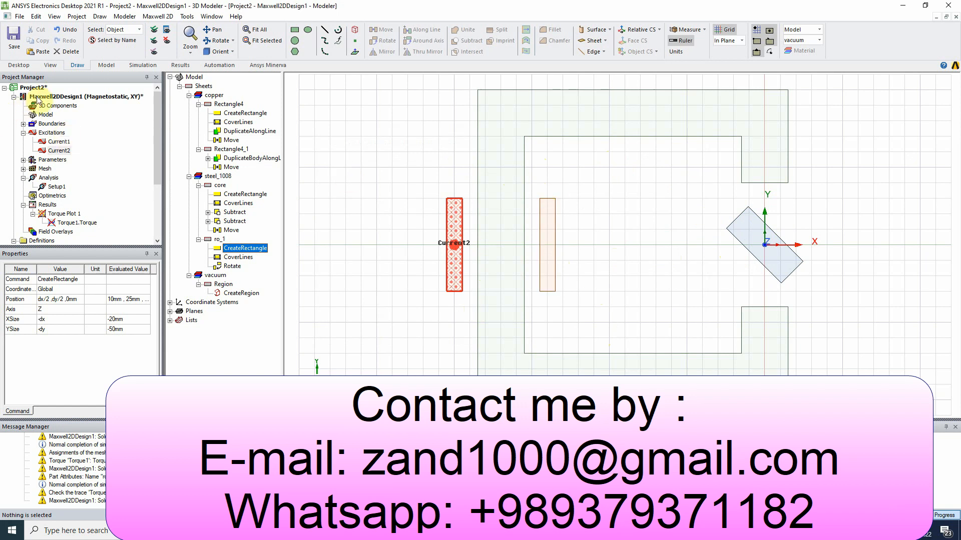
Try rot, dx and dy values in the Properties grid, ending at rot 10°, dx 30 mm, dy 50 mm
click(89, 96)
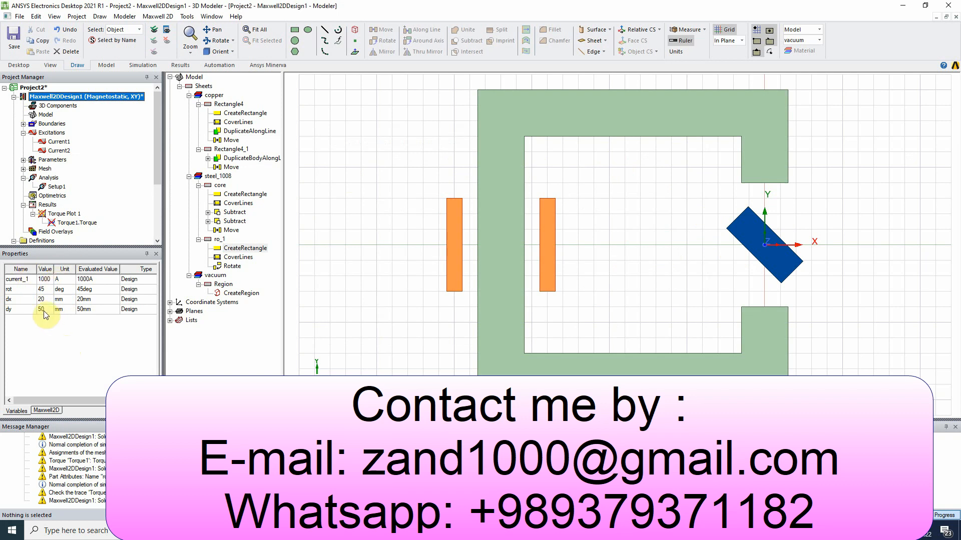
click(44, 289)
text(30)
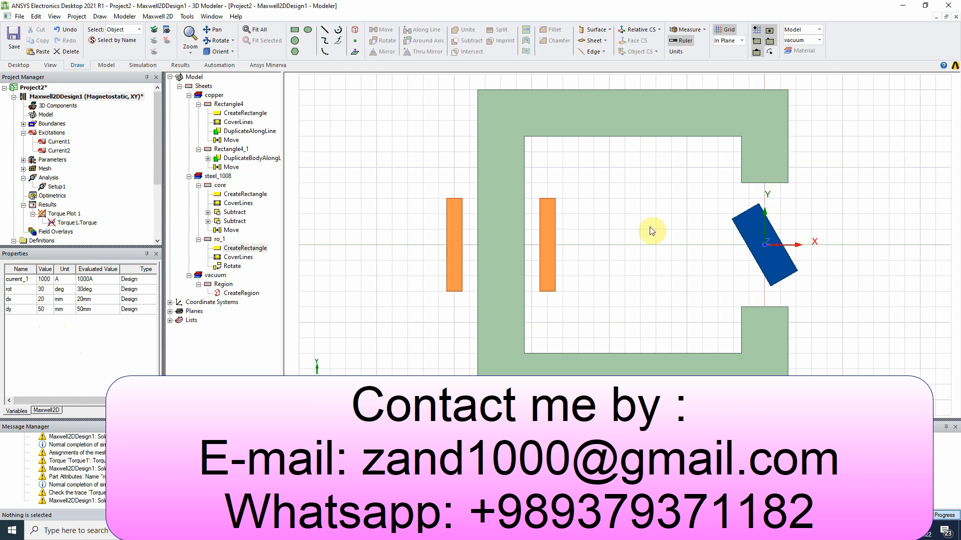
mouse_move(761, 230)
text(80)
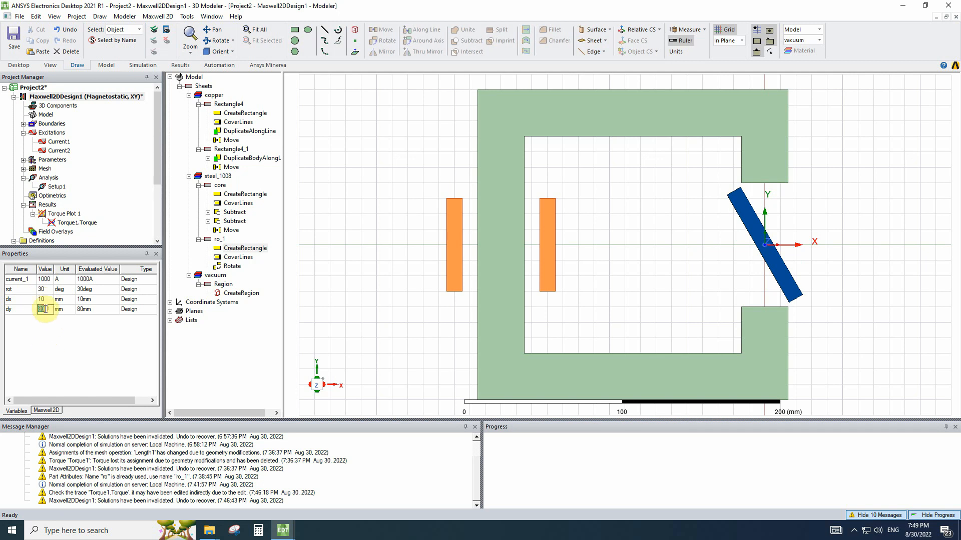
click(44, 309)
text(100)
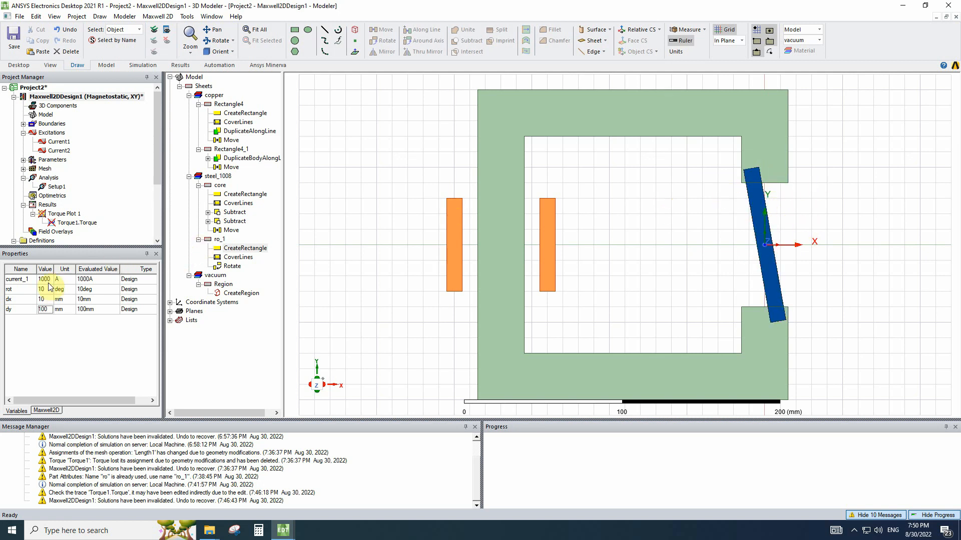
click(44, 299)
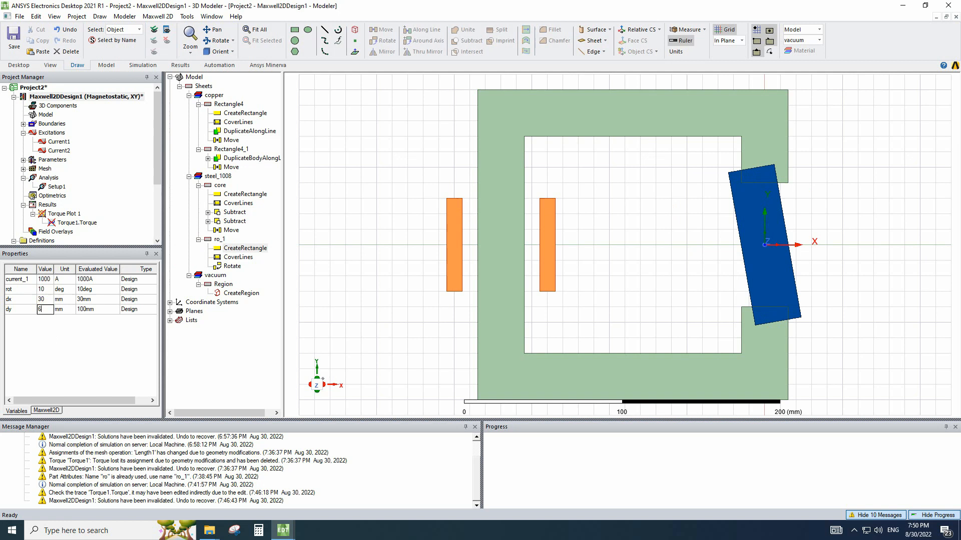
text(50)
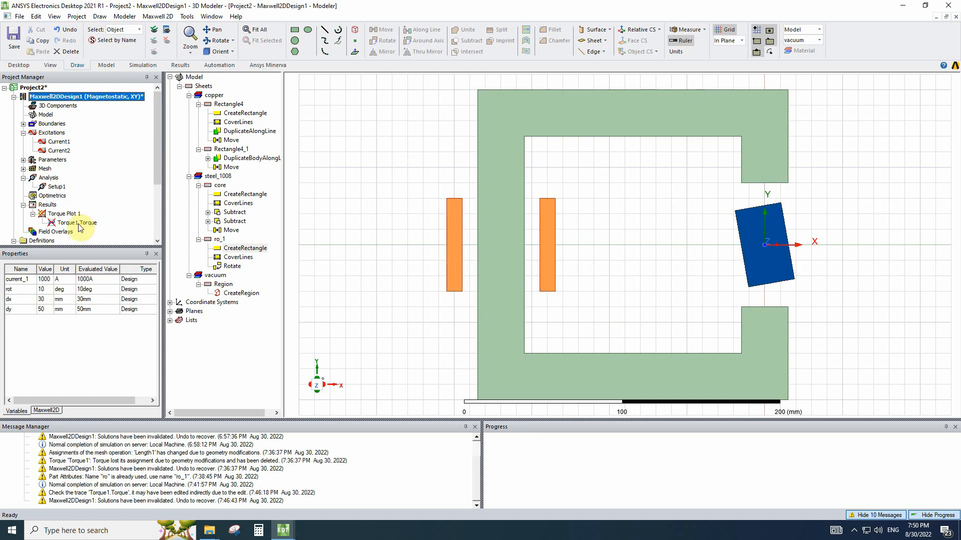
mouse_move(652, 253)
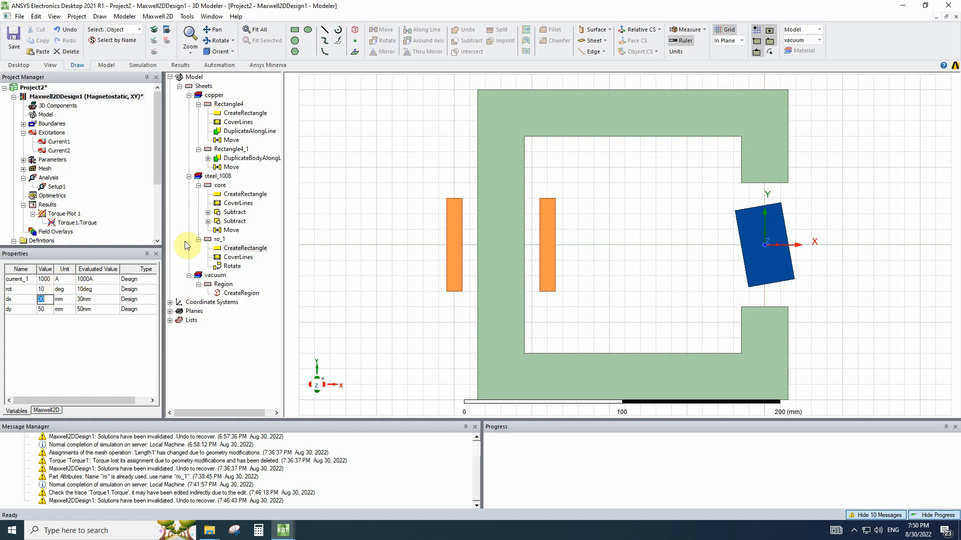
mouse_move(649, 218)
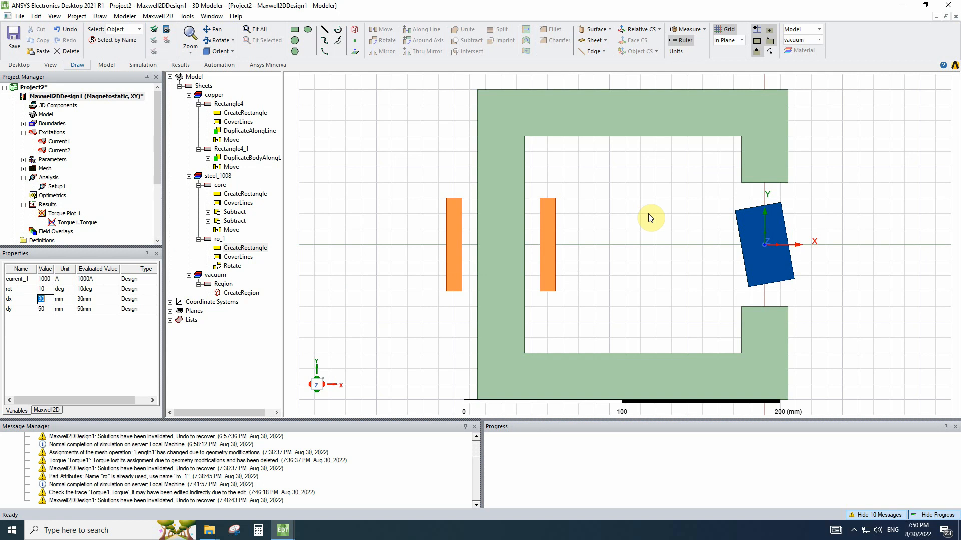
mouse_move(821, 256)
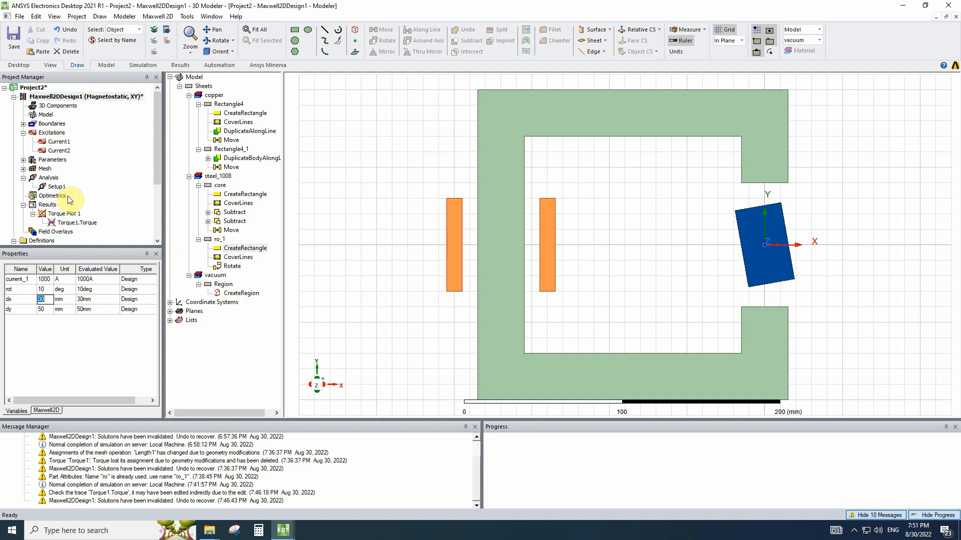
Add a parametric sweep of rot, linear from 0 to 90 deg in 5-degree steps
right_click(51, 196)
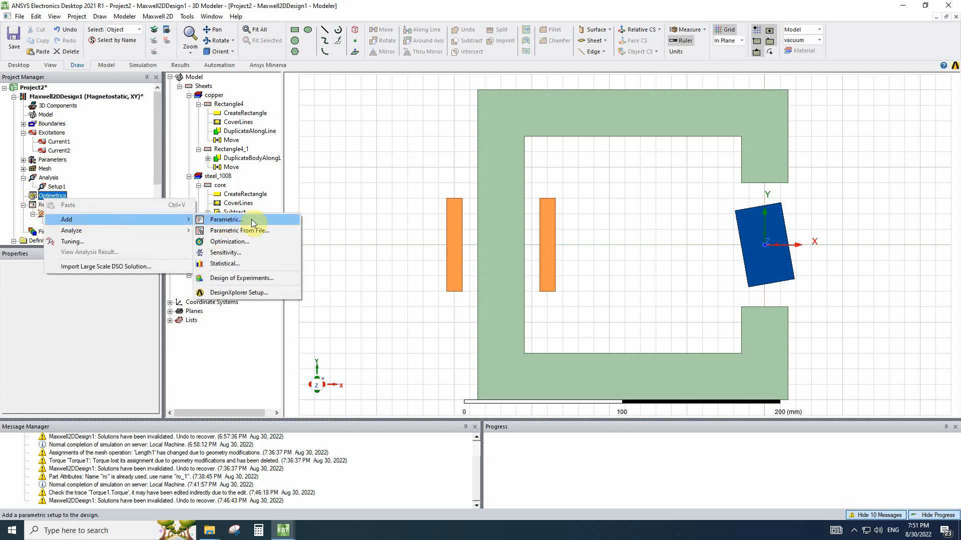
click(226, 219)
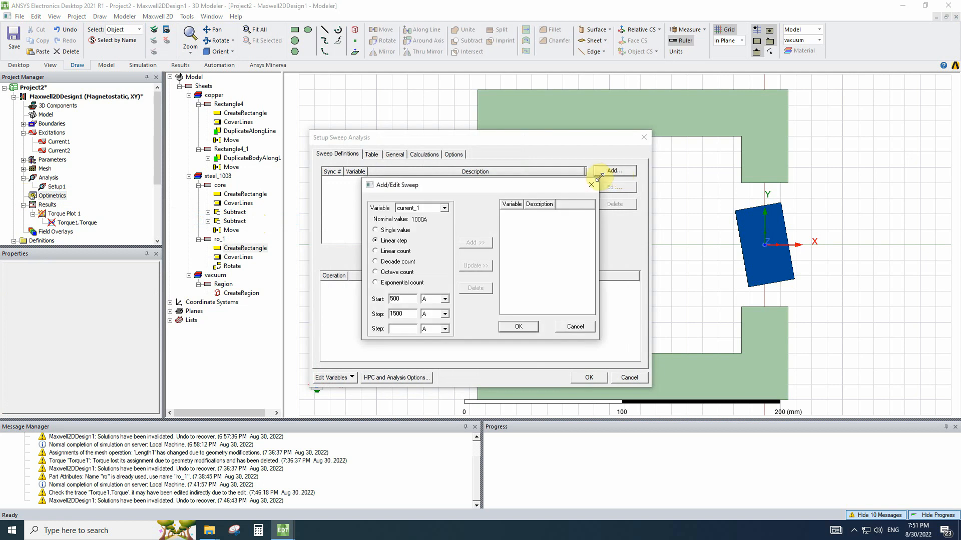
click(442, 208)
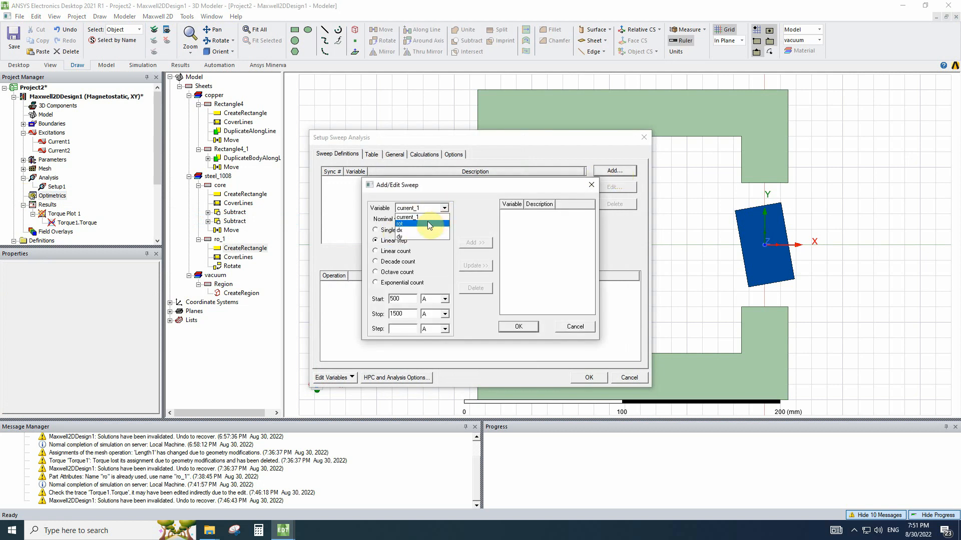
click(401, 223)
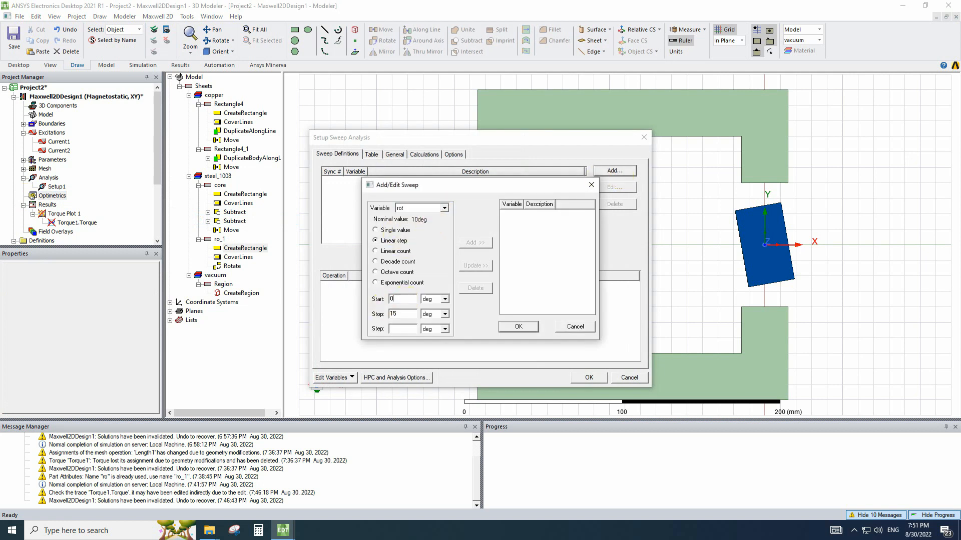
triple_click(399, 314)
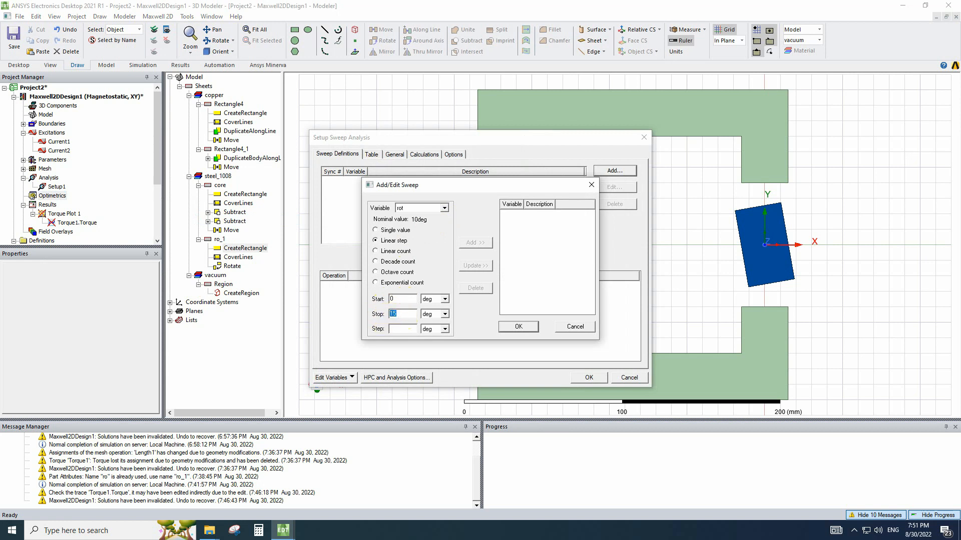
text(90)
click(403, 329)
text(5)
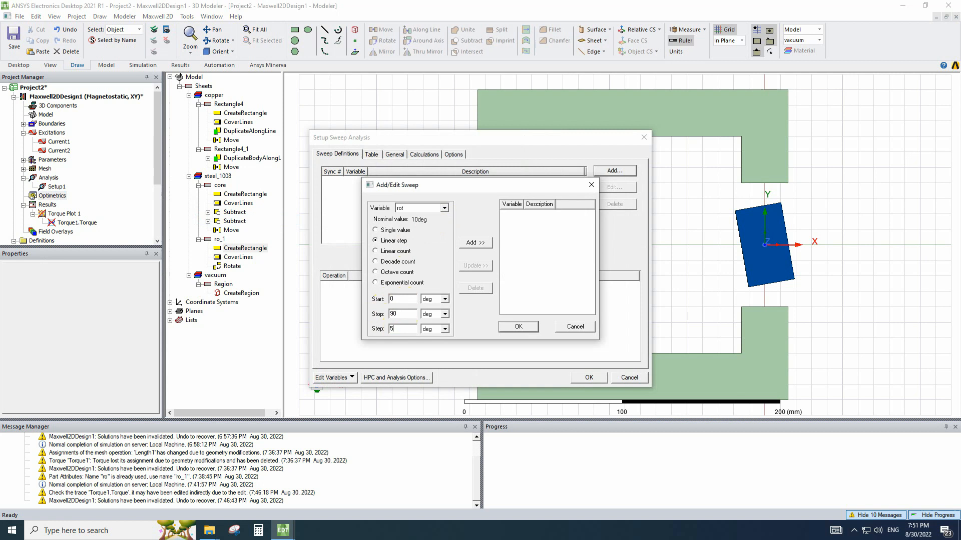
click(475, 243)
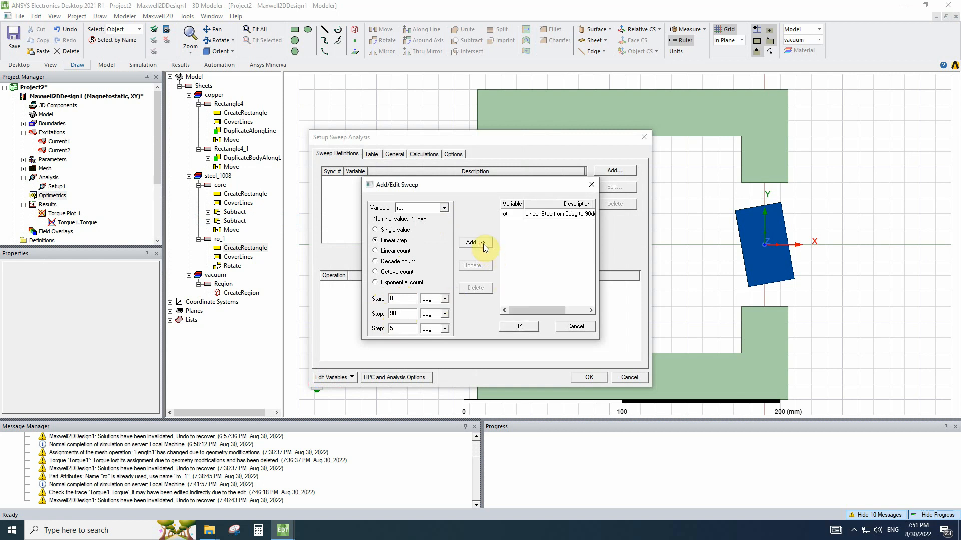
click(518, 326)
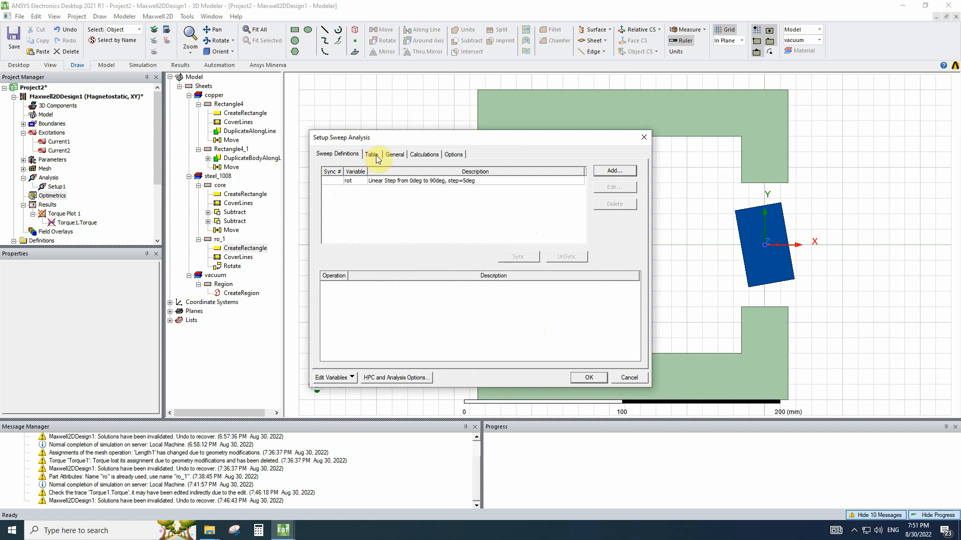
click(371, 153)
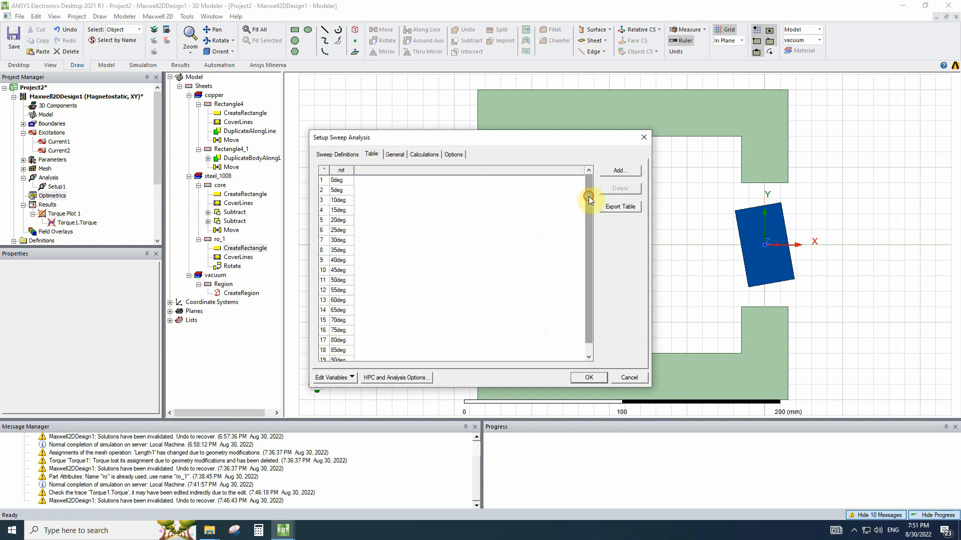
scroll(down, 3)
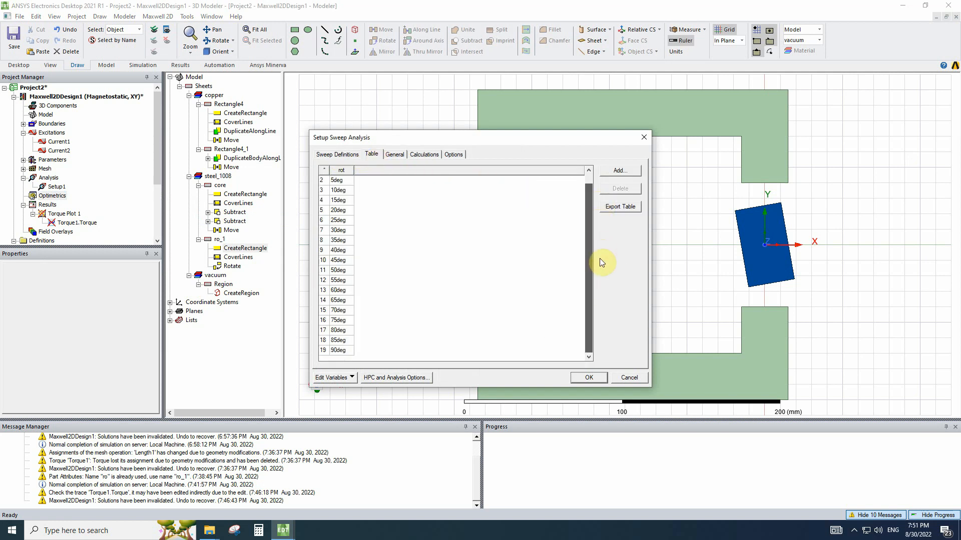
mouse_move(587, 235)
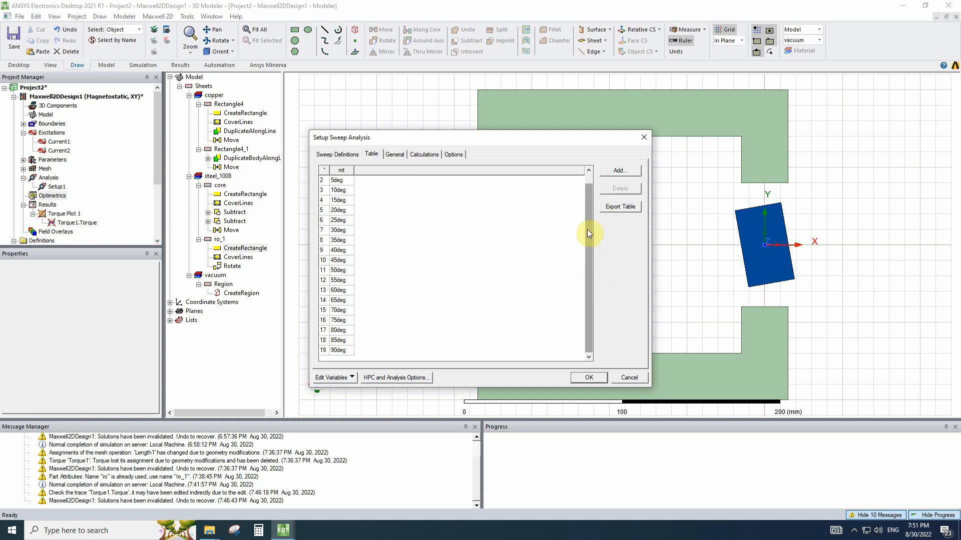
mouse_move(587, 285)
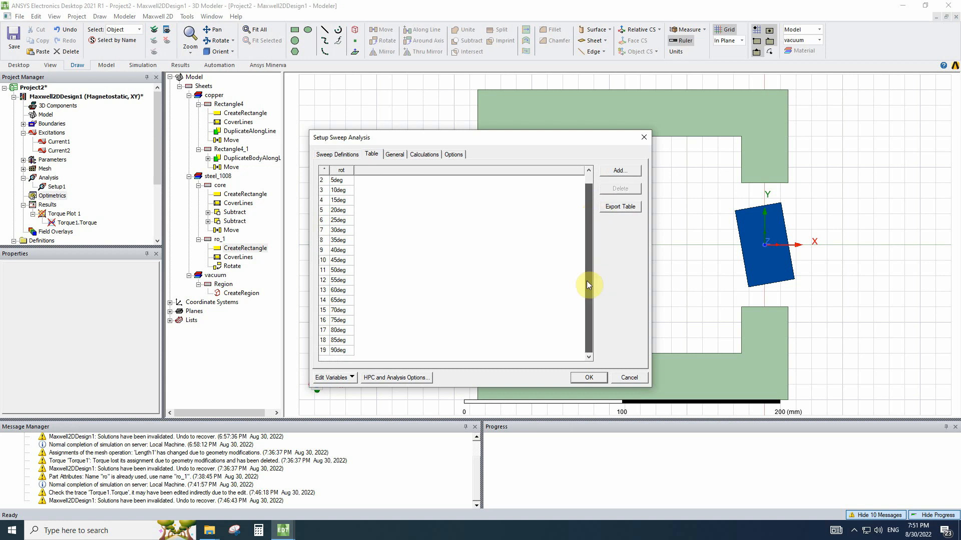
scroll(up, 3)
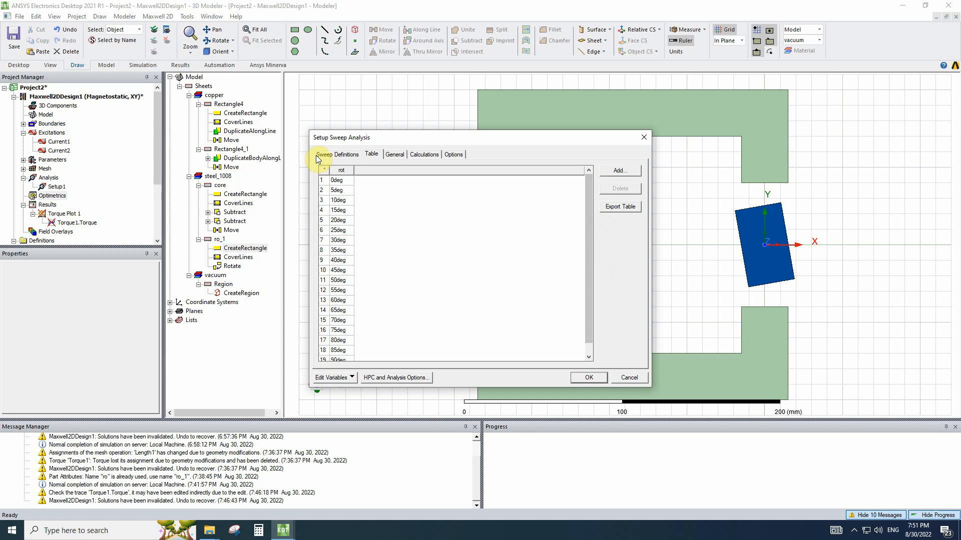
click(618, 170)
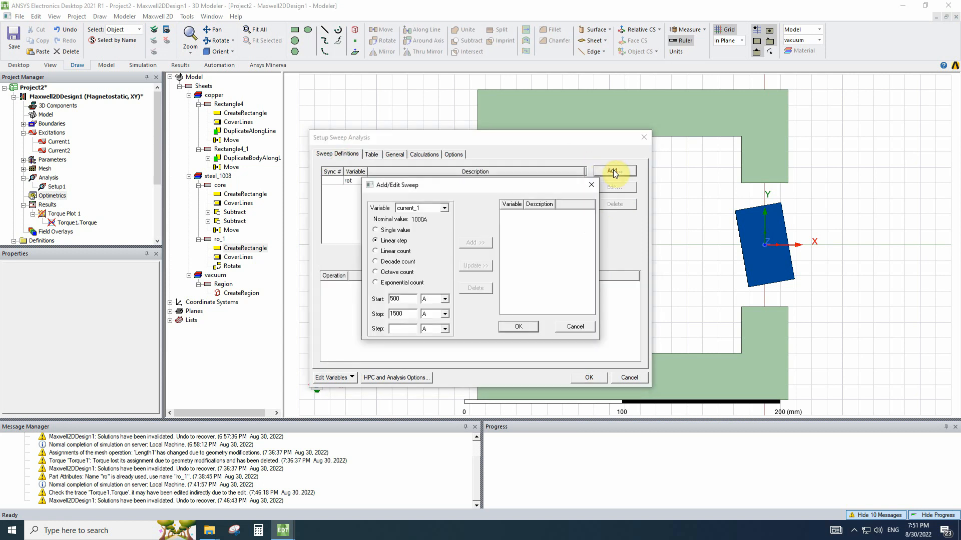
Add a dx sweep, linear from 5 mm to 10 mm in 2.5 mm steps
click(443, 208)
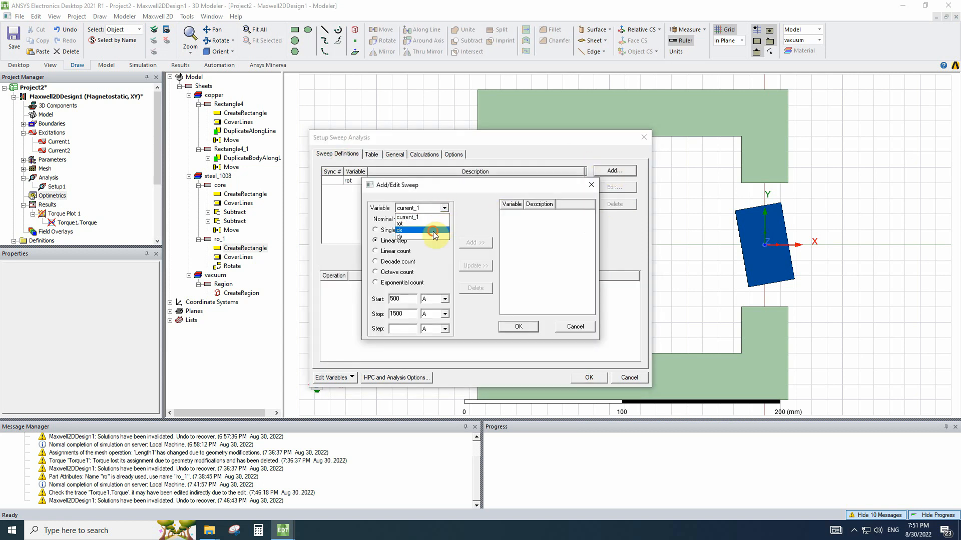
click(399, 230)
text(10)
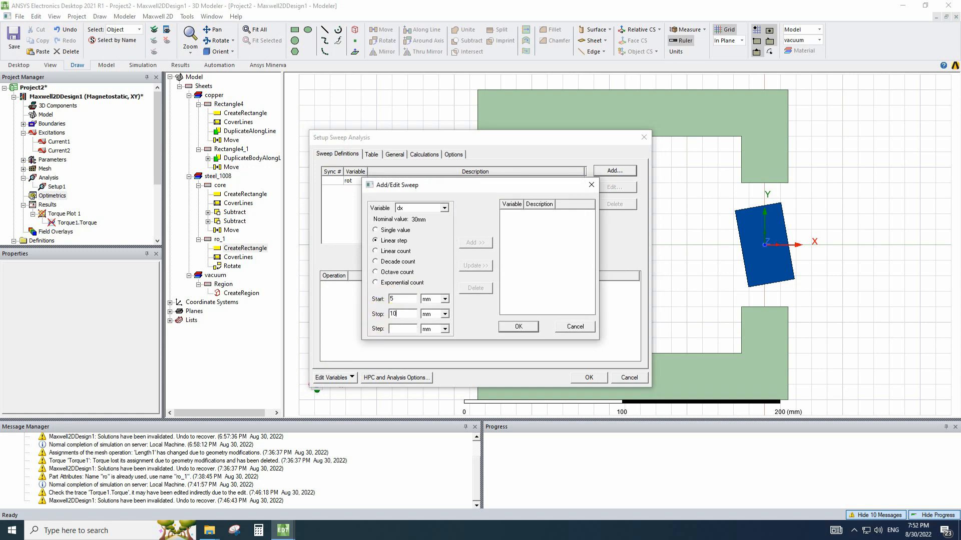
click(401, 329)
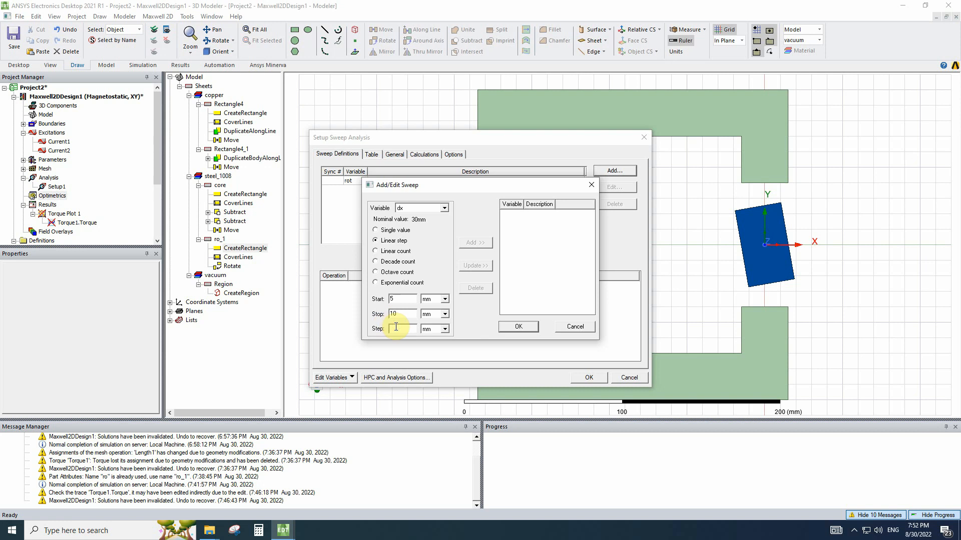
text(2.5)
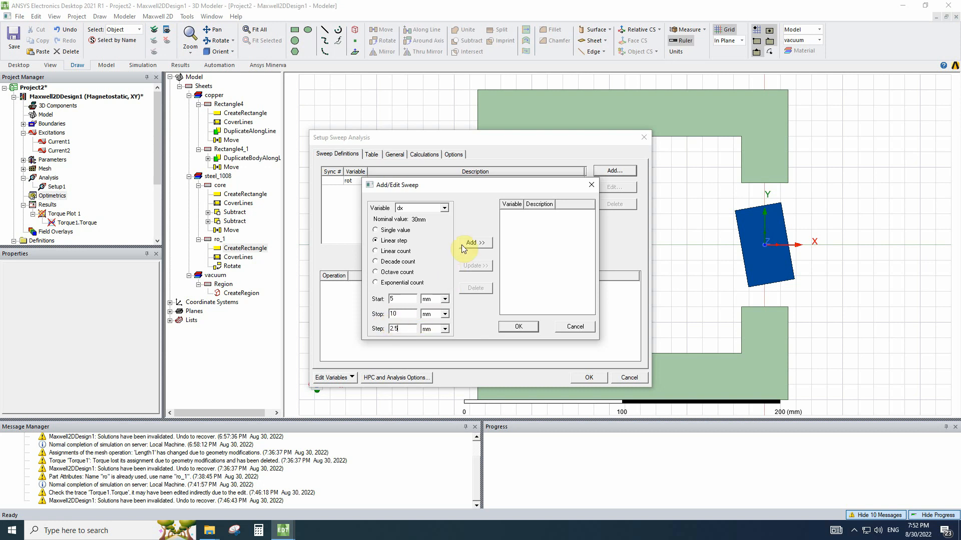
click(472, 242)
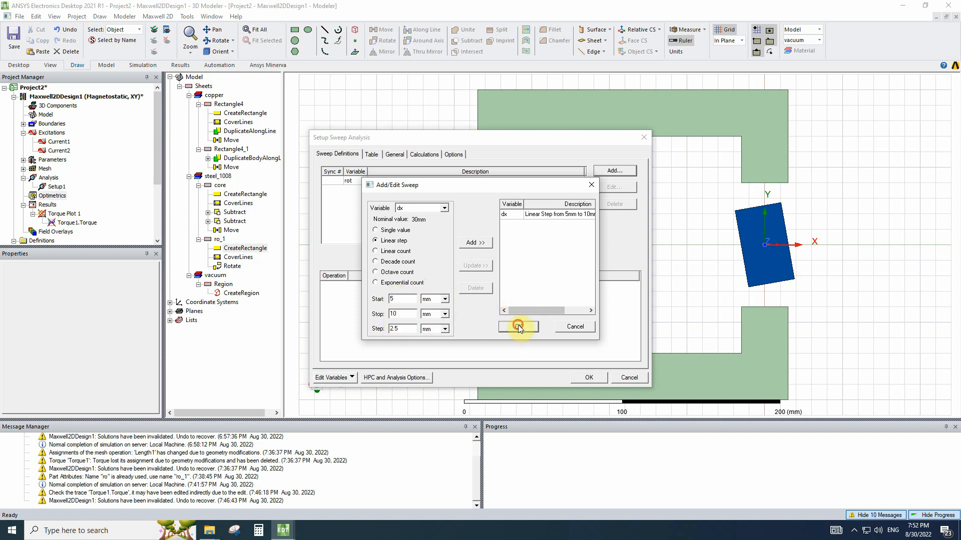
click(517, 325)
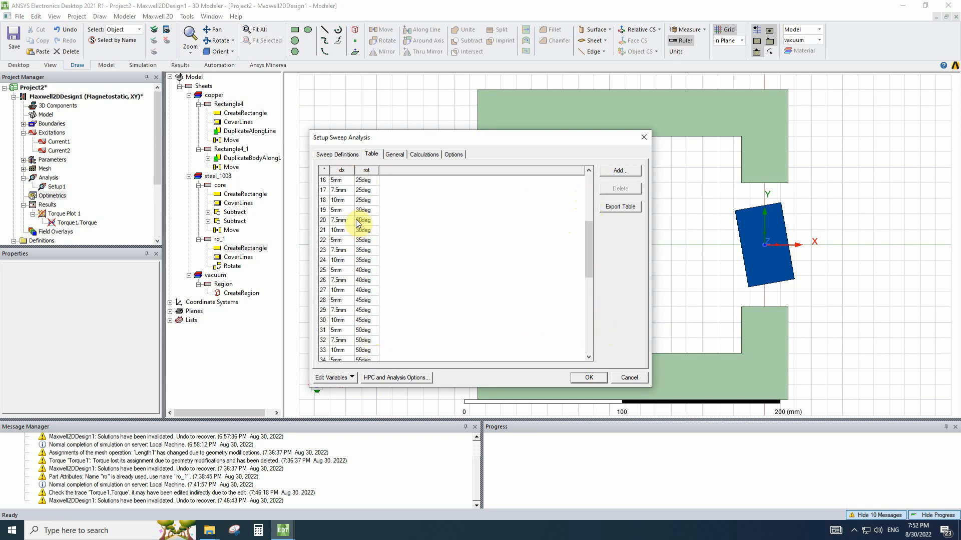
Review the 57 dx and rot combinations in the Table tab and accept the setup
scroll(down, 3)
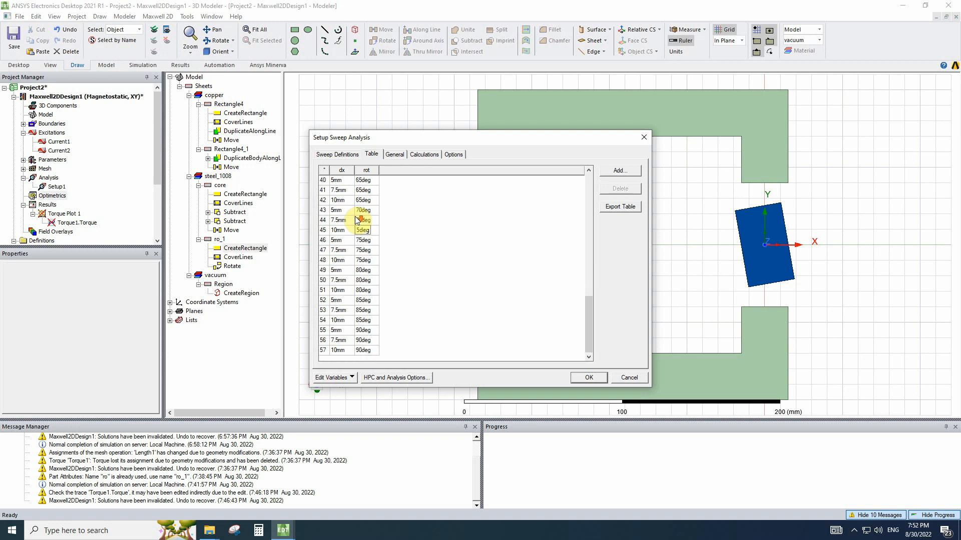
click(326, 350)
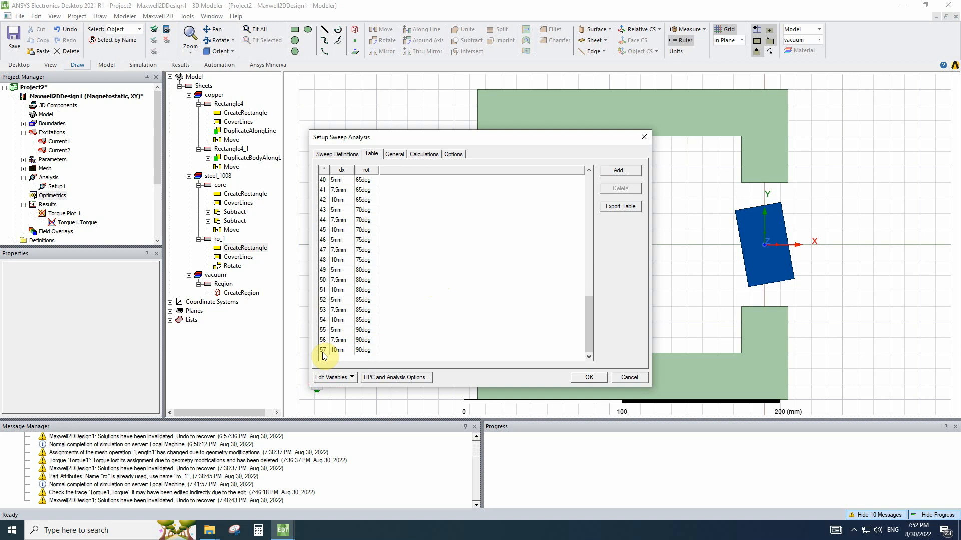
mouse_move(598, 423)
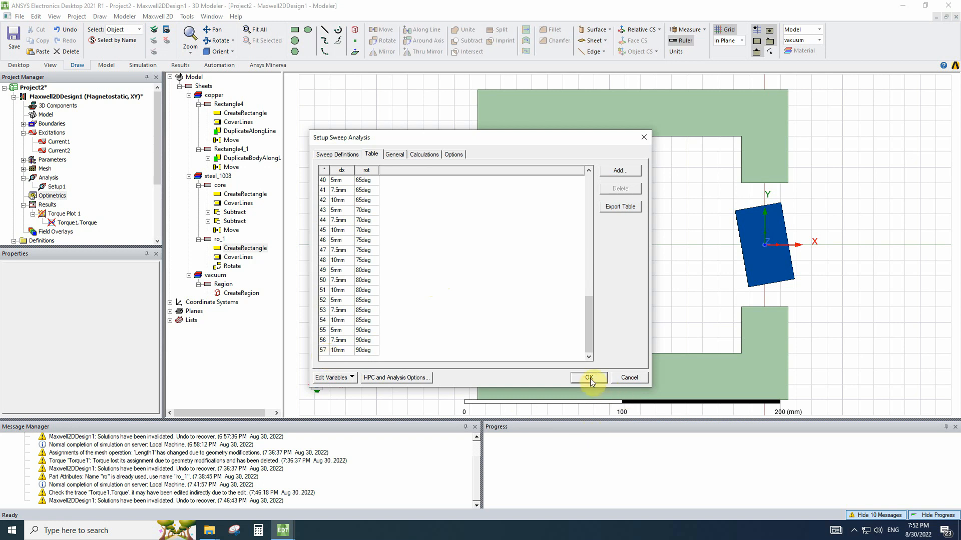
click(587, 377)
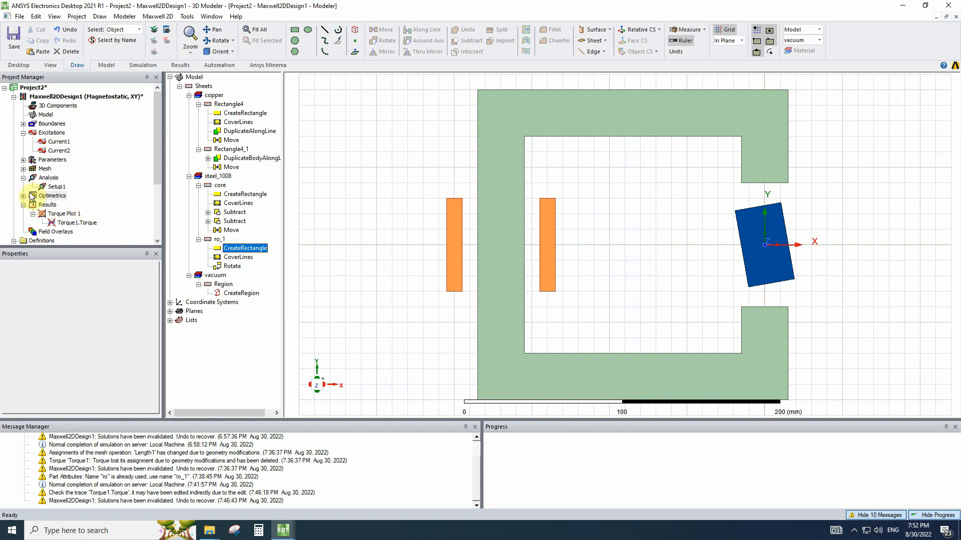
Analyze ParametricSetup1 to solve all dx and rotation variations
right_click(66, 205)
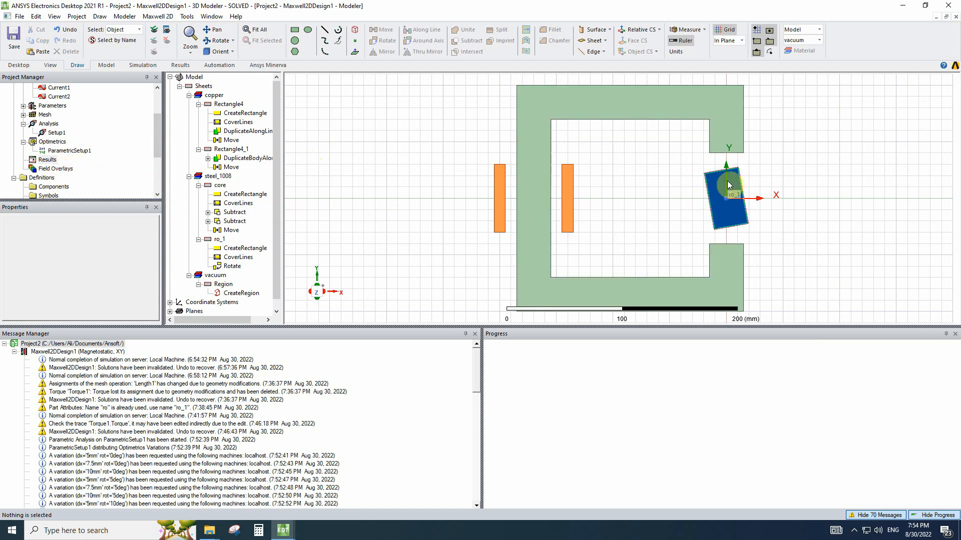
mouse_move(713, 188)
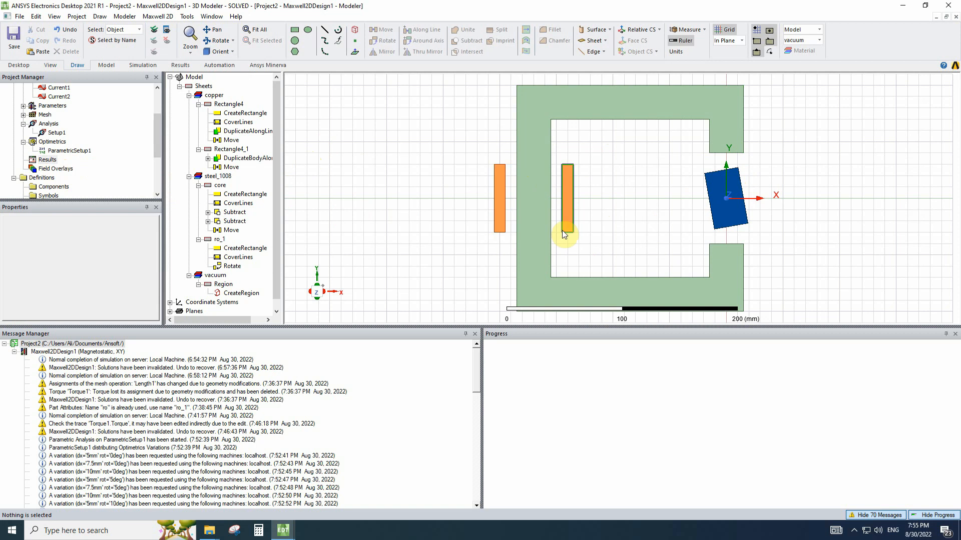
mouse_move(568, 211)
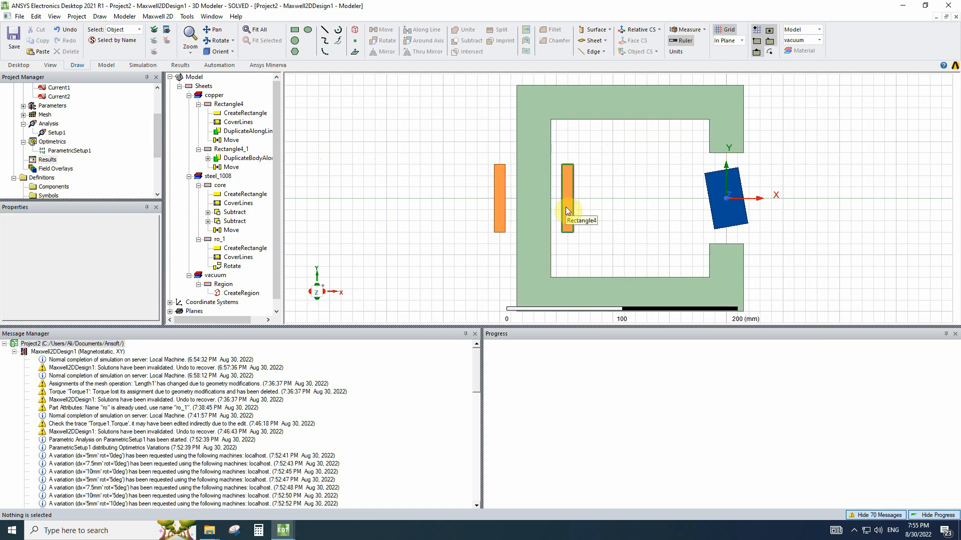
mouse_move(559, 212)
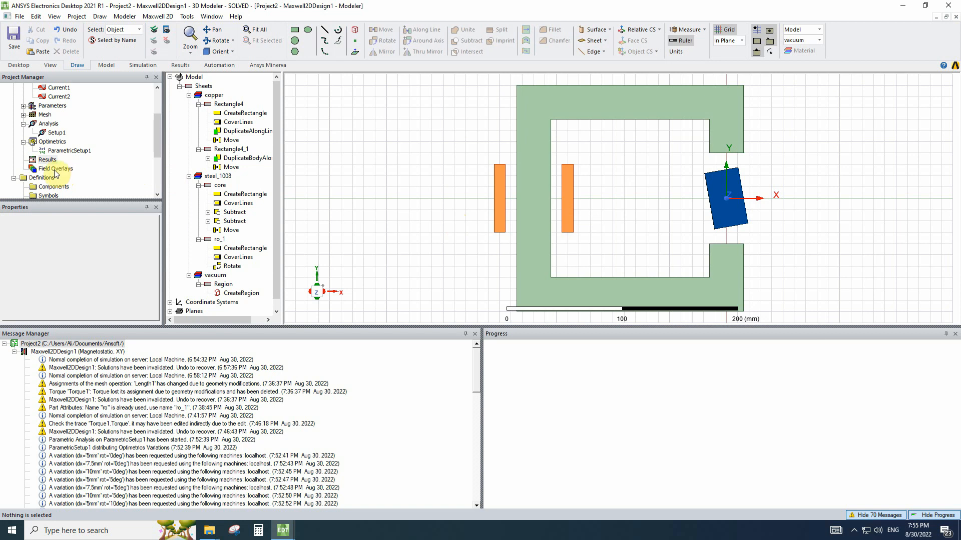
Create a new magnetostatic rectangular plot report
right_click(48, 160)
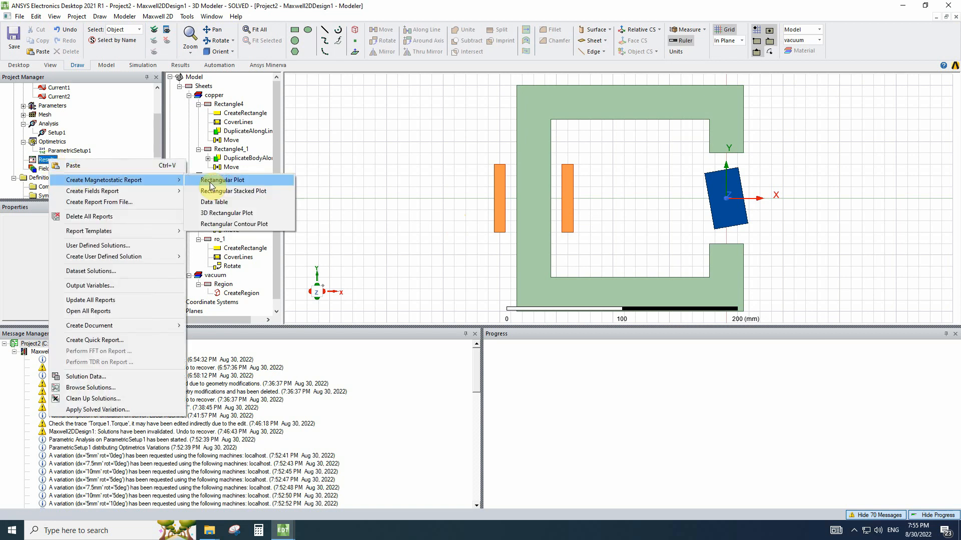
click(221, 179)
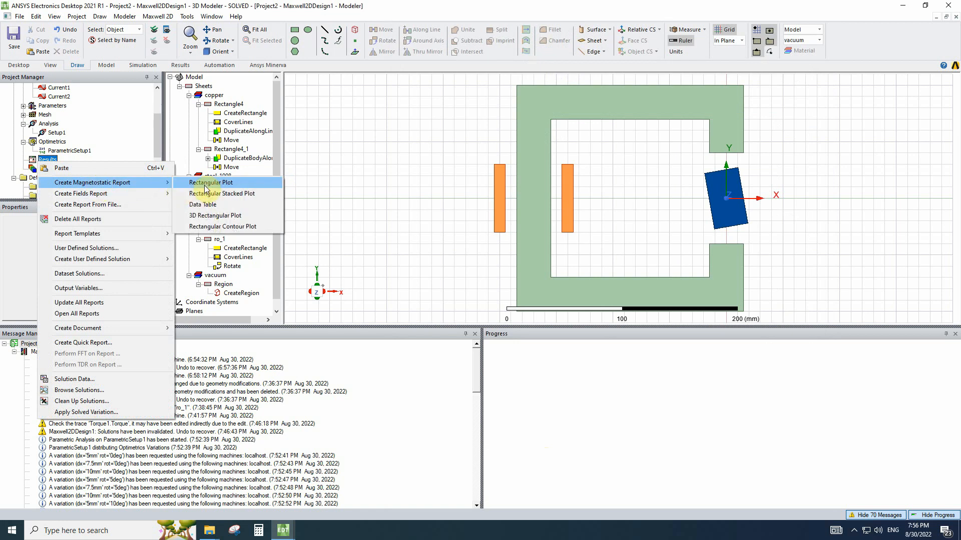
click(211, 183)
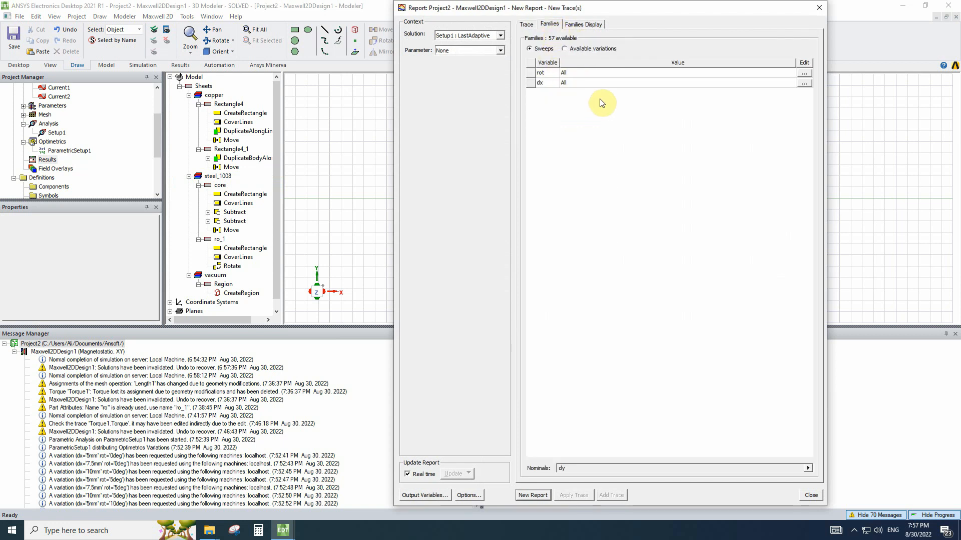
mouse_move(574, 101)
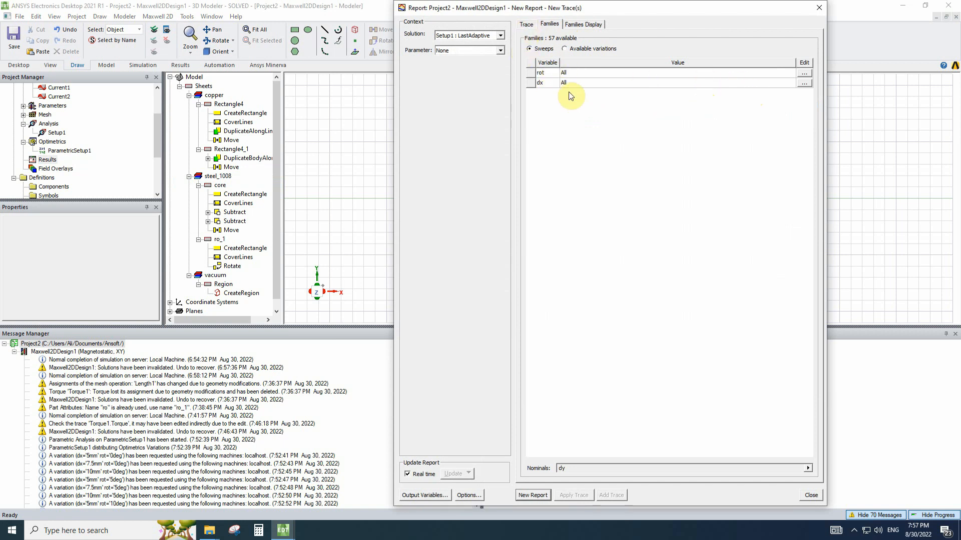
Plot Torque1.Torque against rot, with dx values as families
click(525, 24)
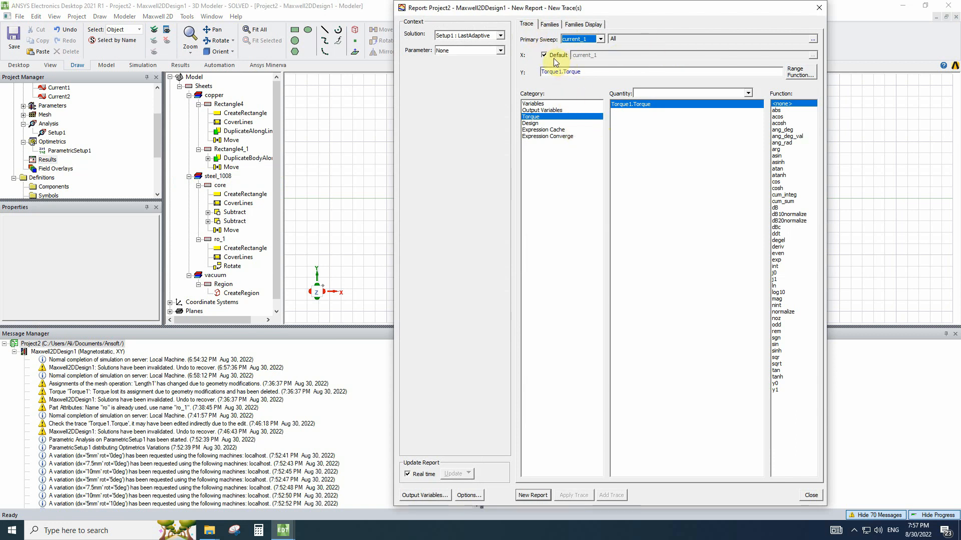
click(599, 38)
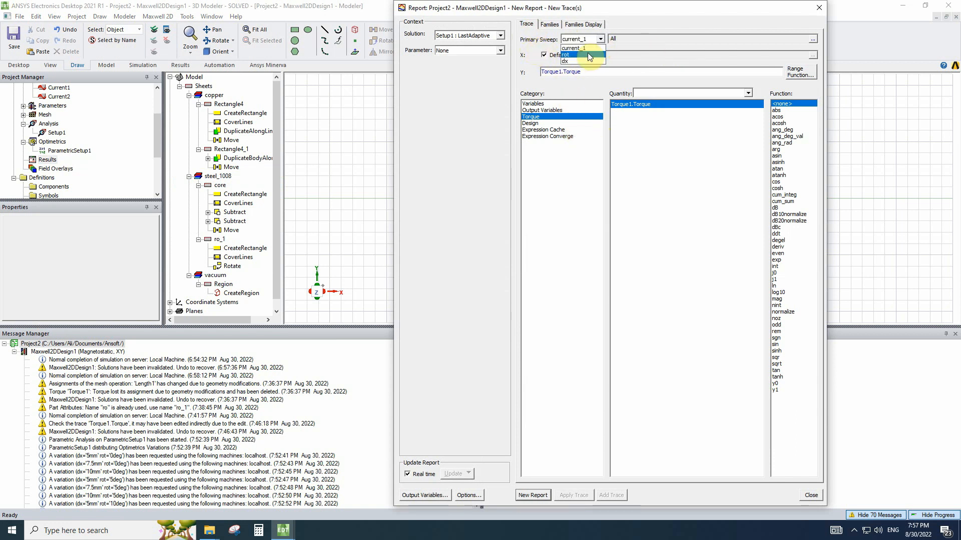
click(565, 54)
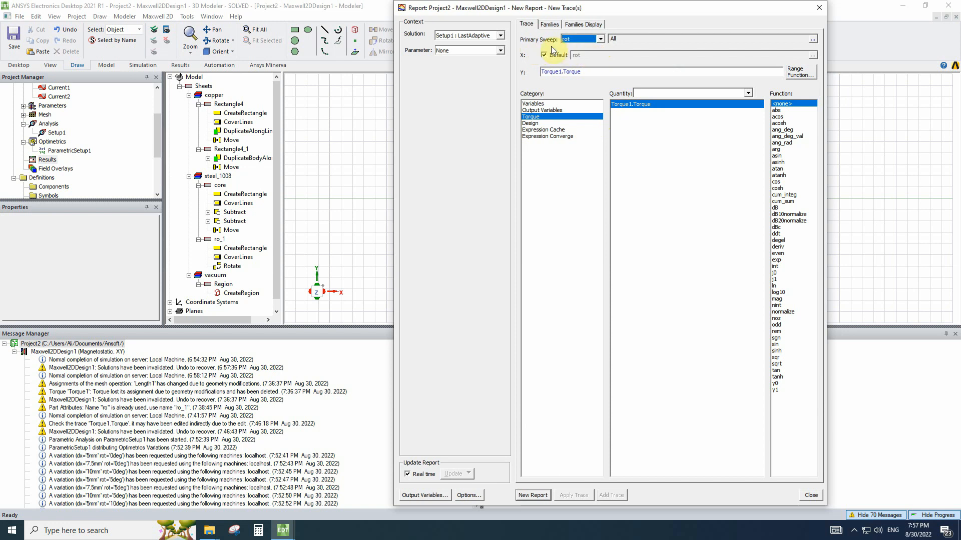
click(548, 24)
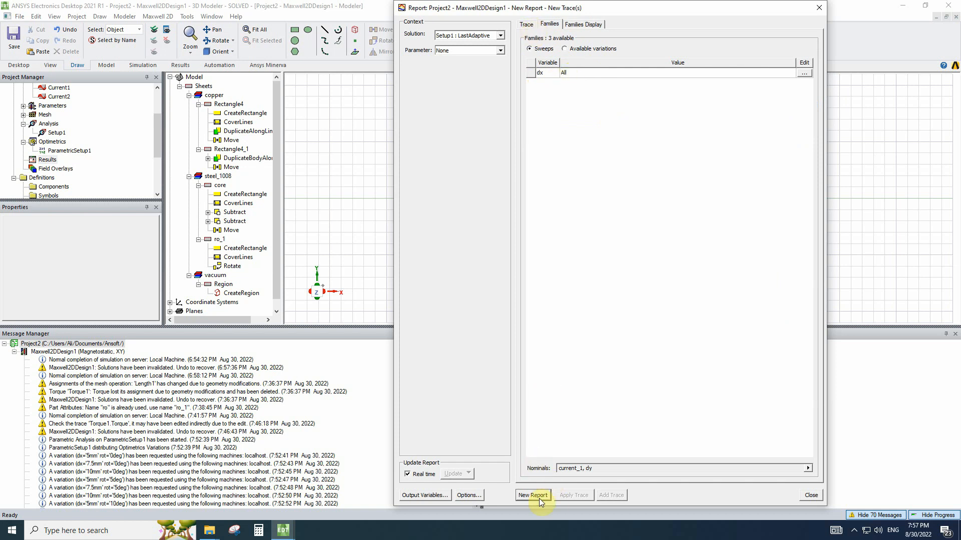
click(532, 495)
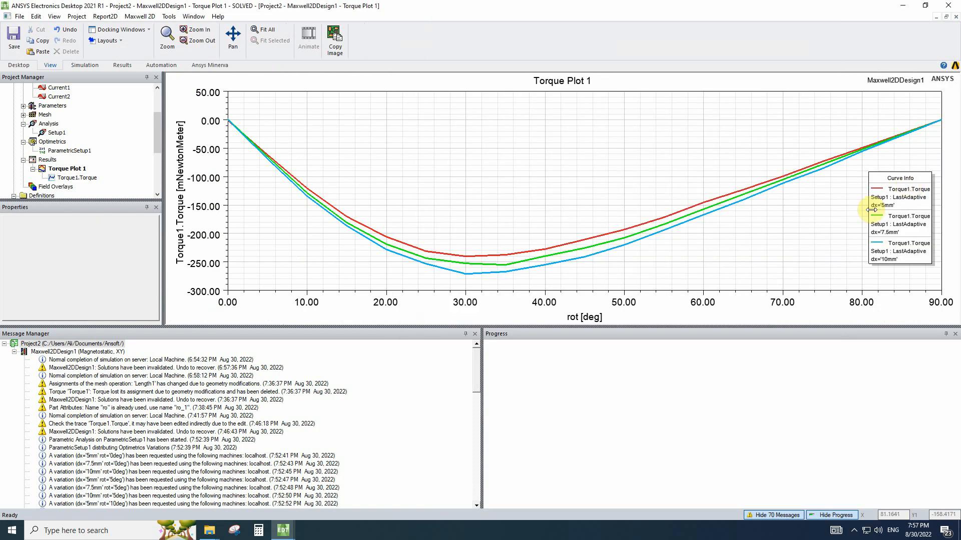
mouse_move(546, 284)
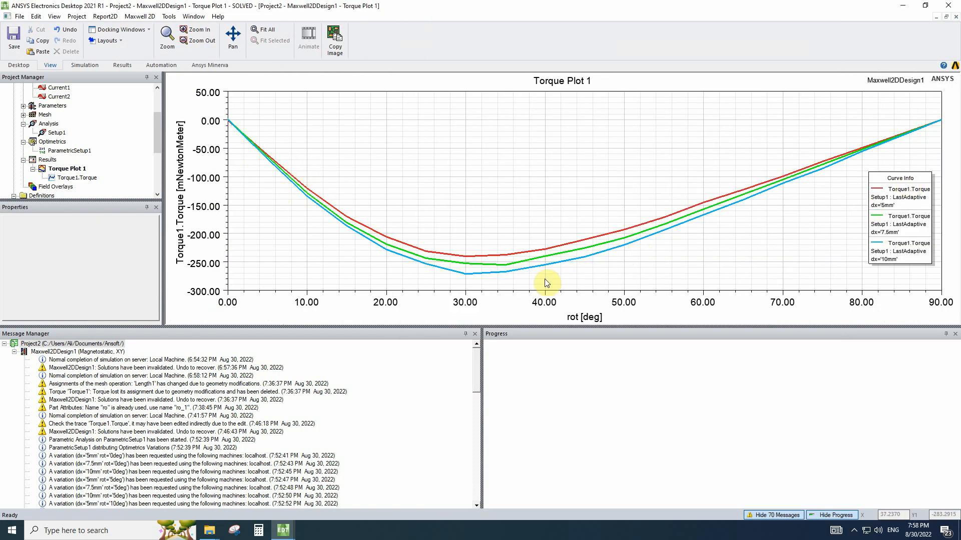
mouse_move(682, 189)
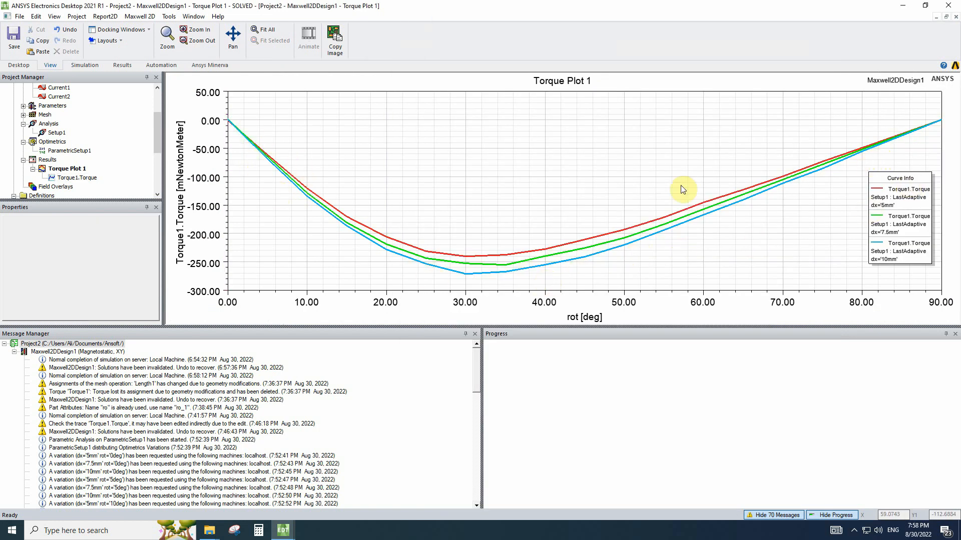
mouse_move(240, 129)
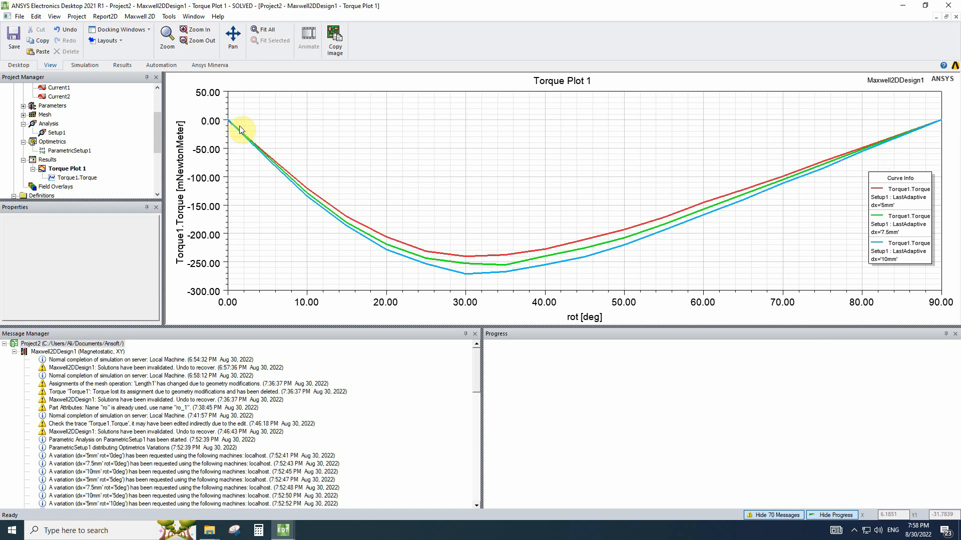
mouse_move(927, 123)
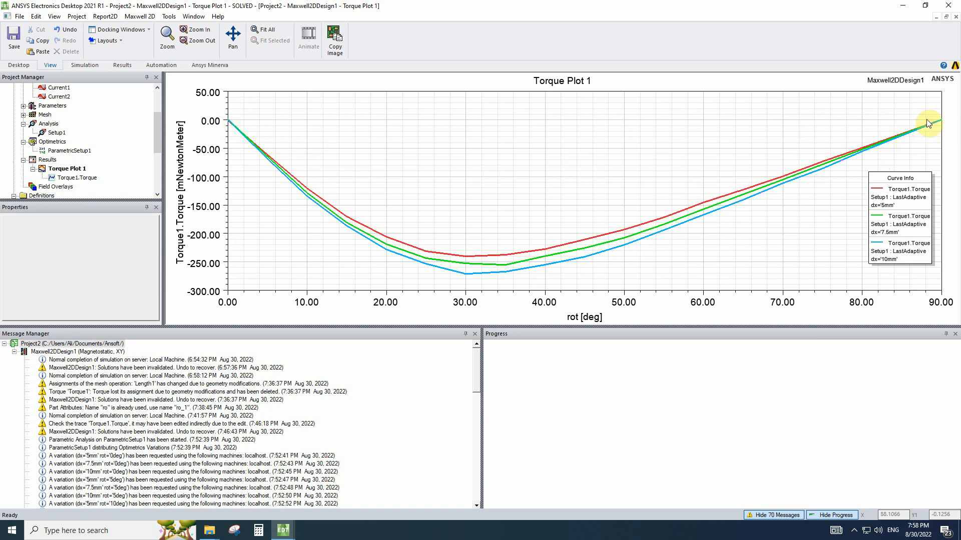
mouse_move(682, 125)
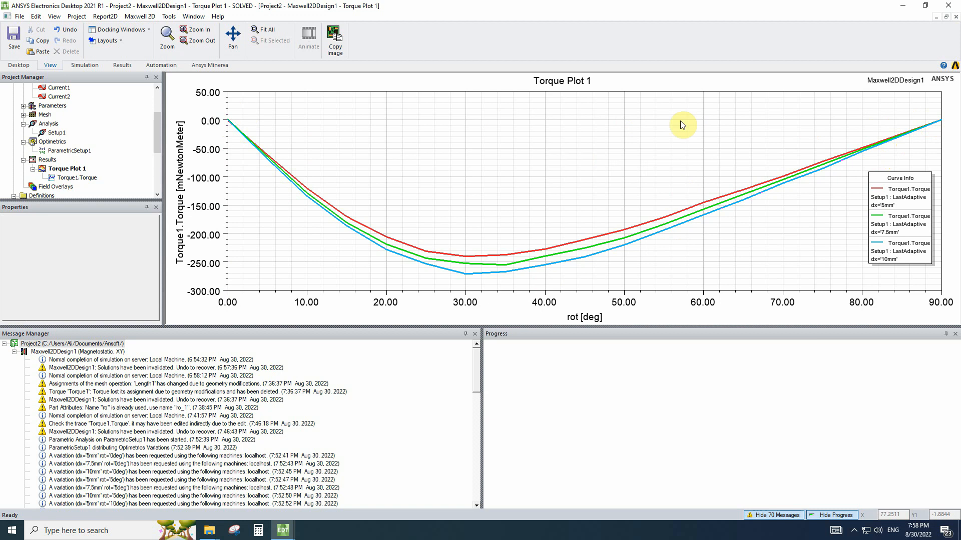
mouse_move(263, 139)
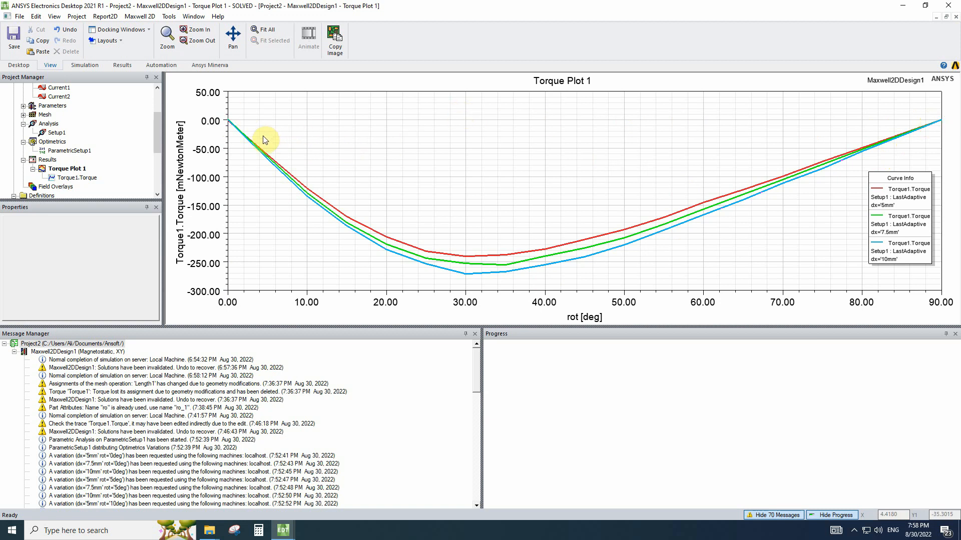
mouse_move(469, 293)
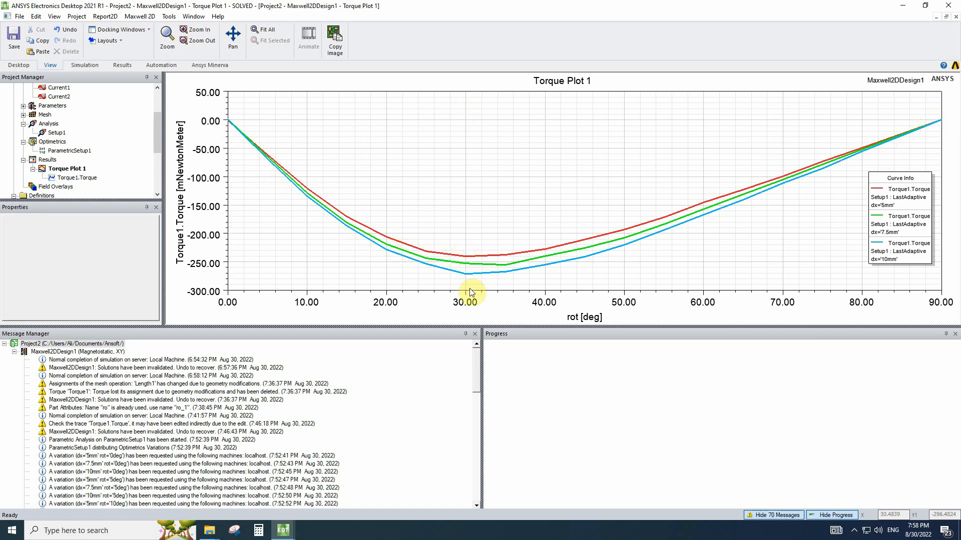
click(900, 177)
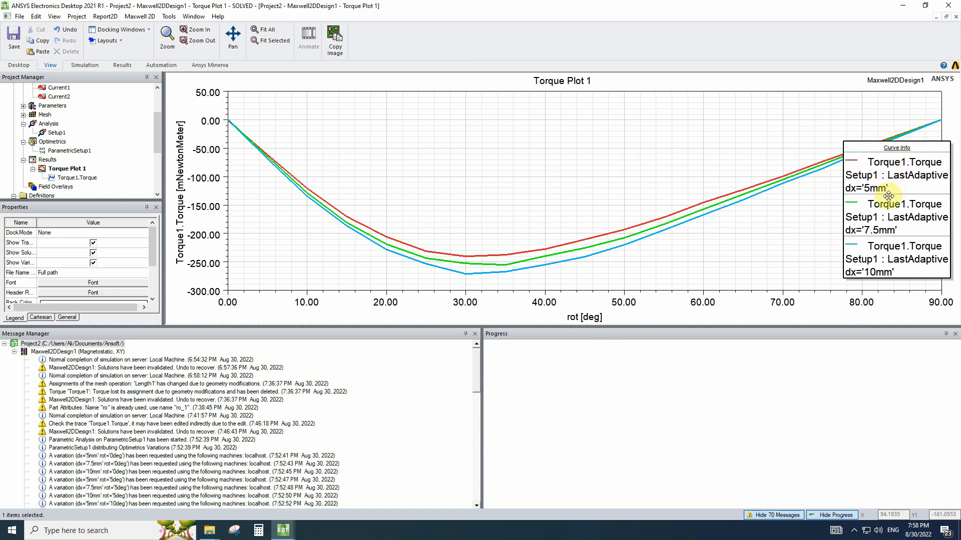
click(885, 259)
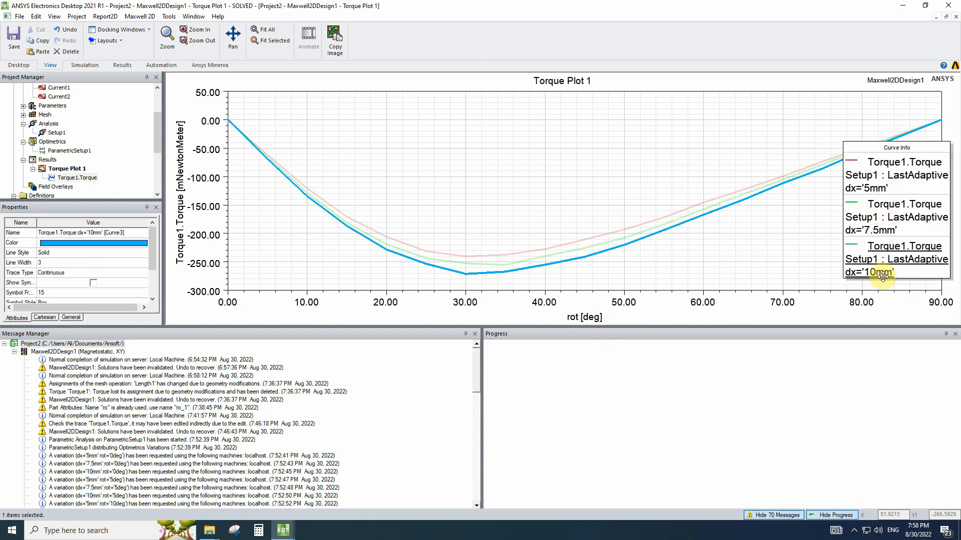
mouse_move(818, 241)
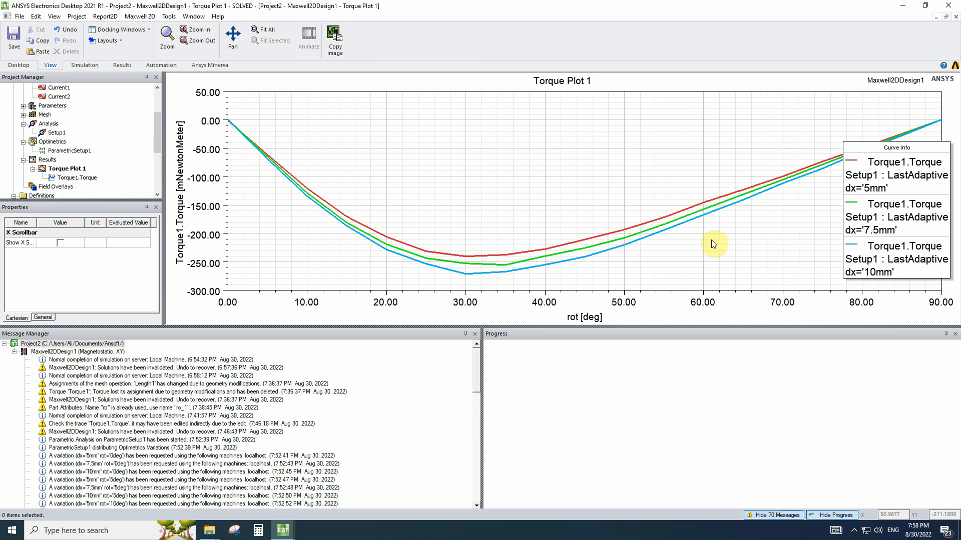
mouse_move(512, 249)
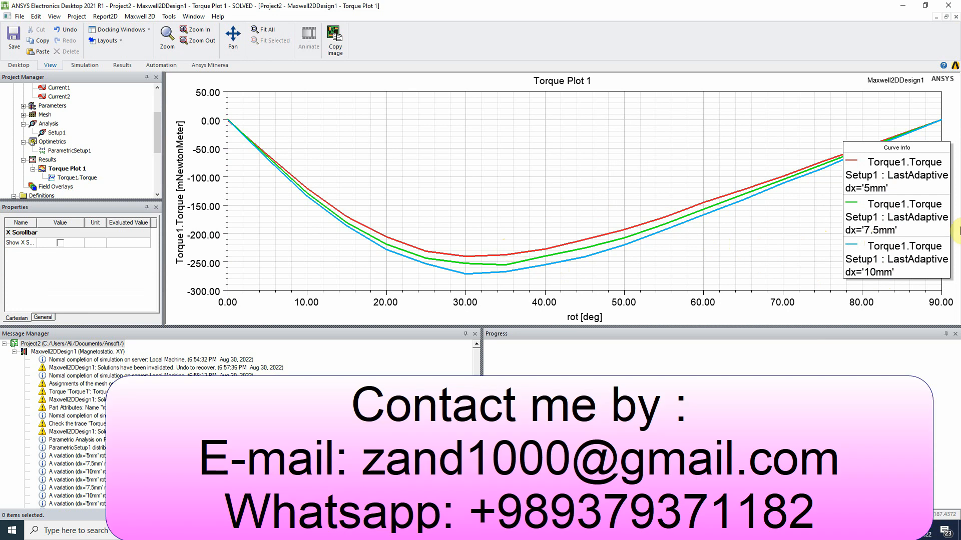
click(68, 168)
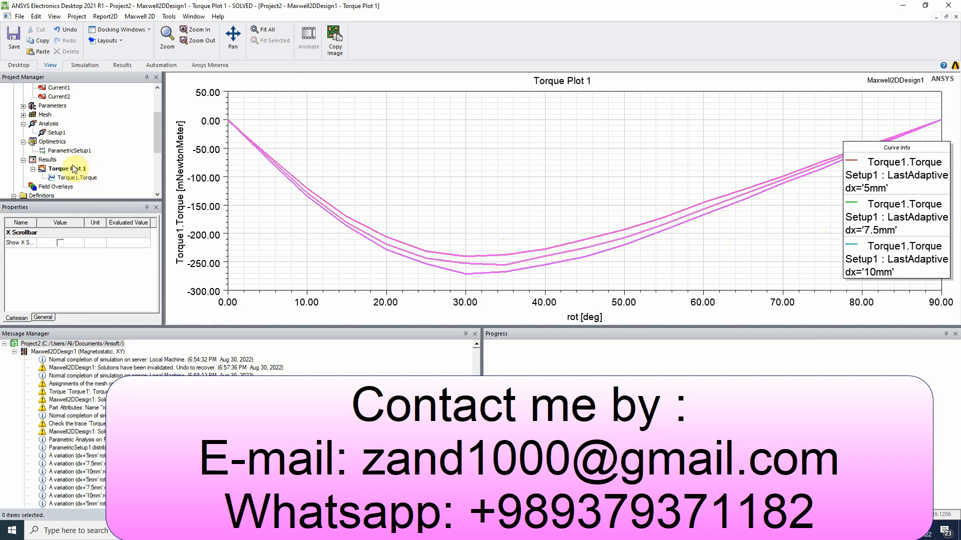
Show the Optimetrics Add menu listing Parametric, Optimization and Sensitivity setups
right_click(53, 141)
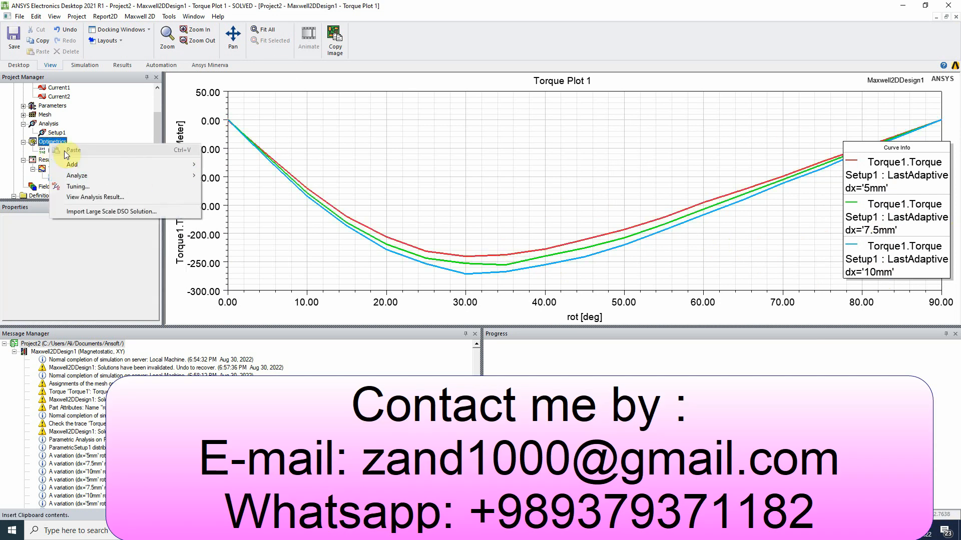
click(72, 164)
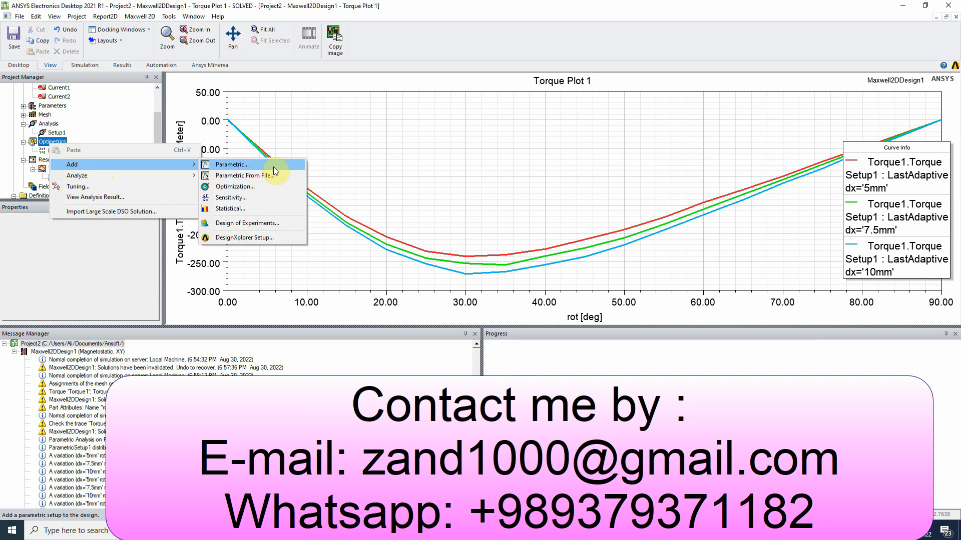
mouse_move(234, 186)
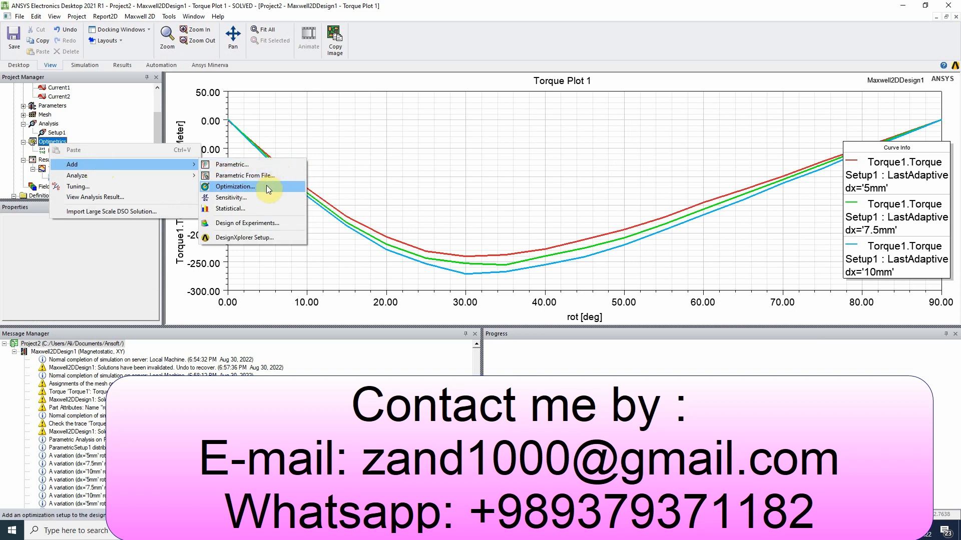
mouse_move(265, 200)
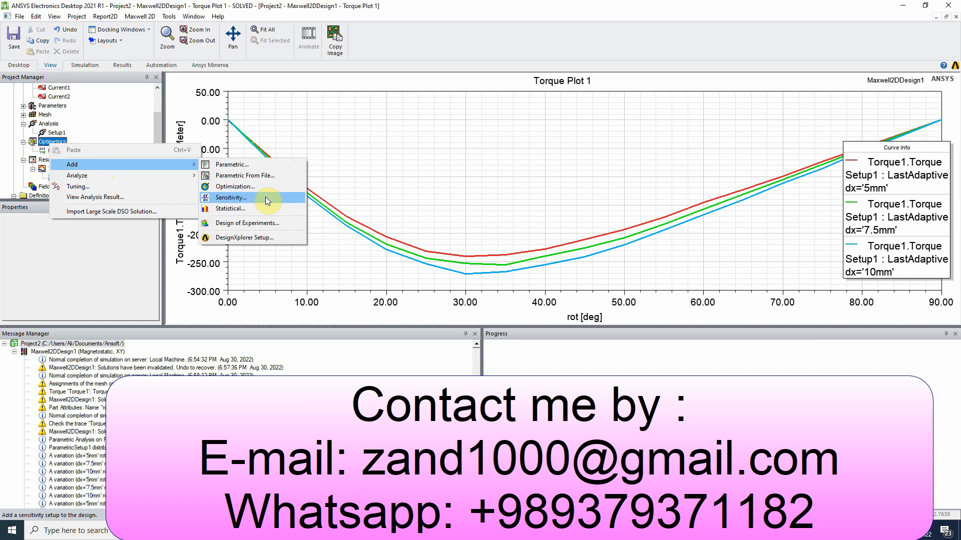
mouse_move(234, 186)
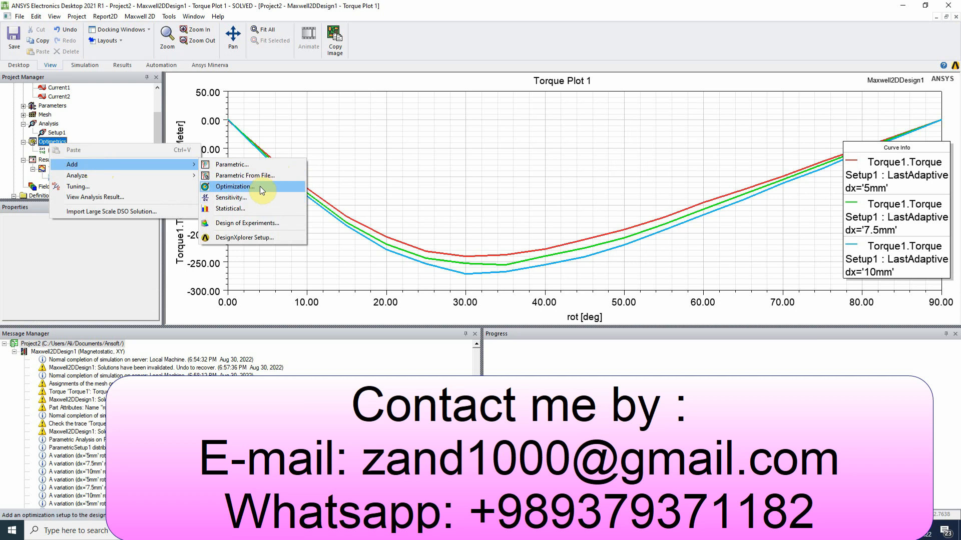
Browse optimizer algorithms in a new Optimization setup, then cancel without adding it
click(234, 186)
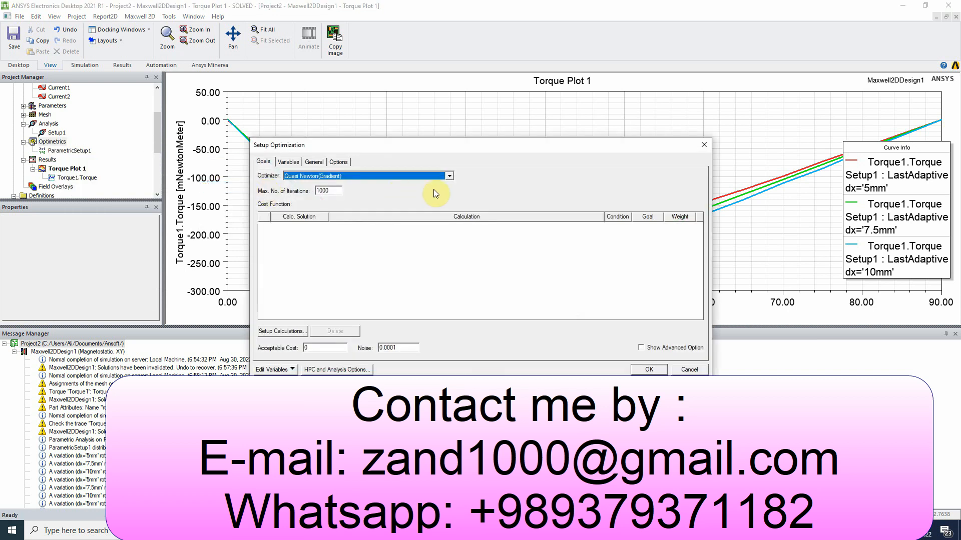
click(448, 175)
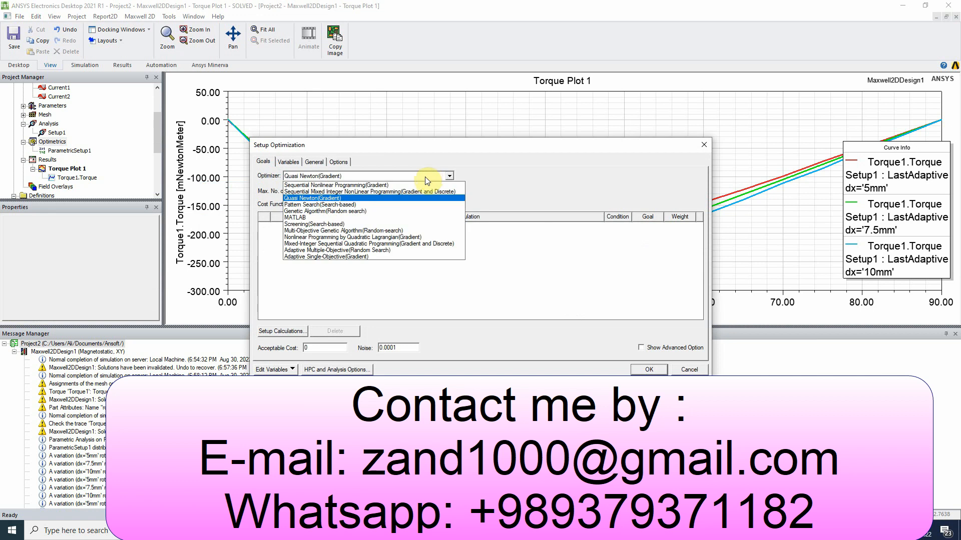
mouse_move(379, 230)
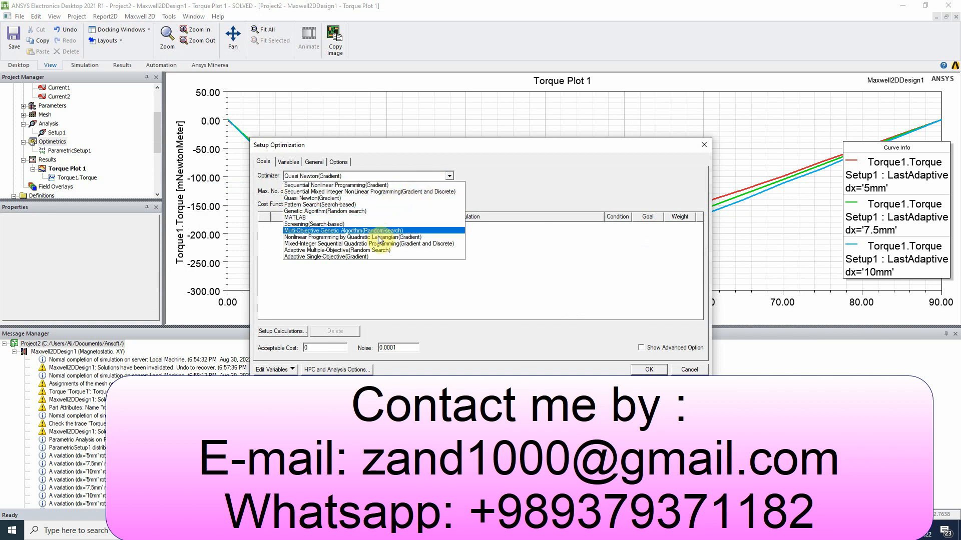
mouse_move(377, 243)
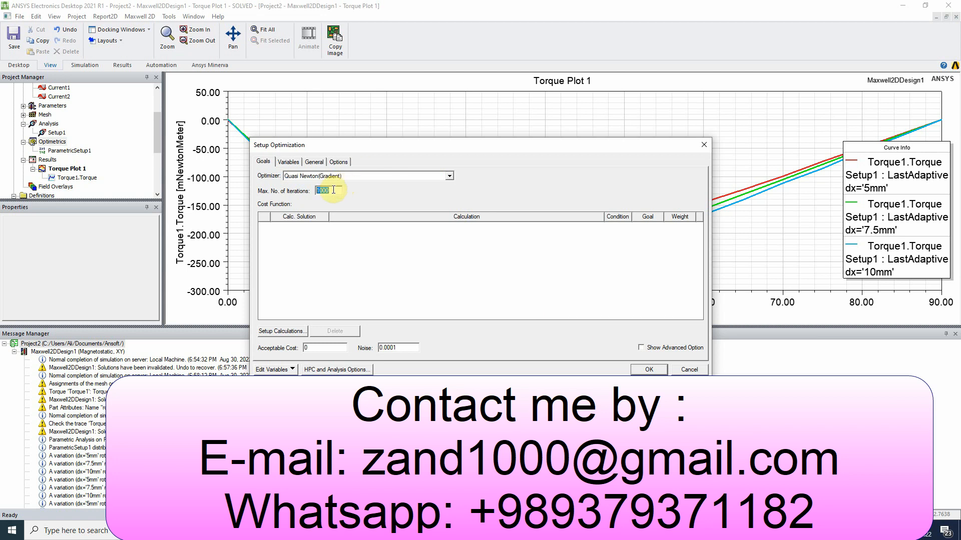
mouse_move(300, 196)
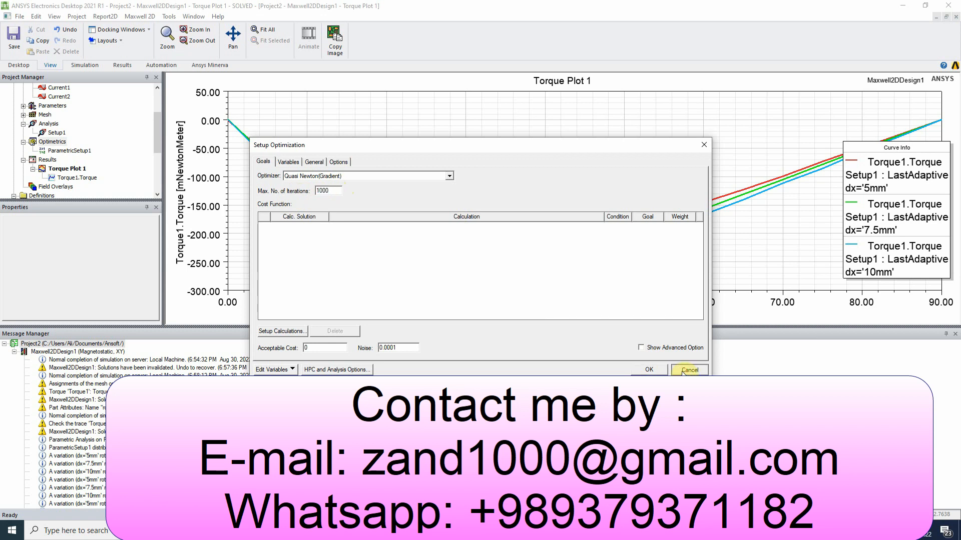
click(687, 369)
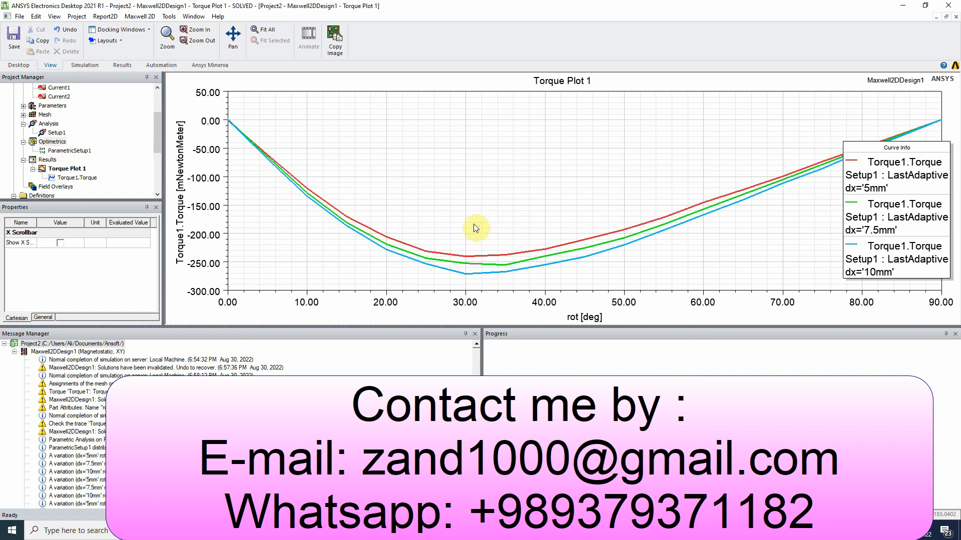
mouse_move(457, 236)
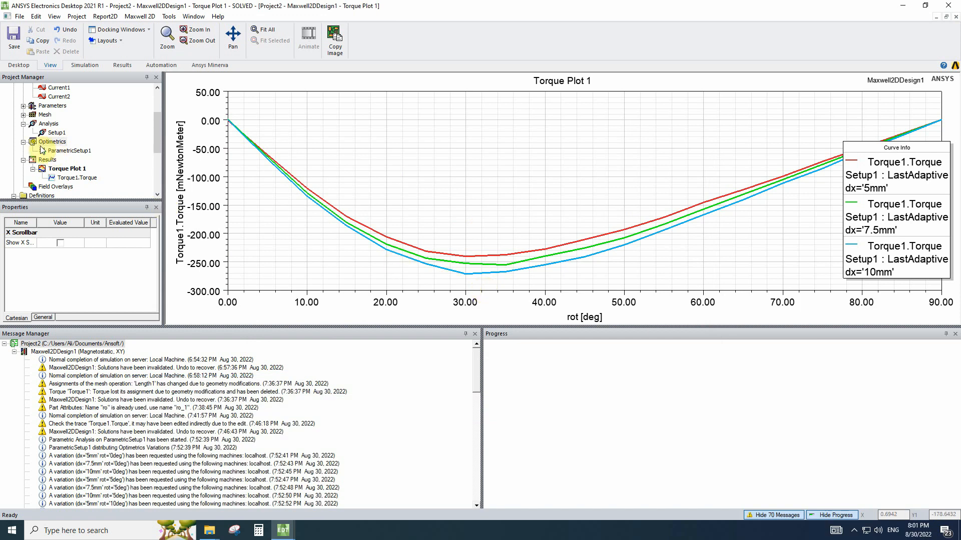
Reopen the Optimetrics add choices and dismiss them without adding anything
right_click(52, 141)
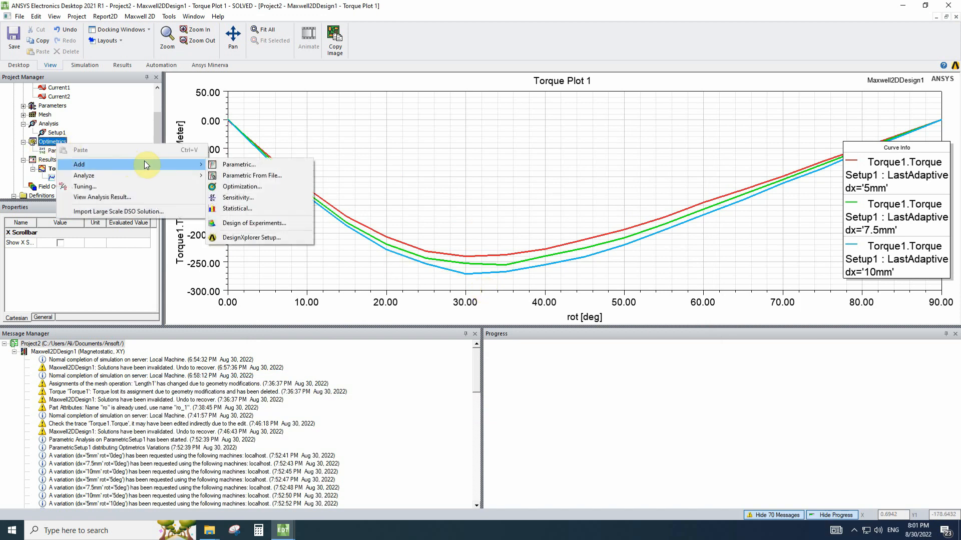
mouse_move(240, 186)
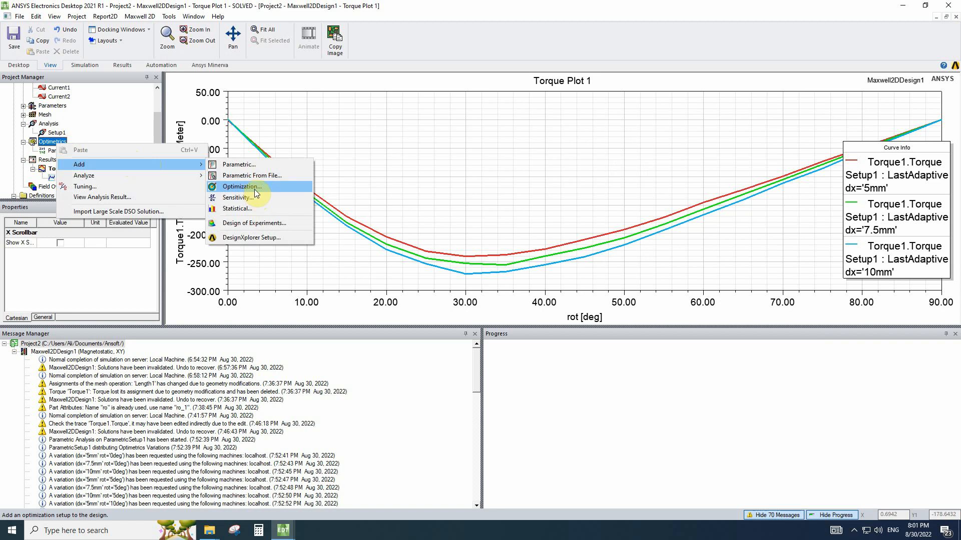
mouse_move(237, 164)
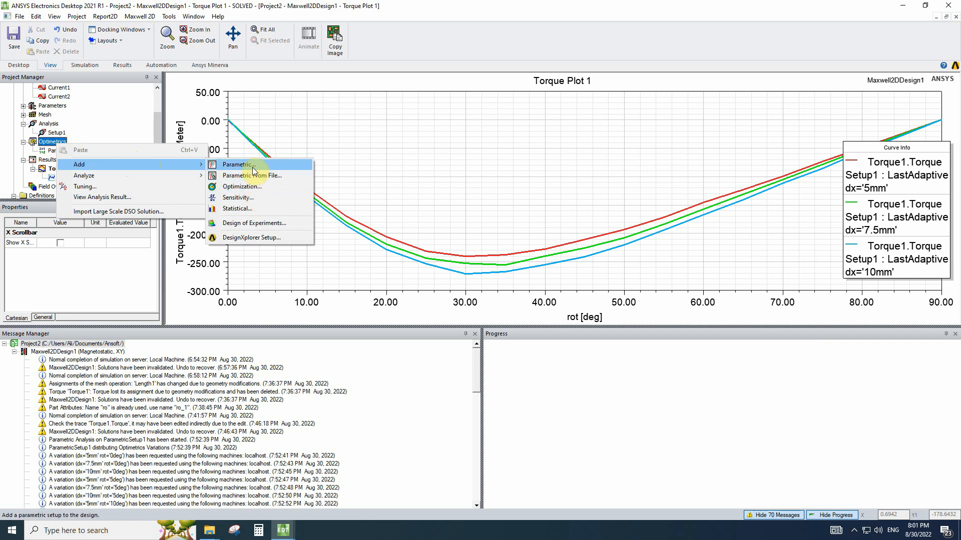
click(239, 164)
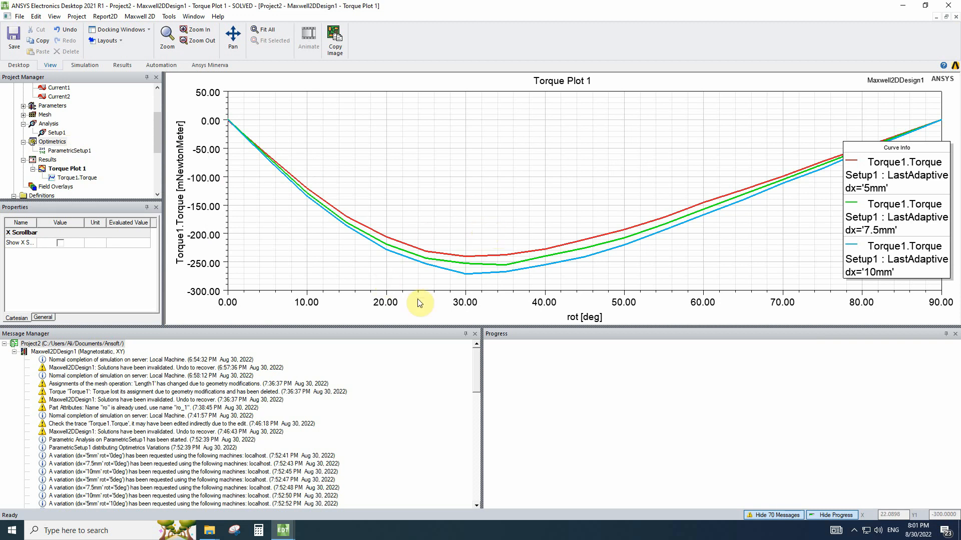
mouse_move(438, 250)
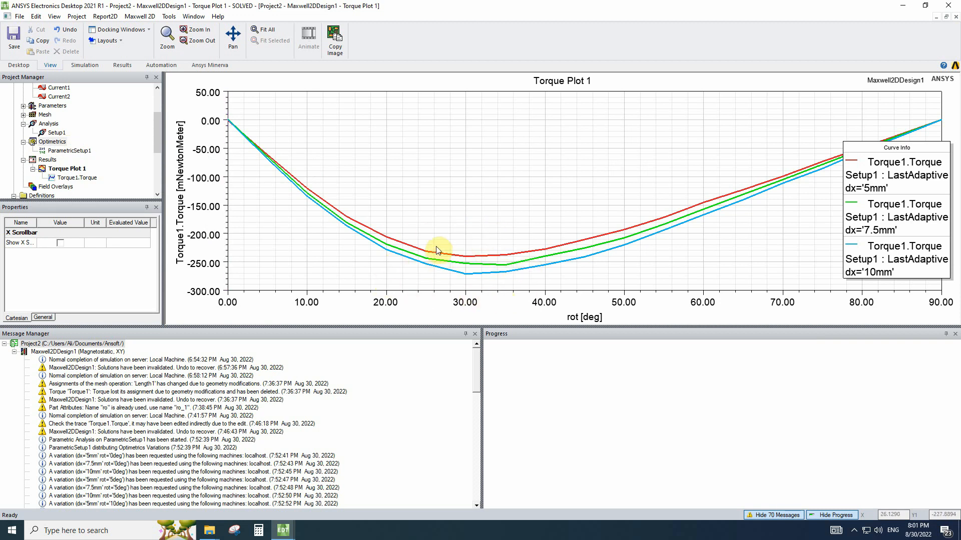
mouse_move(470, 273)
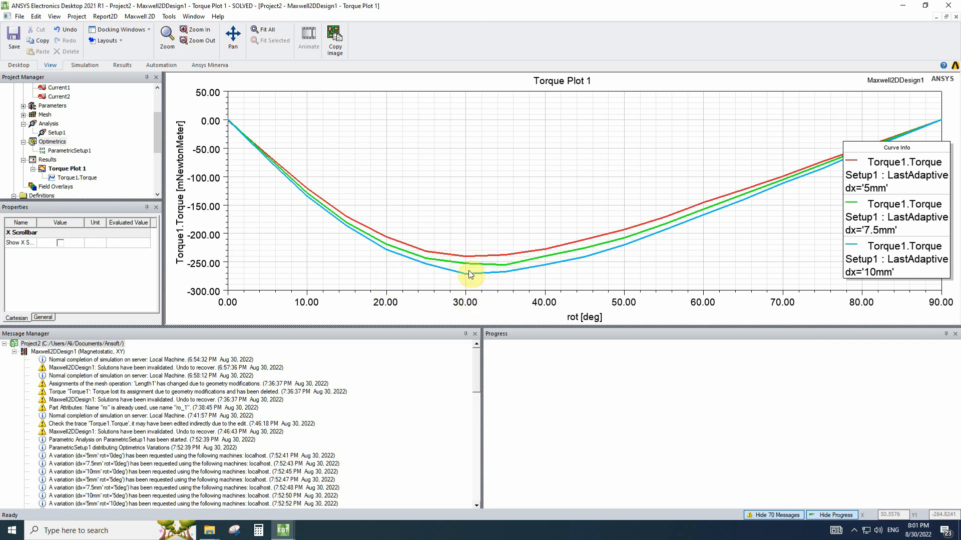
mouse_move(226, 211)
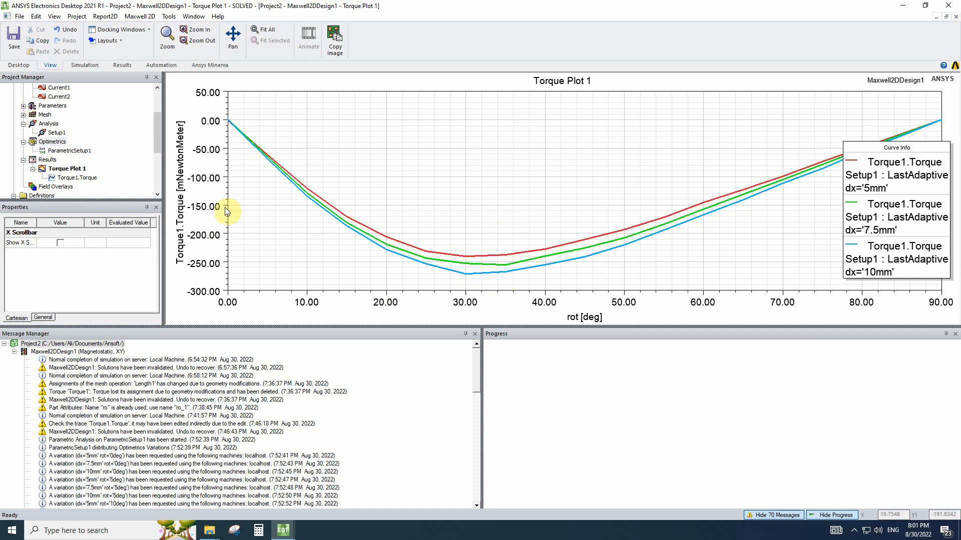
mouse_move(527, 267)
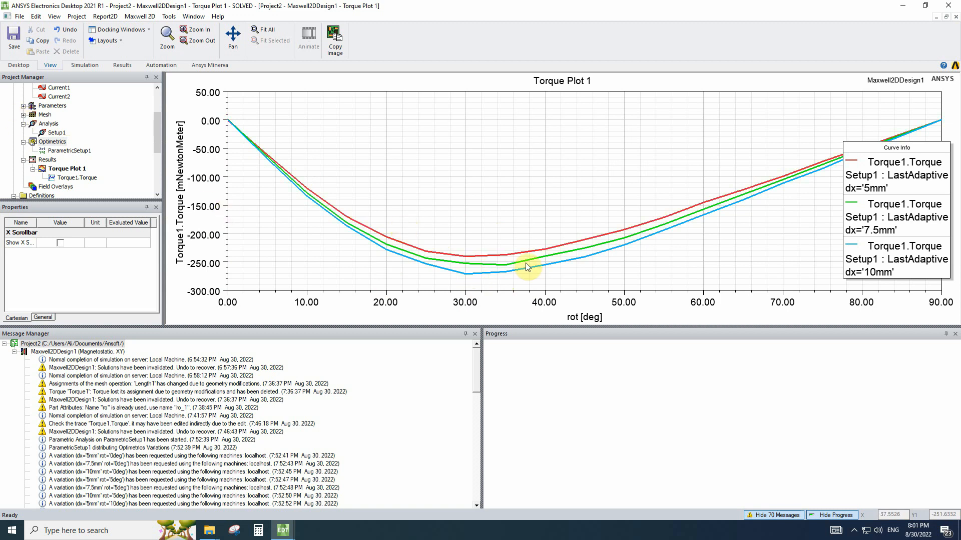
mouse_move(428, 254)
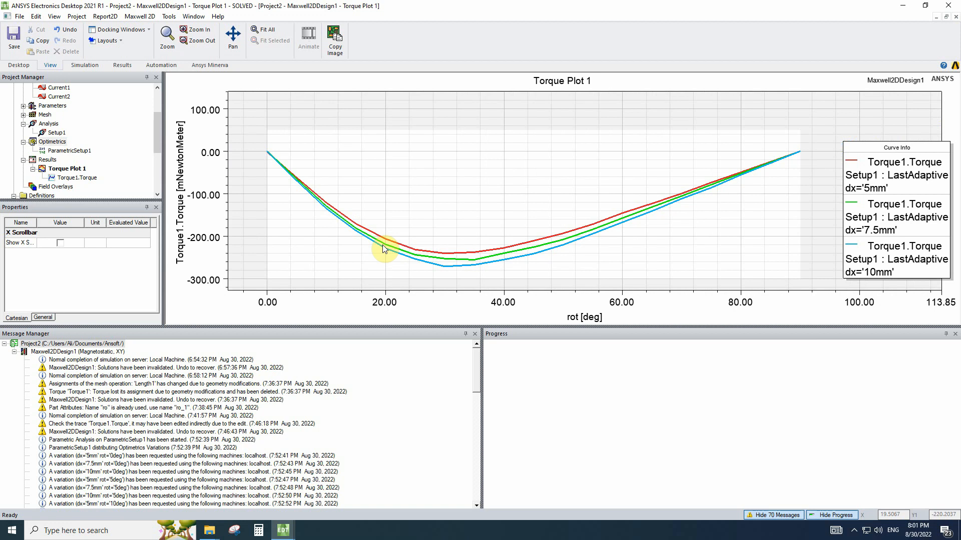
mouse_move(380, 257)
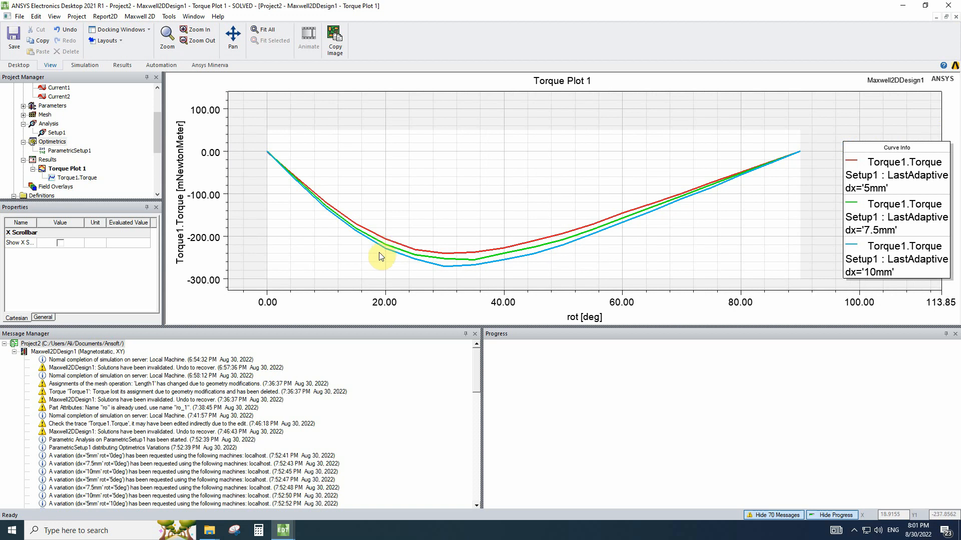